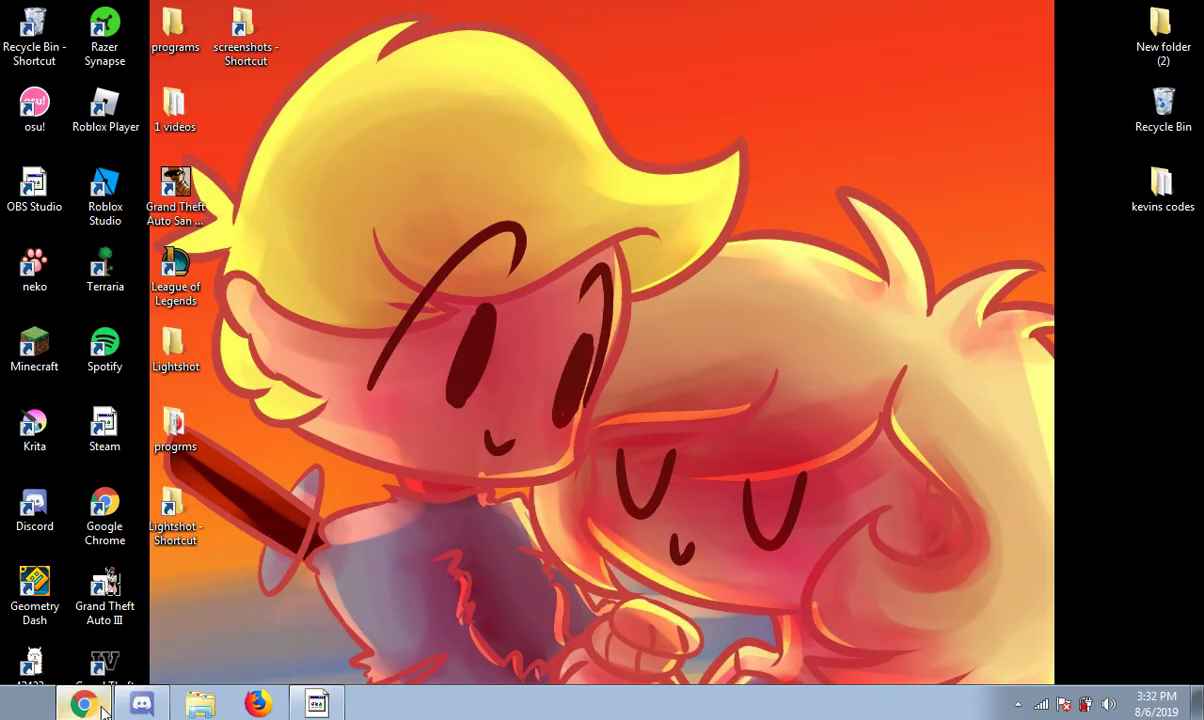
Step: Bring up Chrome on the friend's profile and close the 'Home - Roblox' tab
click(84, 704)
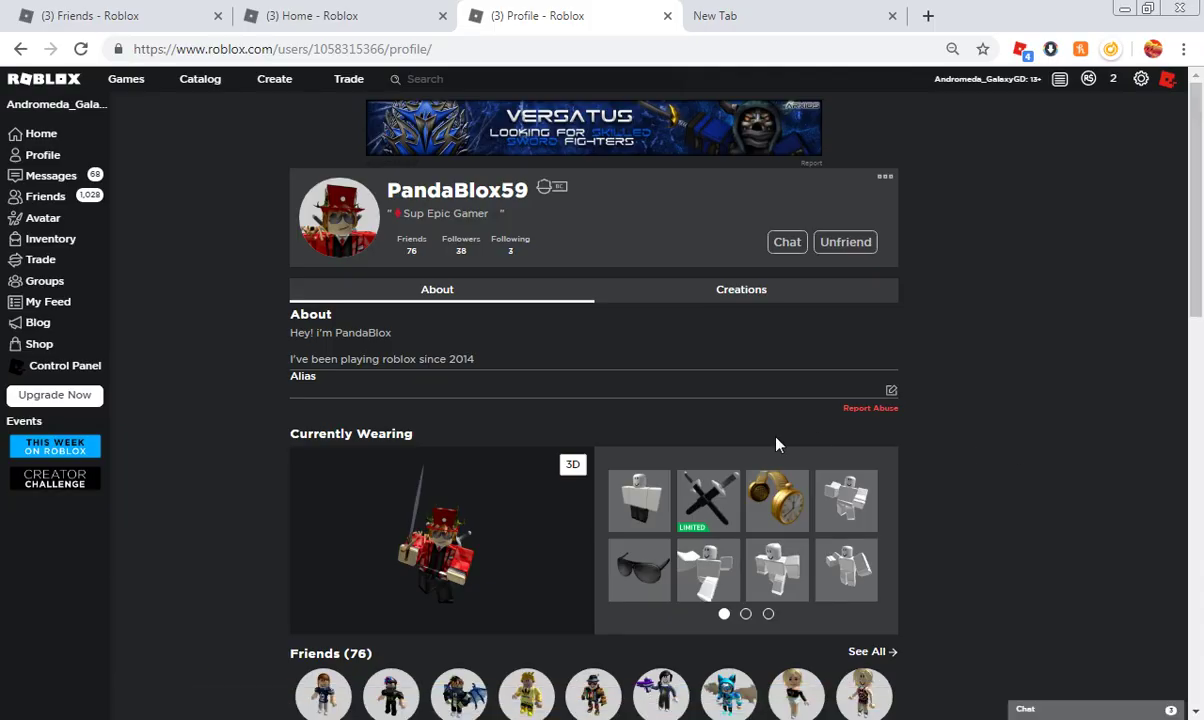
mouse_move(388, 216)
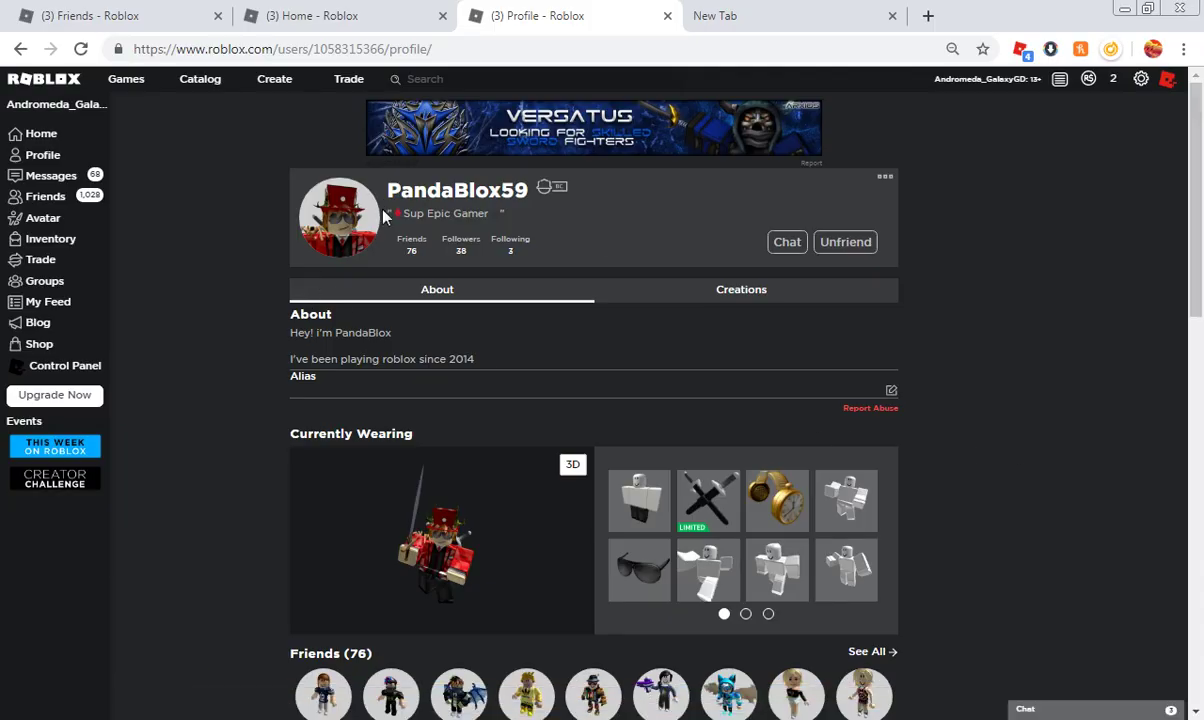
mouse_move(560, 201)
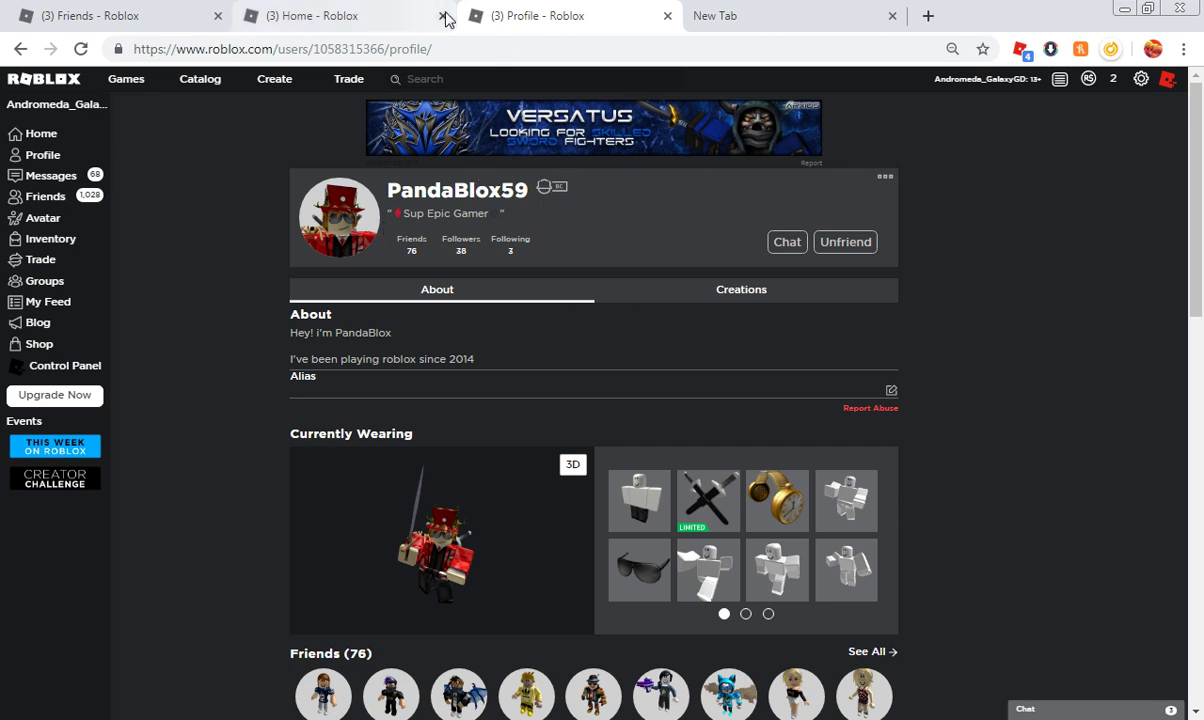
click(442, 18)
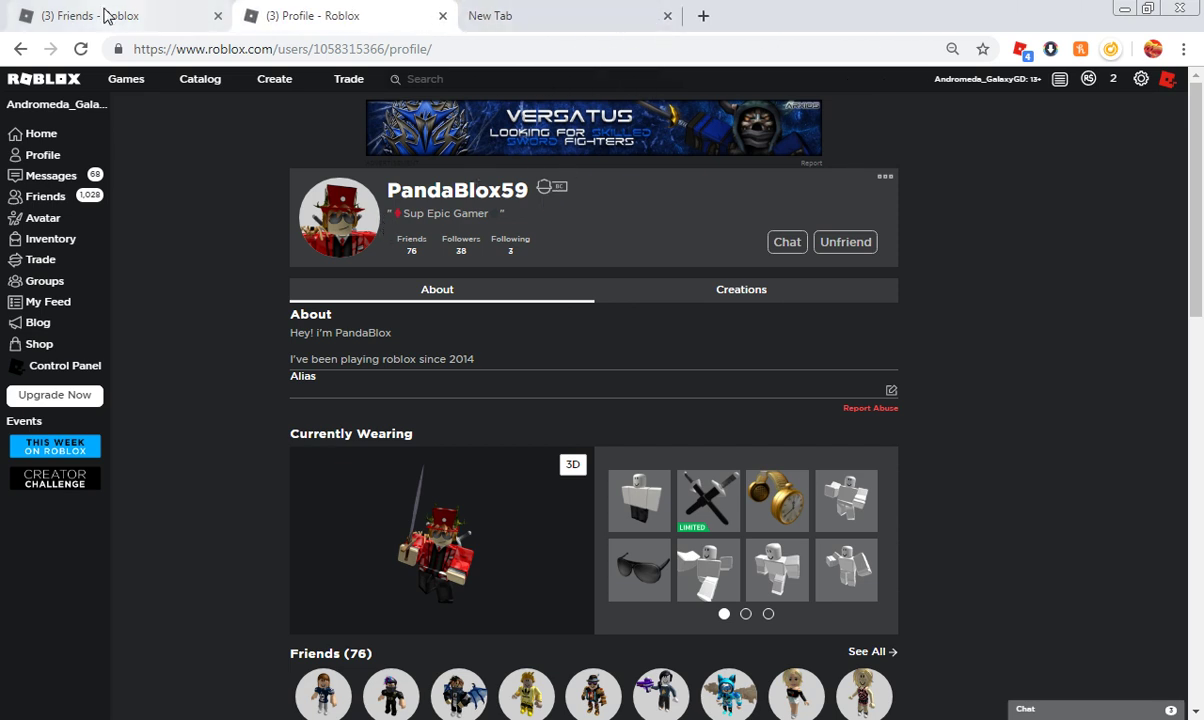
Step: Close the 'Friends - Roblox' browser tab
click(216, 17)
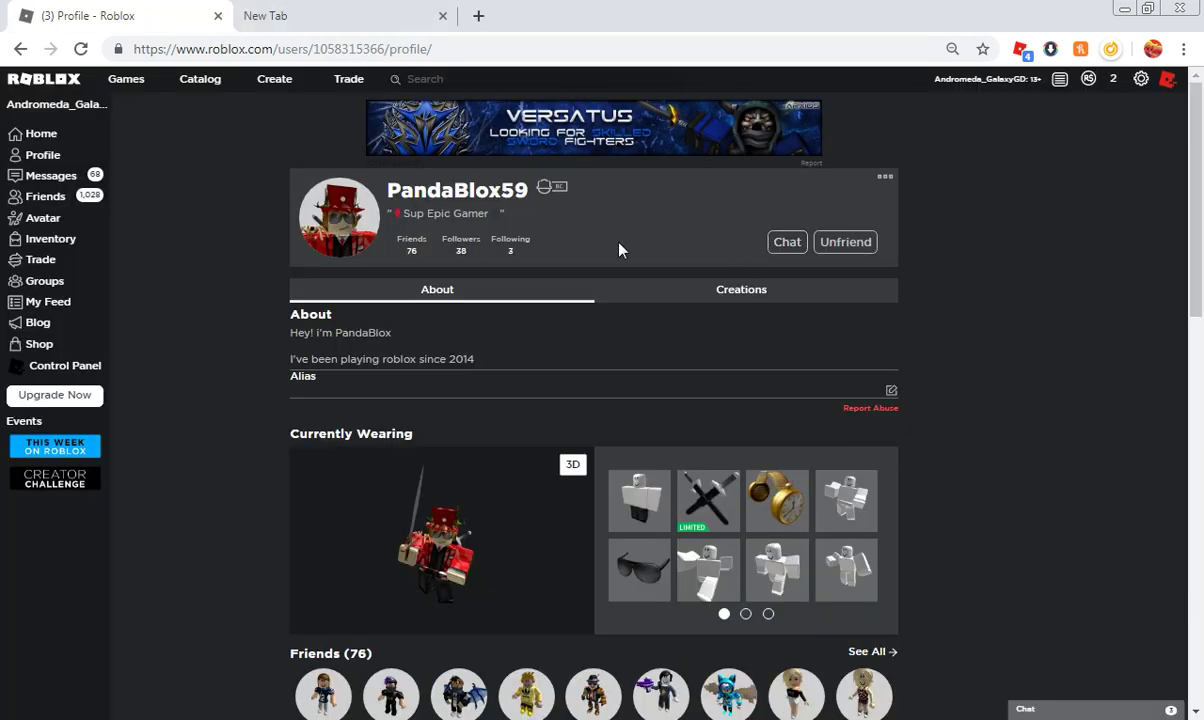
mouse_move(720, 257)
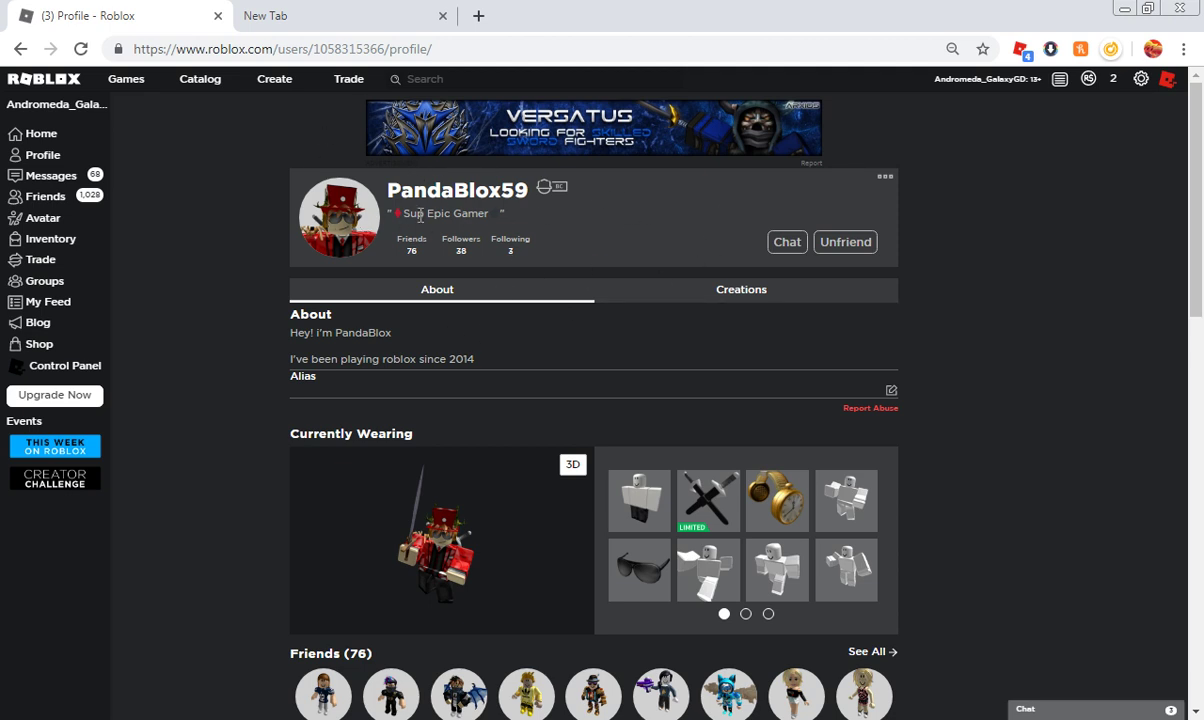
mouse_move(487, 193)
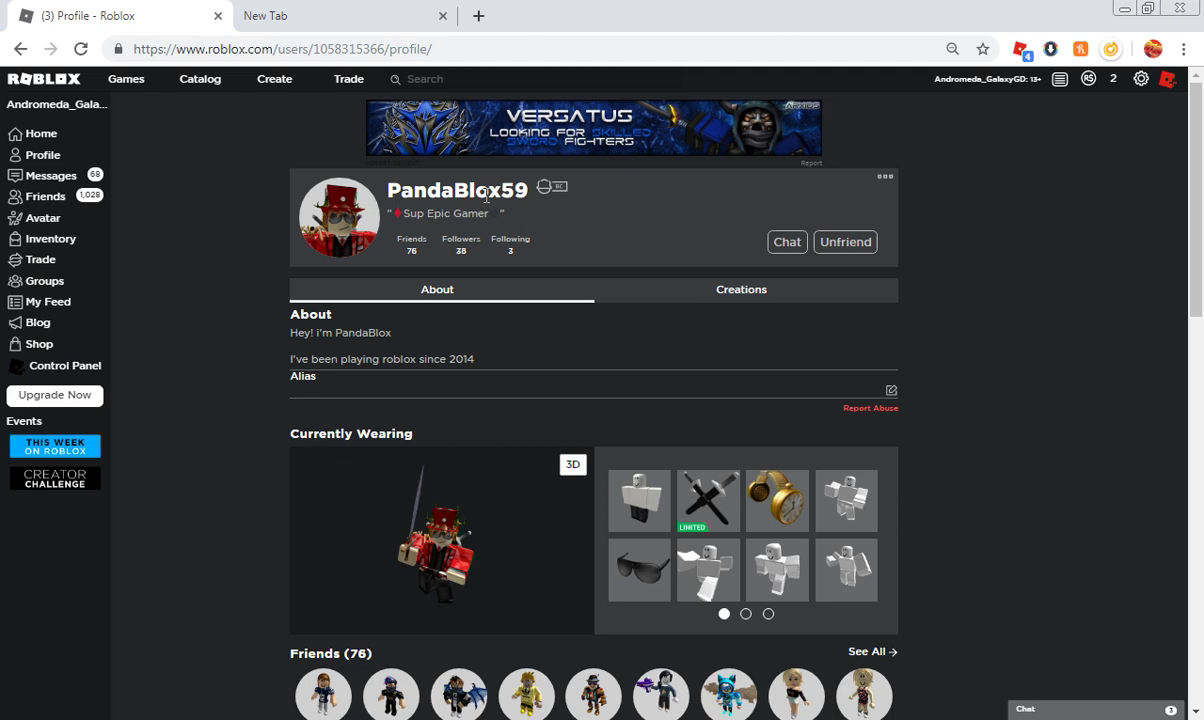
mouse_move(357, 230)
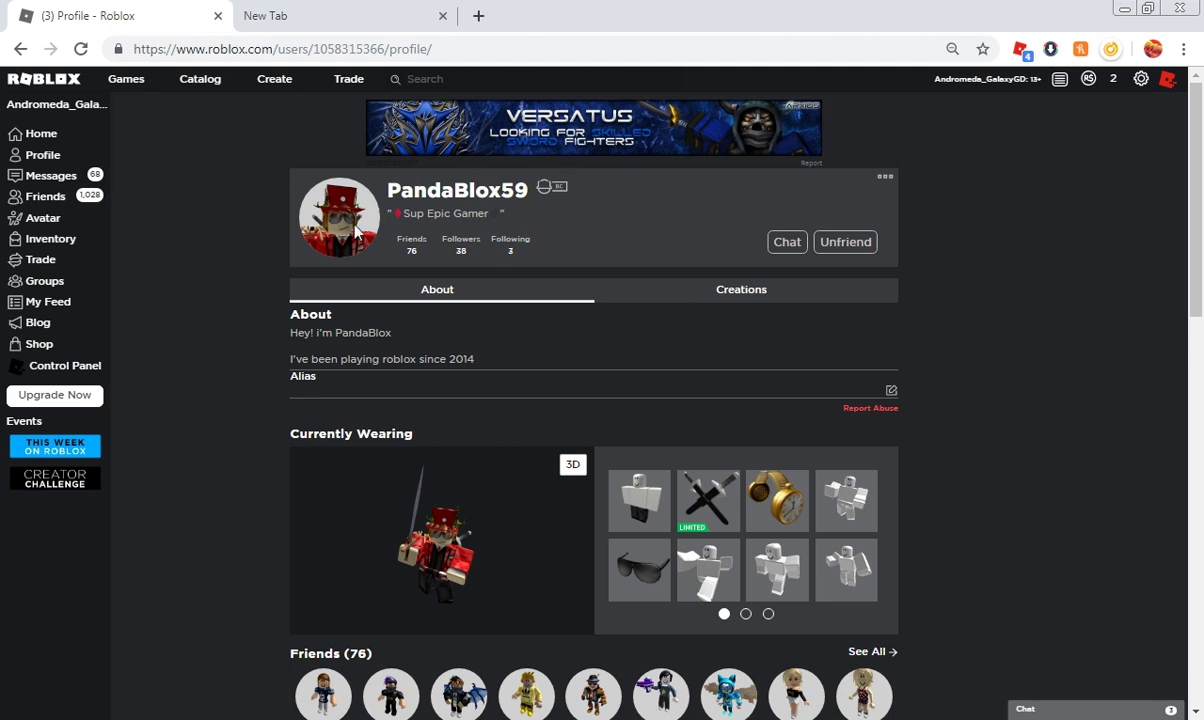
mouse_move(958, 530)
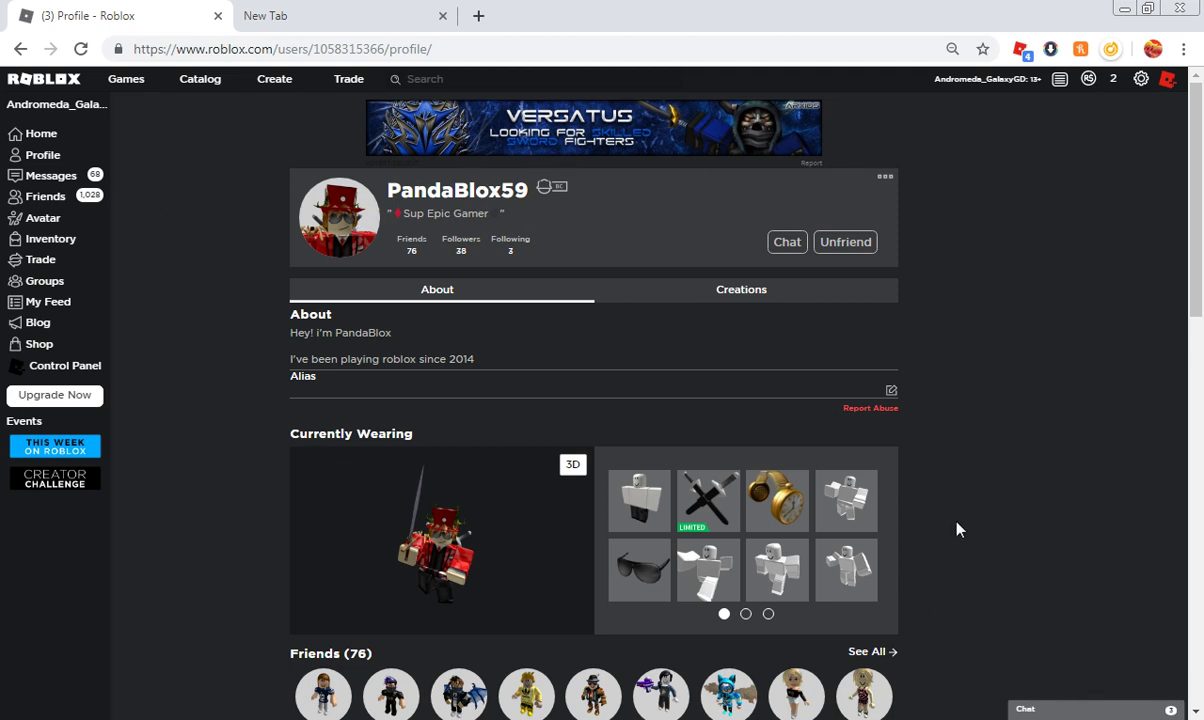
mouse_move(759, 357)
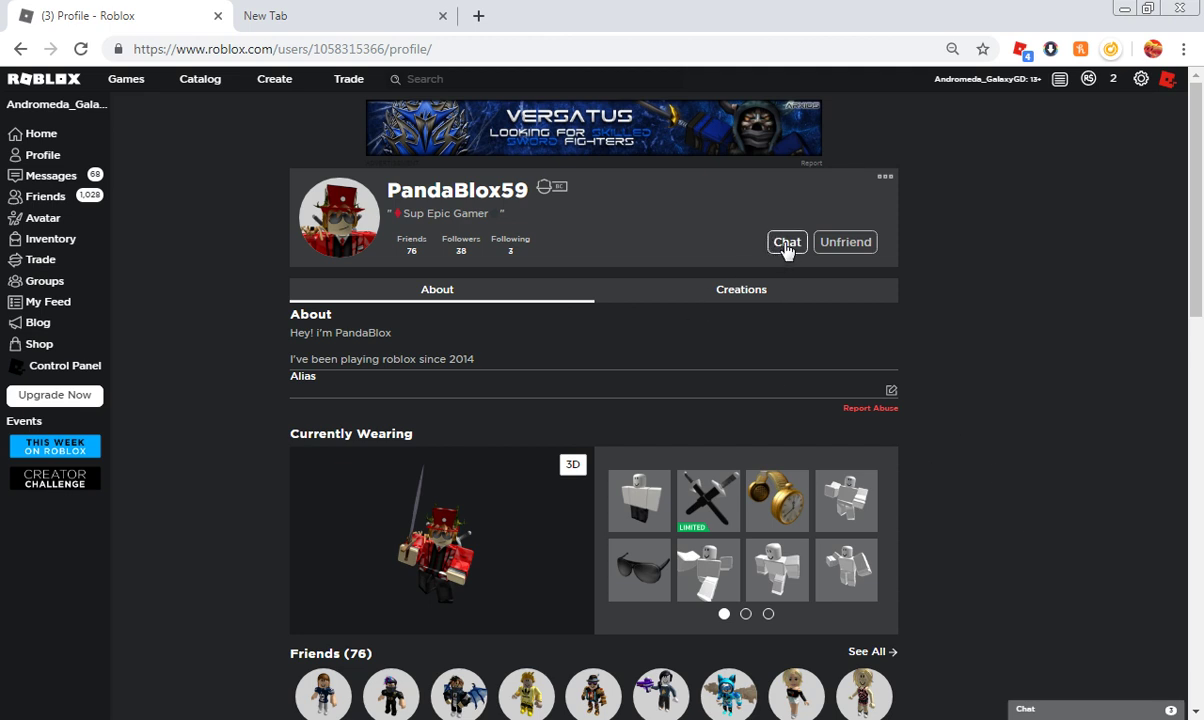
click(787, 242)
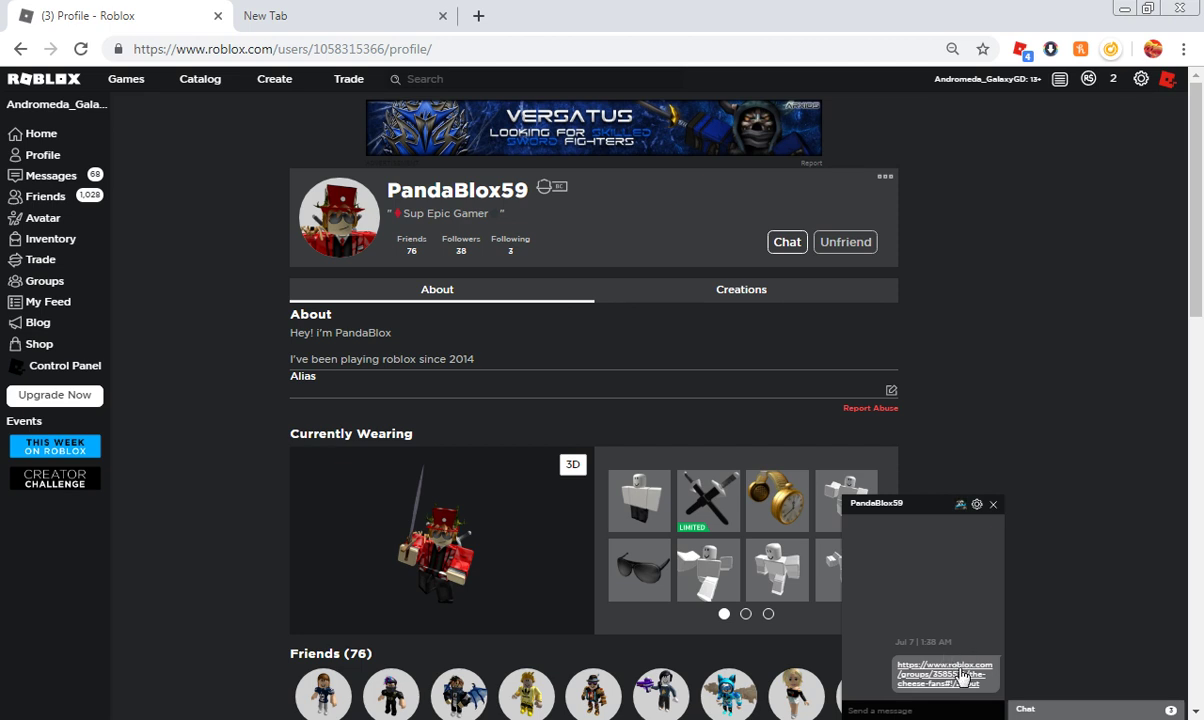
mouse_move(978, 647)
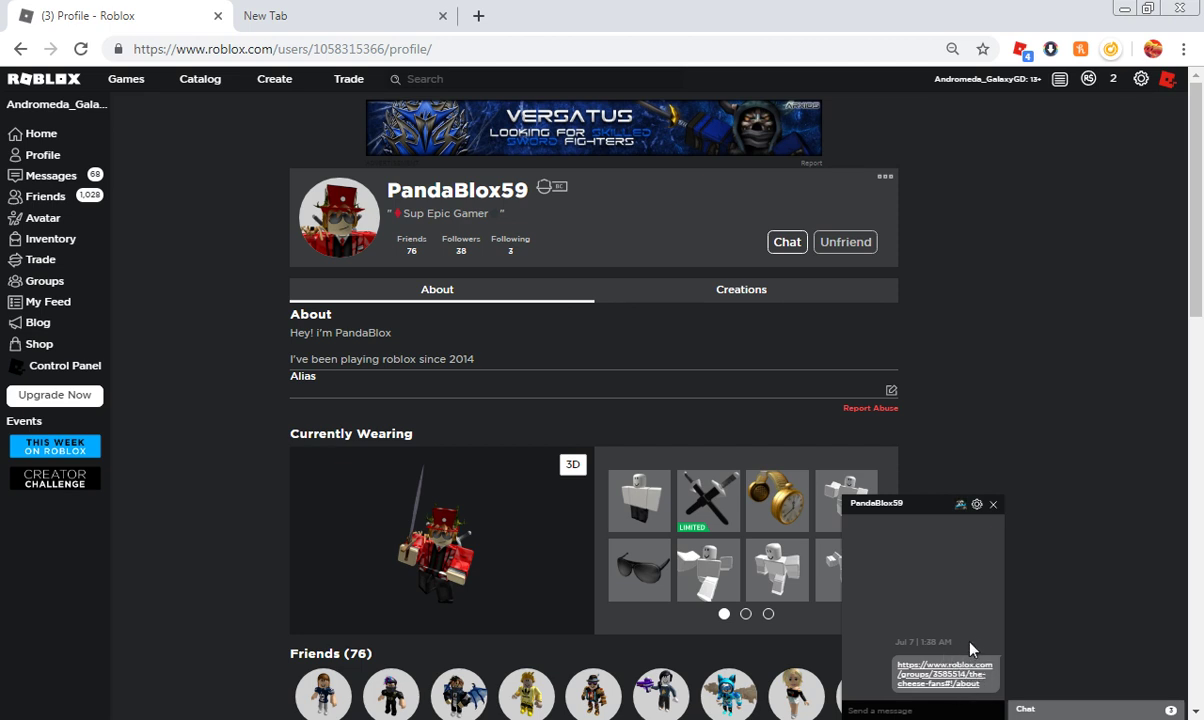
mouse_move(1080, 617)
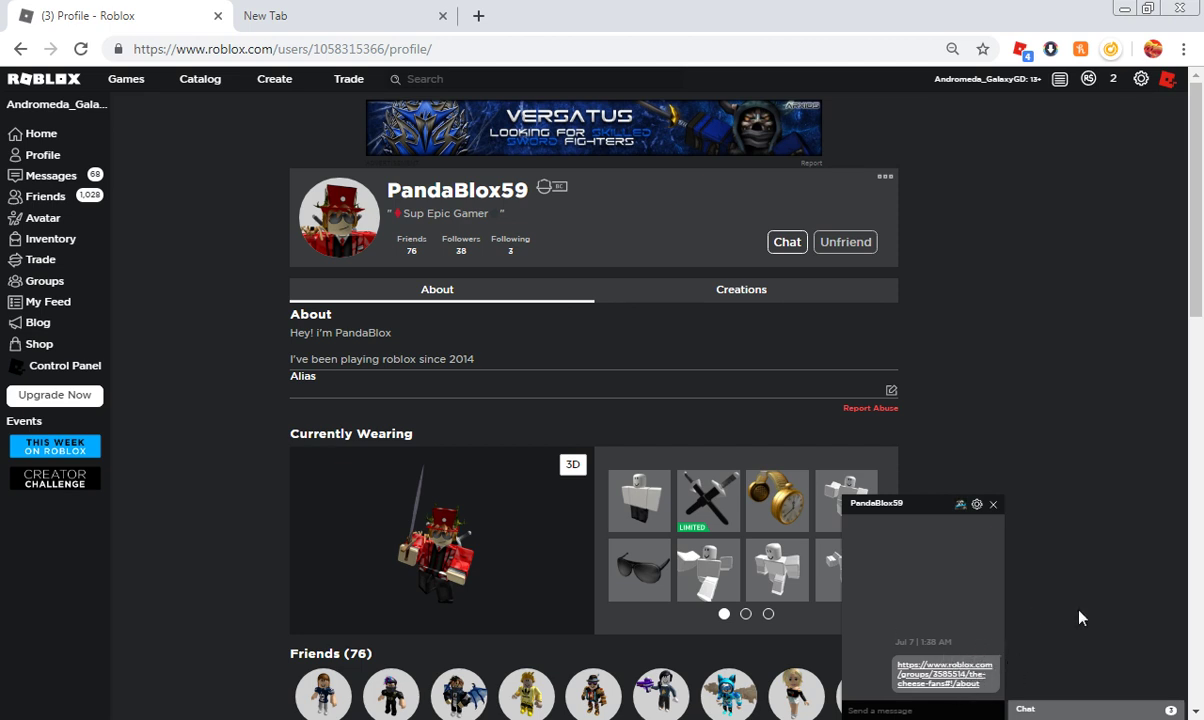
mouse_move(983, 609)
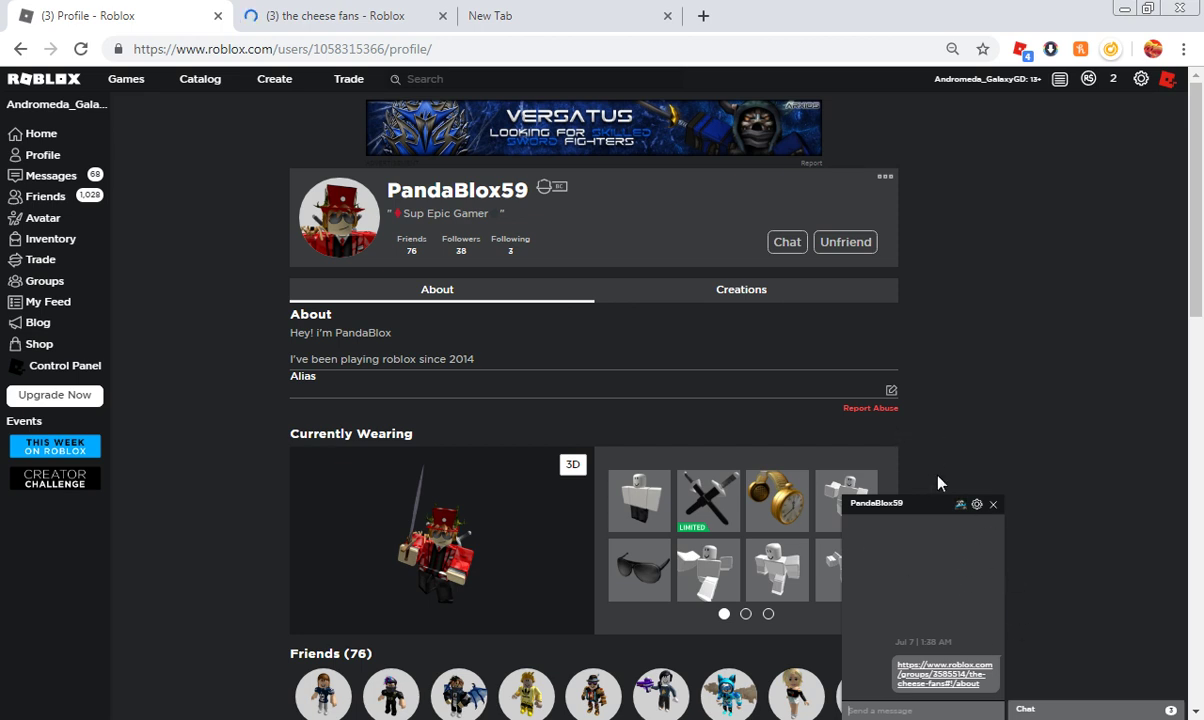
mouse_move(552, 207)
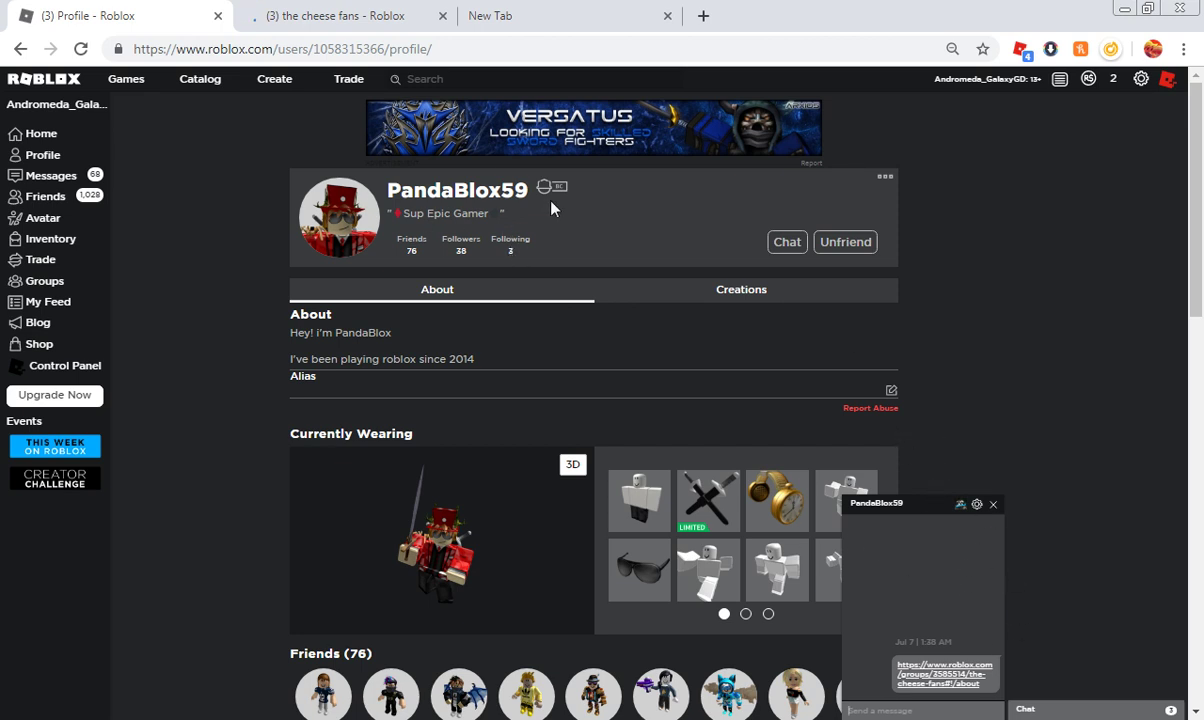
mouse_move(859, 366)
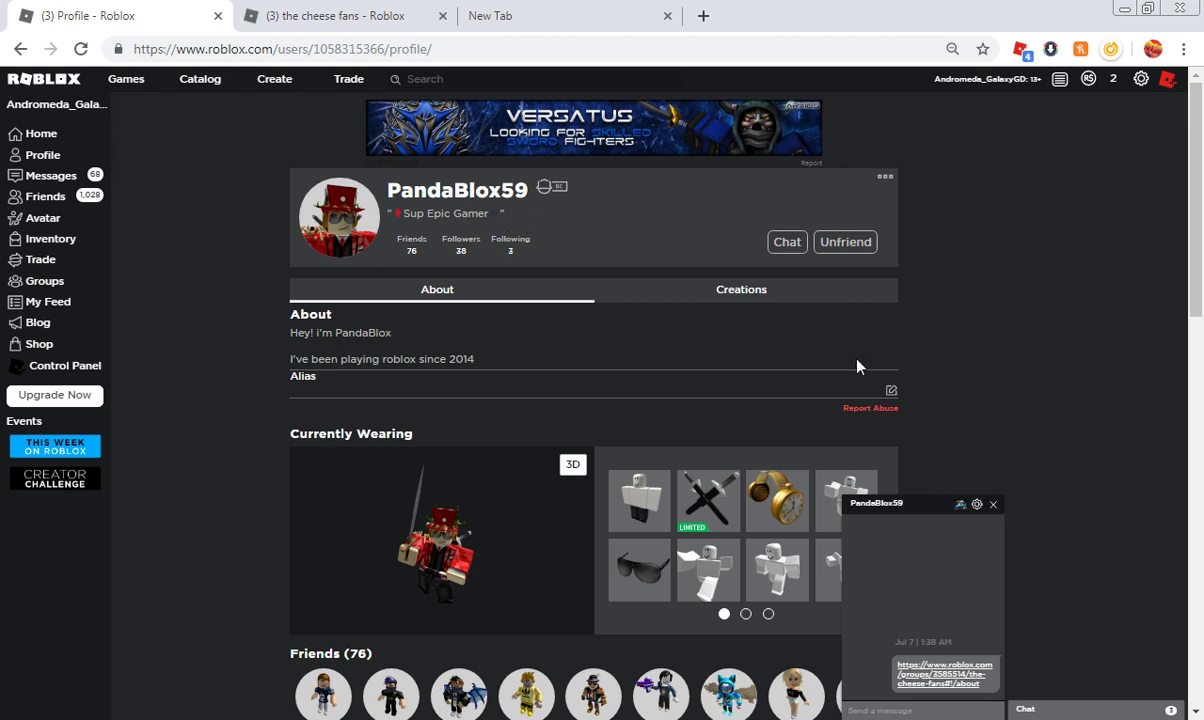
mouse_move(942, 641)
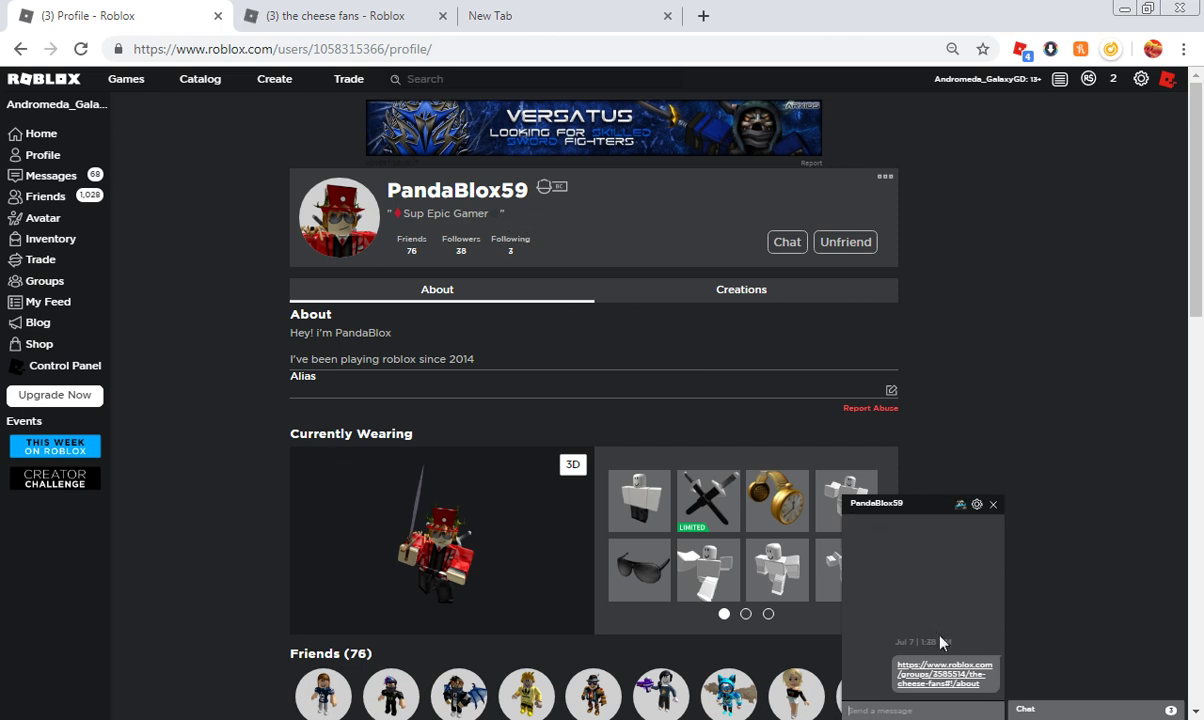
mouse_move(992, 603)
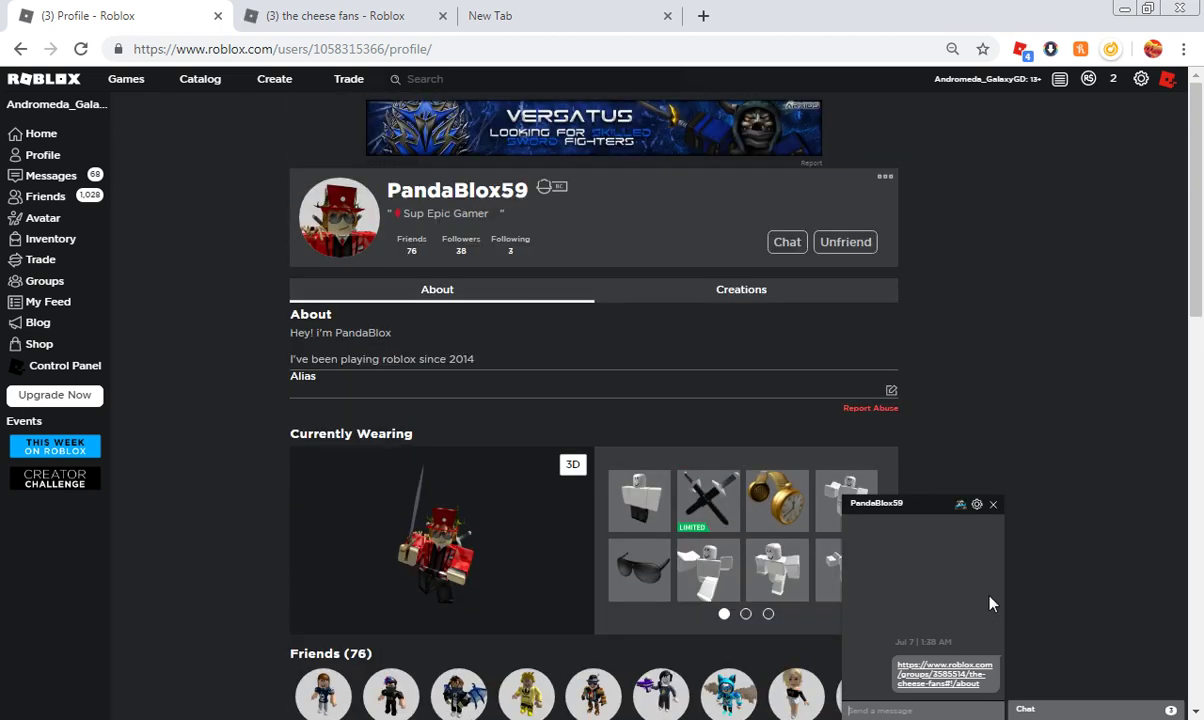
mouse_move(847, 355)
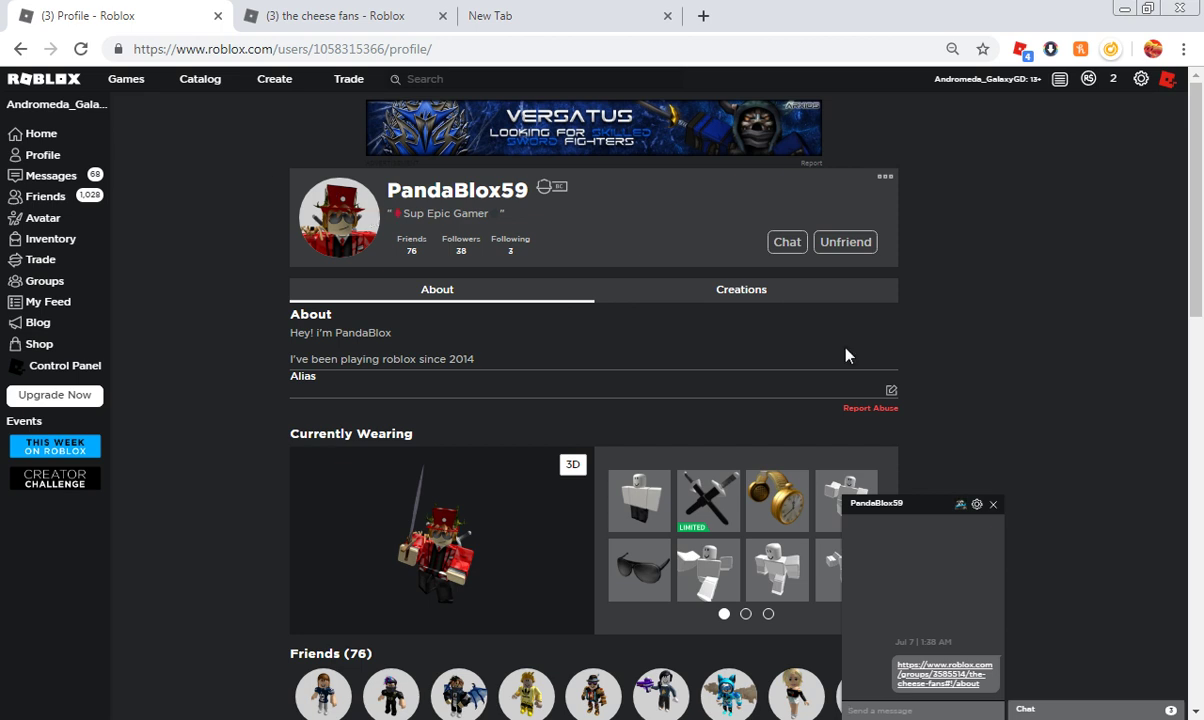
mouse_move(432, 229)
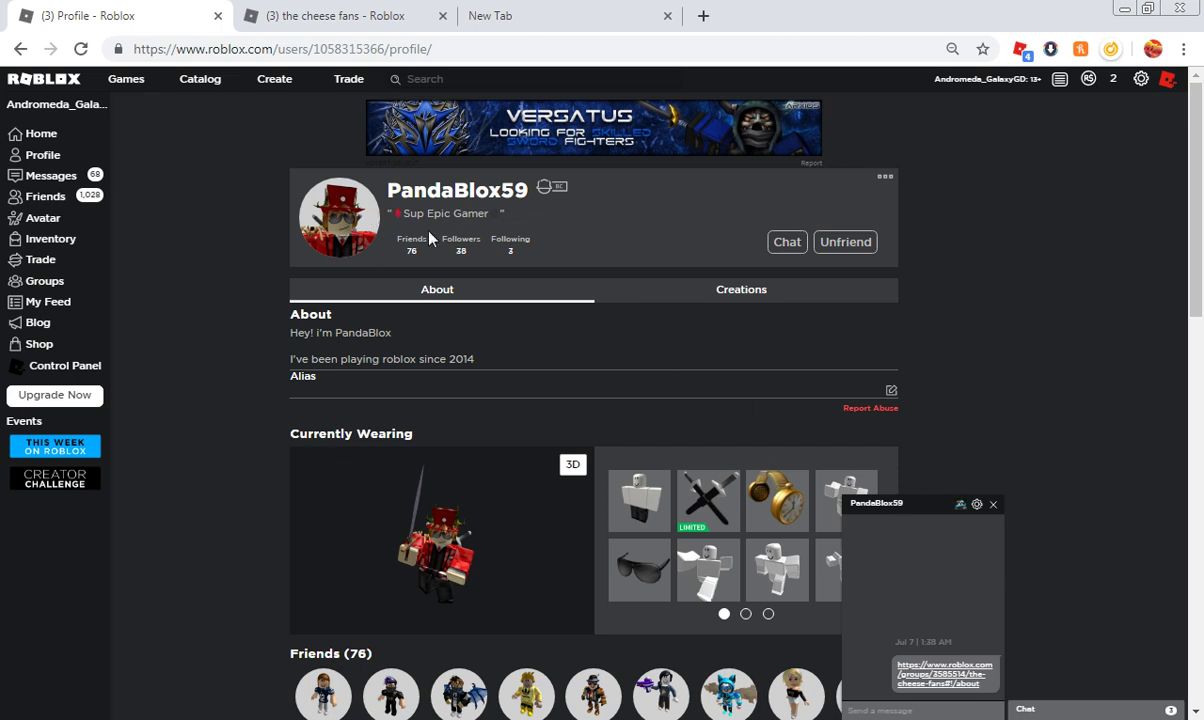
mouse_move(1051, 536)
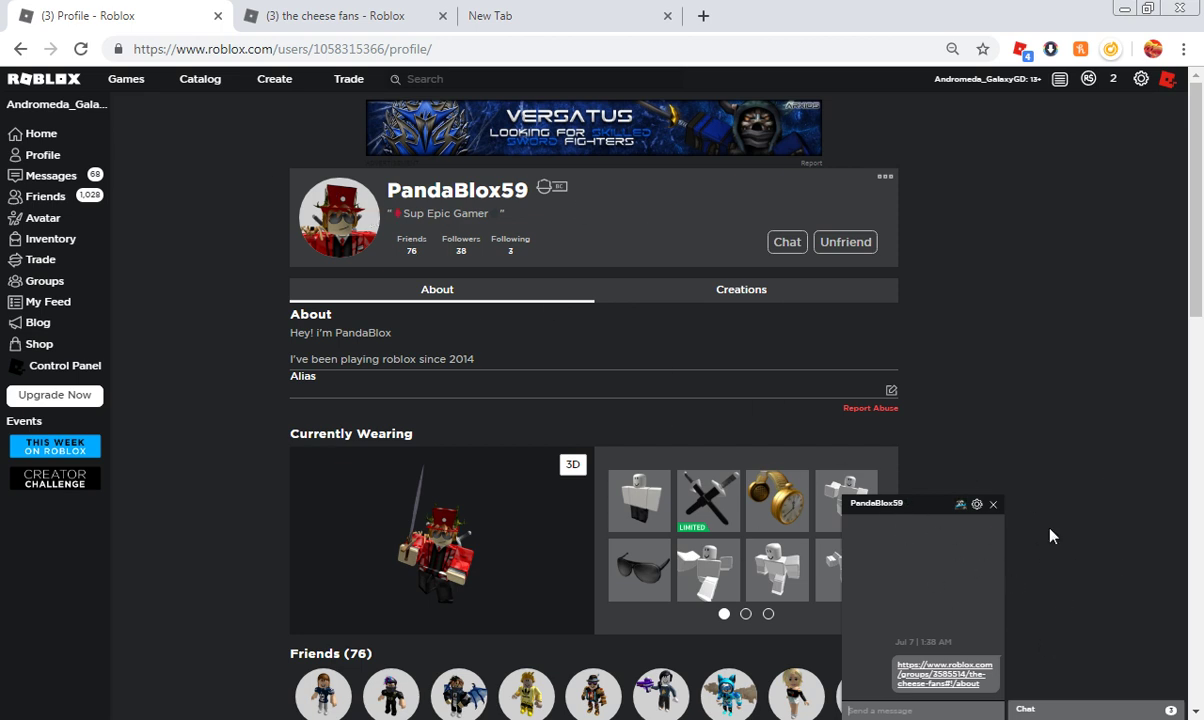
scroll(down, 3)
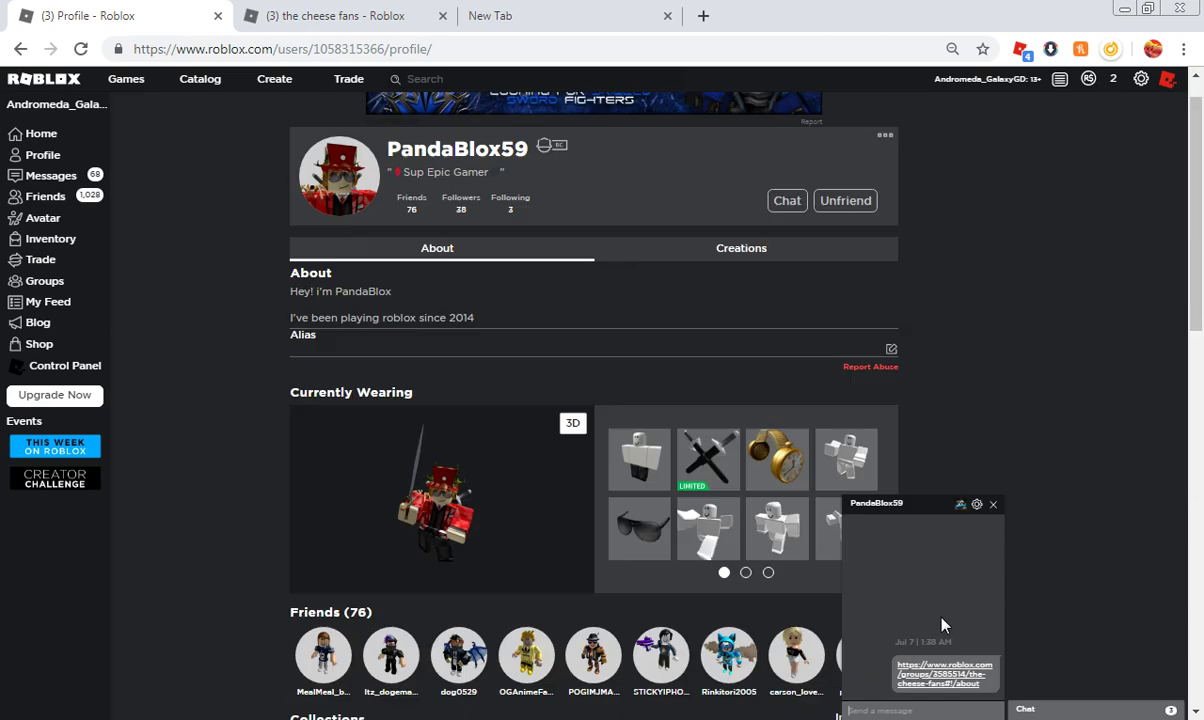
scroll(down, 3)
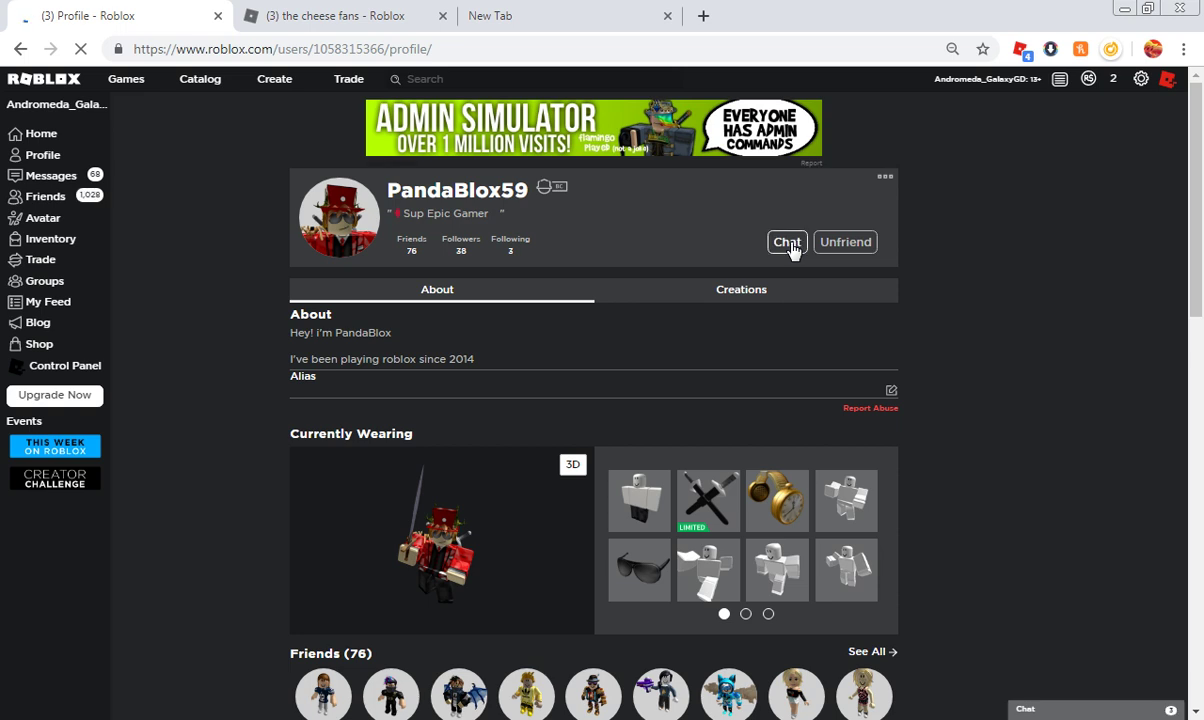
click(786, 242)
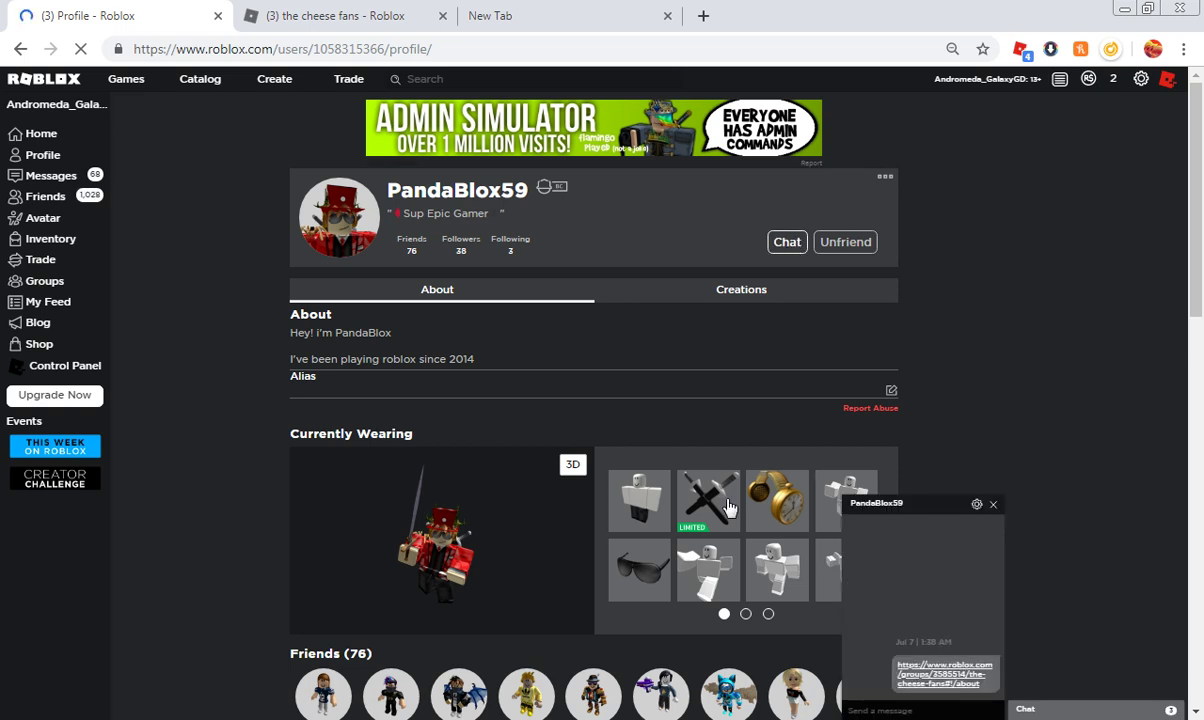
scroll(down, 3)
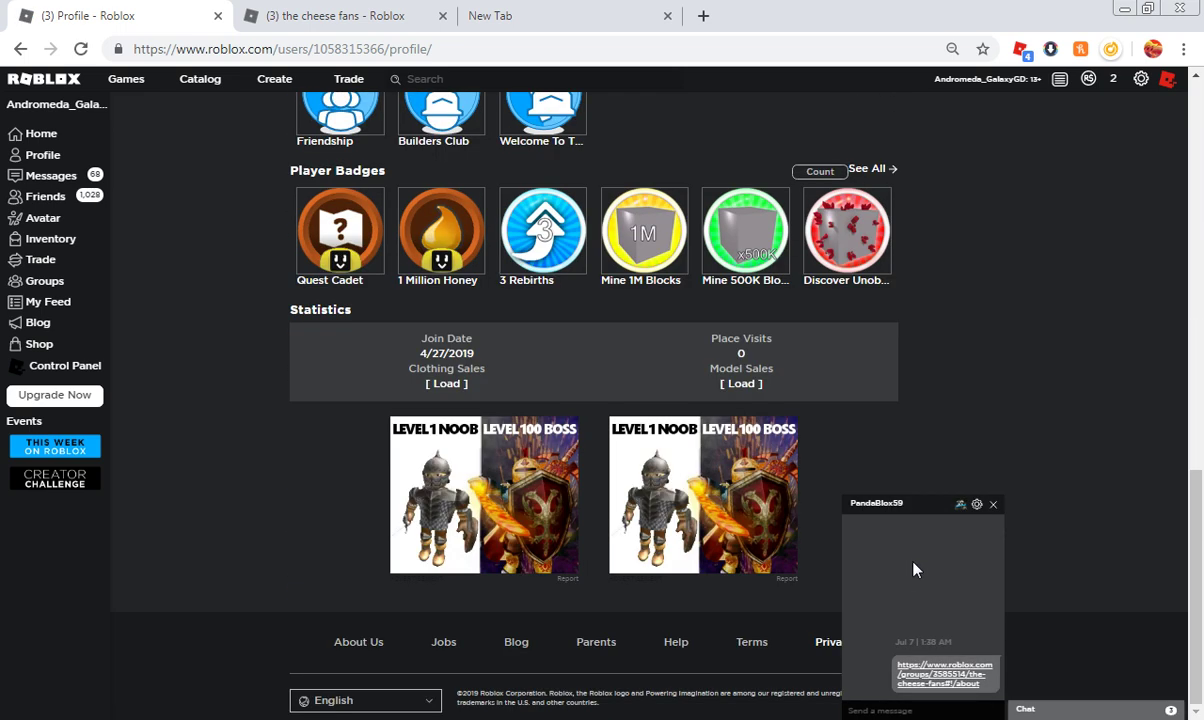
mouse_move(850, 563)
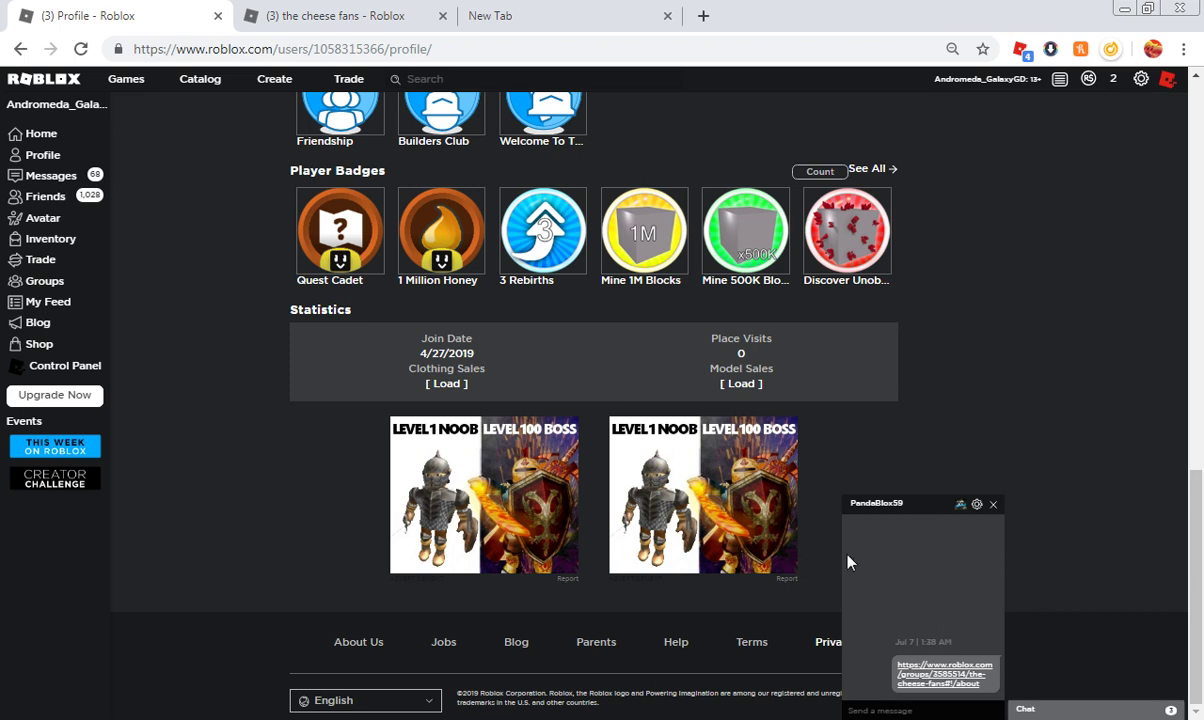
scroll(up, 3)
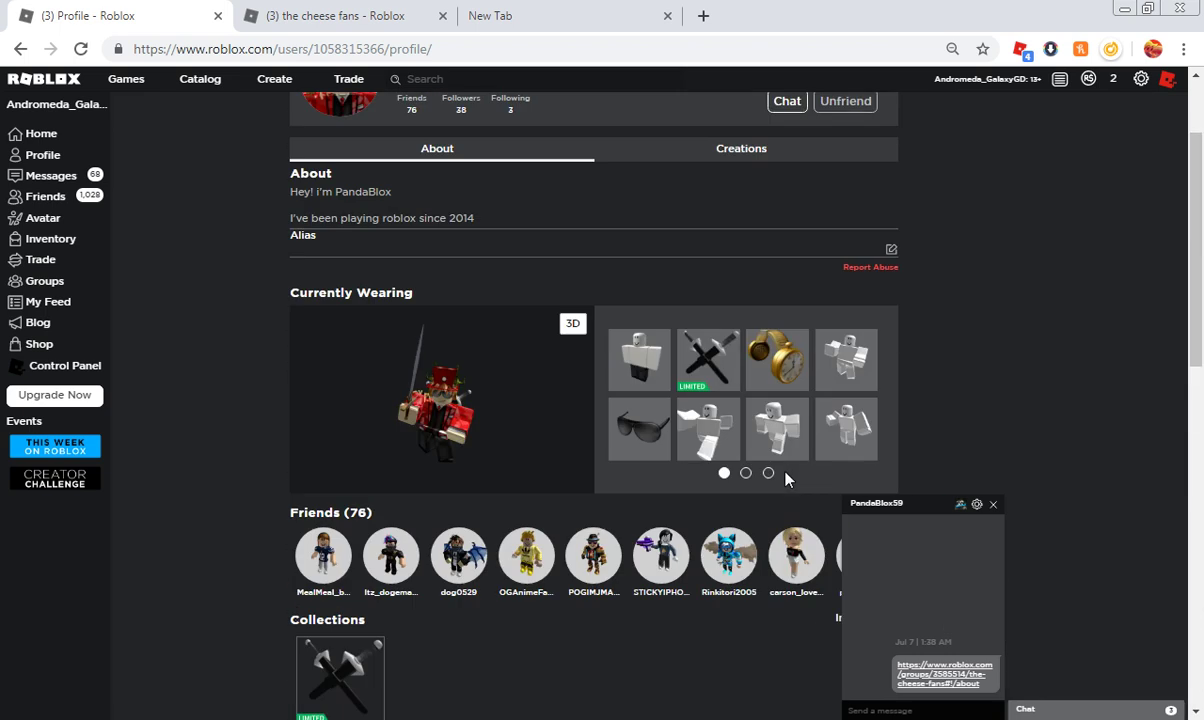
scroll(up, 3)
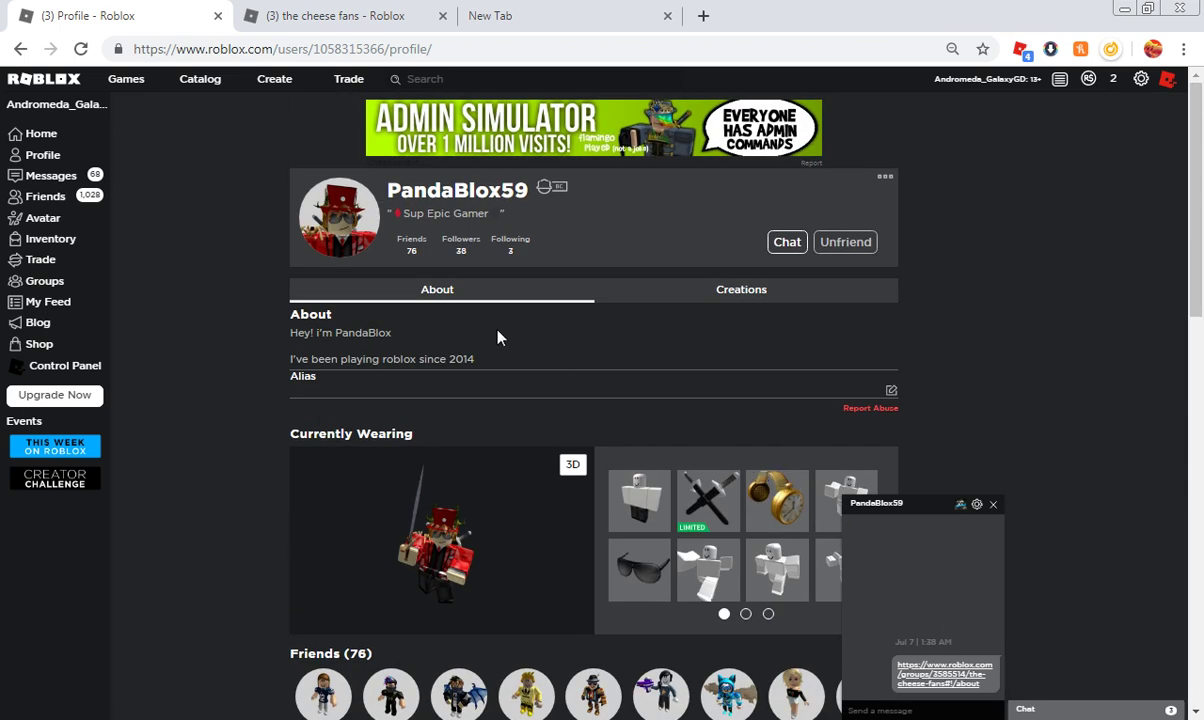
mouse_move(842, 246)
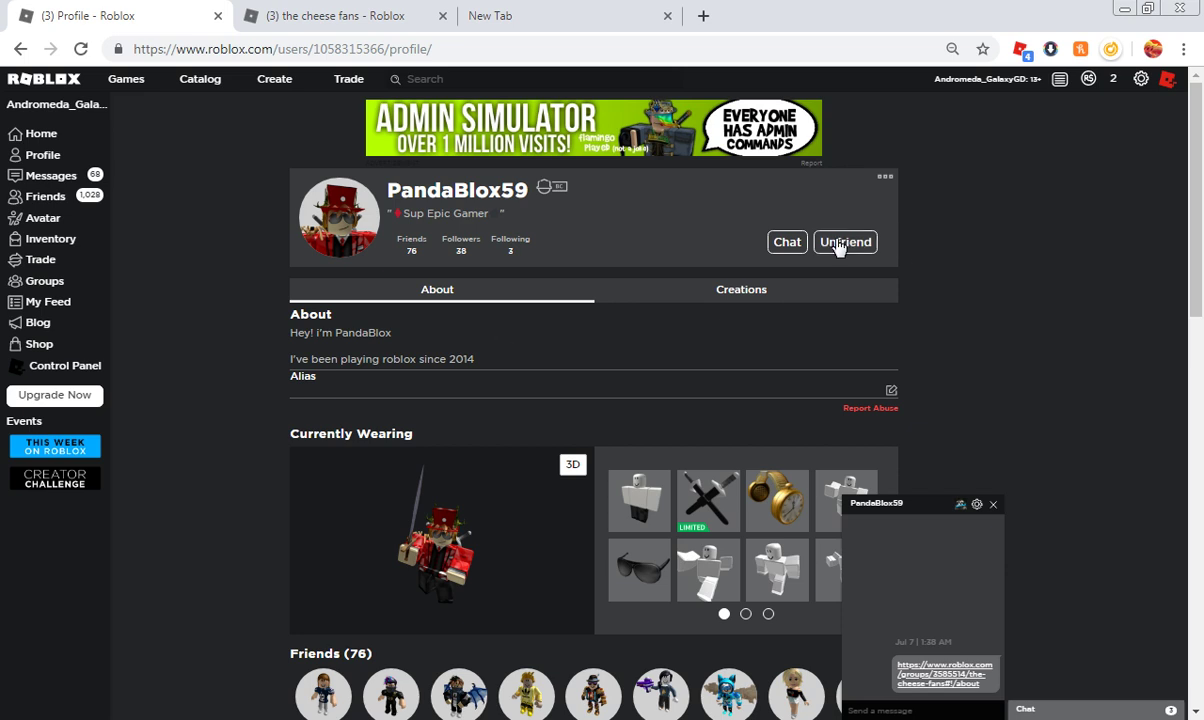
mouse_move(812, 268)
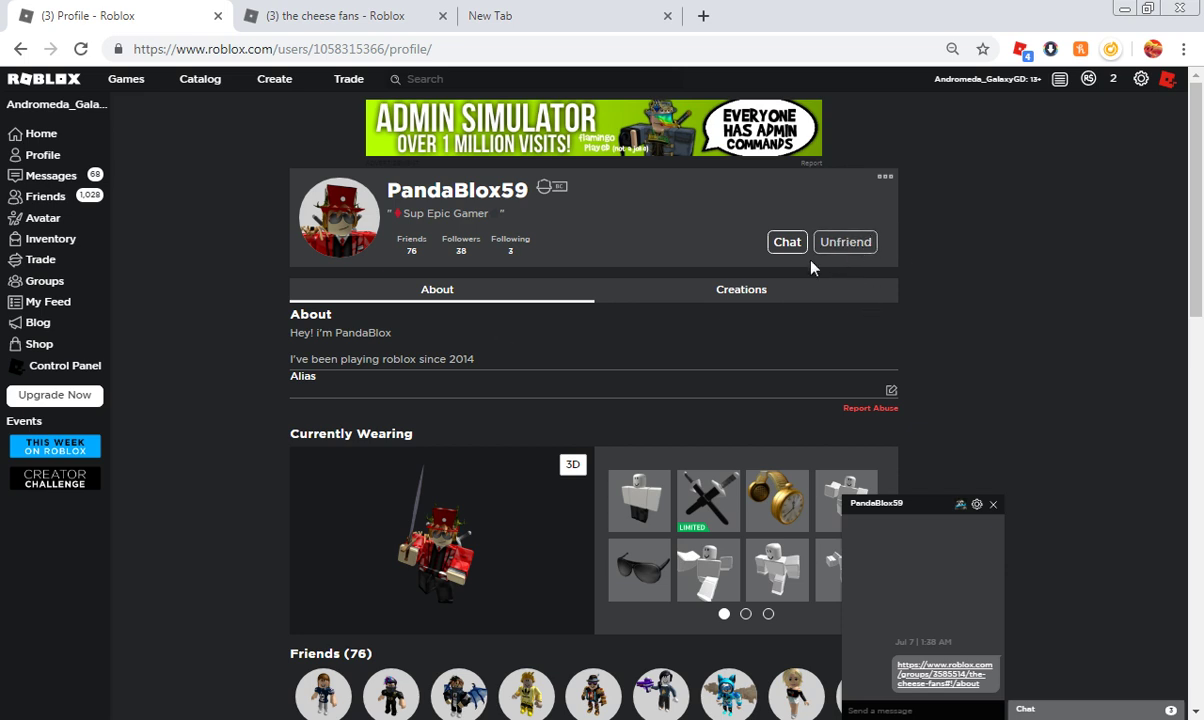
scroll(down, 3)
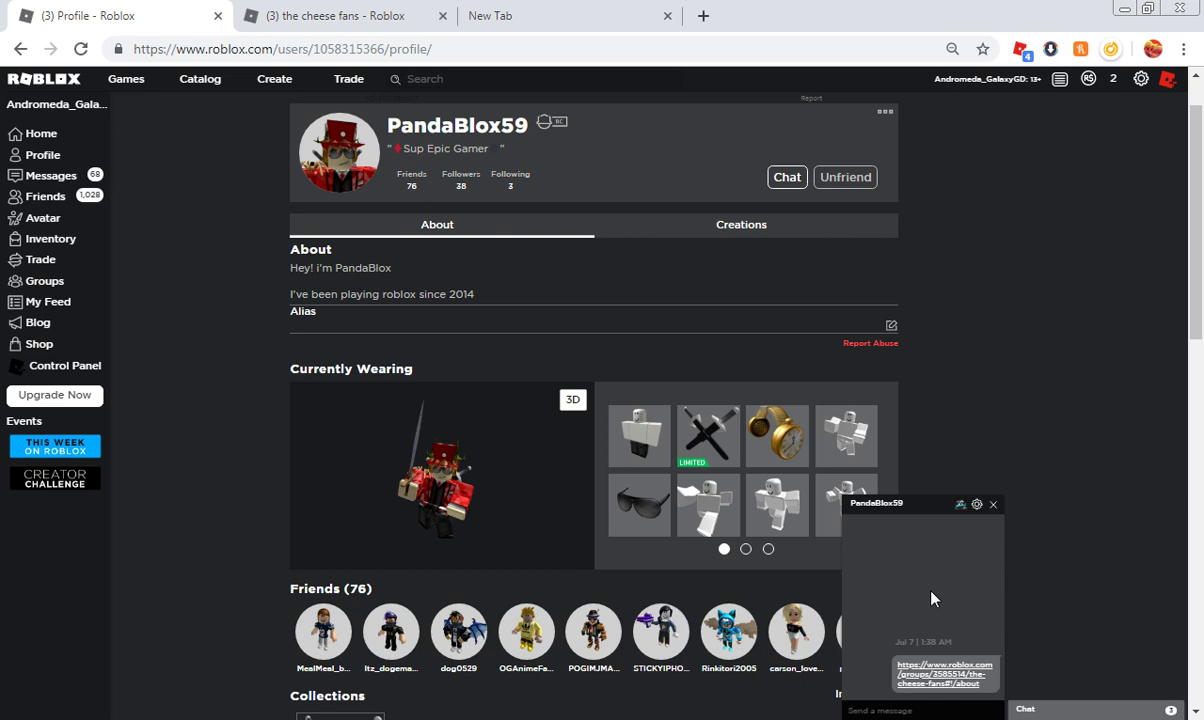
scroll(down, 3)
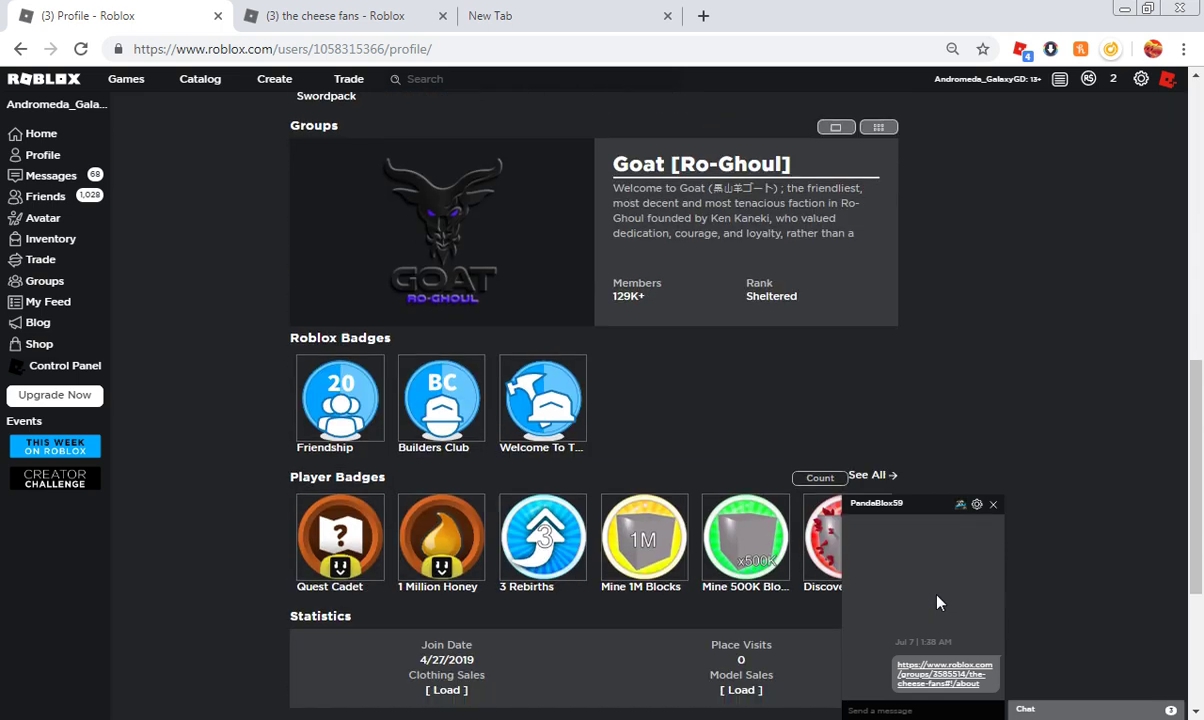
scroll(down, 3)
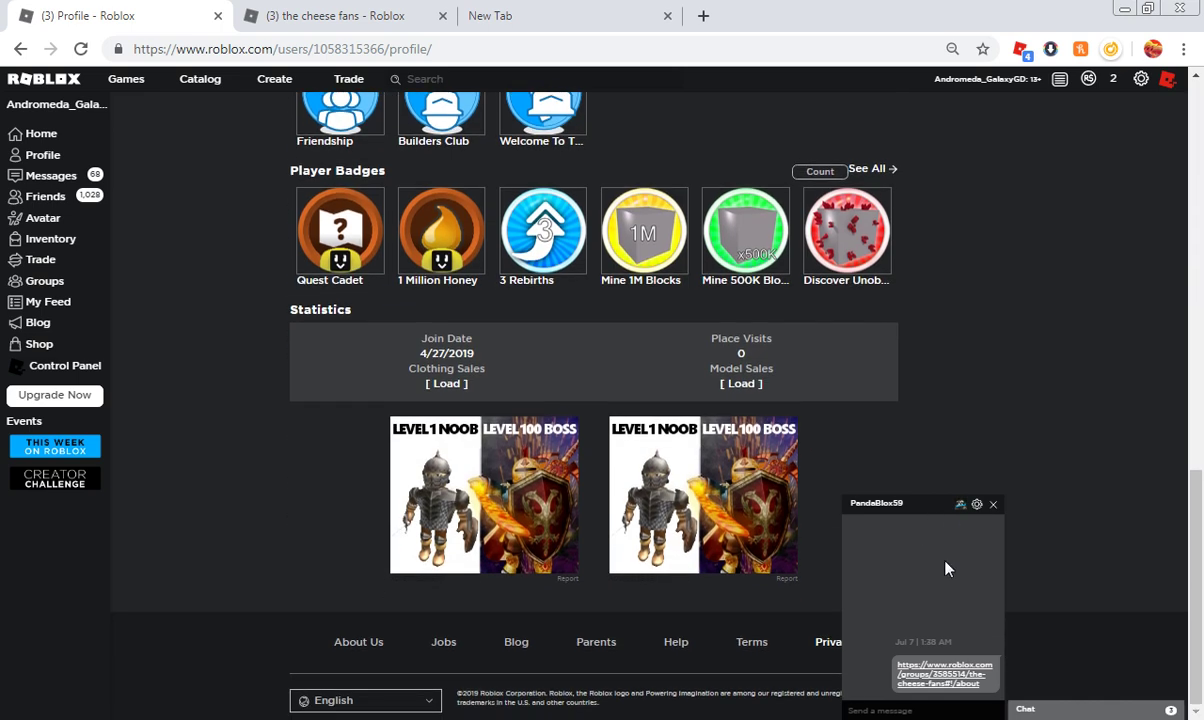
mouse_move(1017, 542)
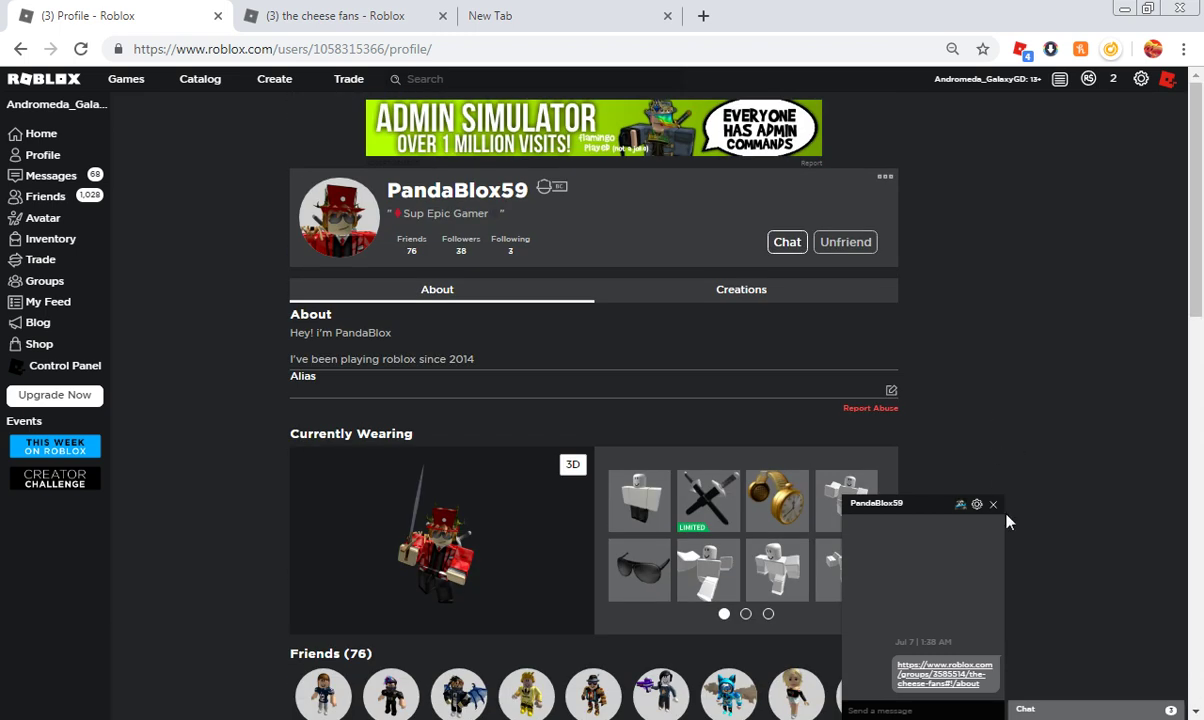
scroll(down, 3)
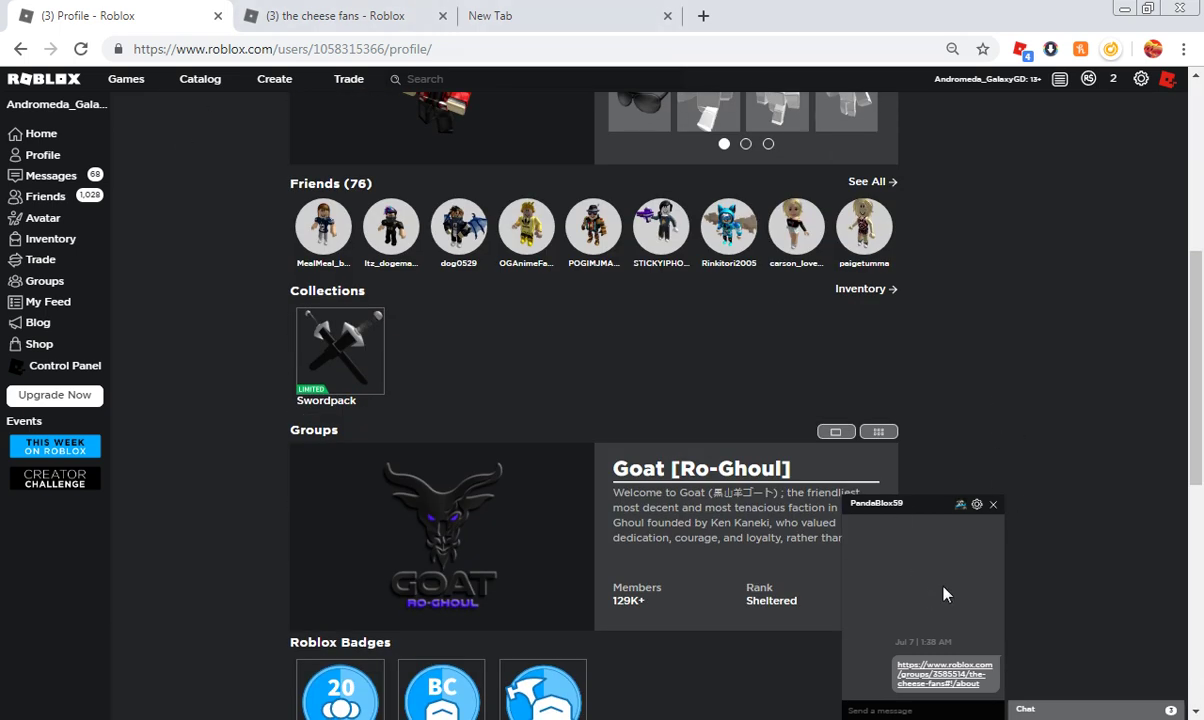
scroll(up, 3)
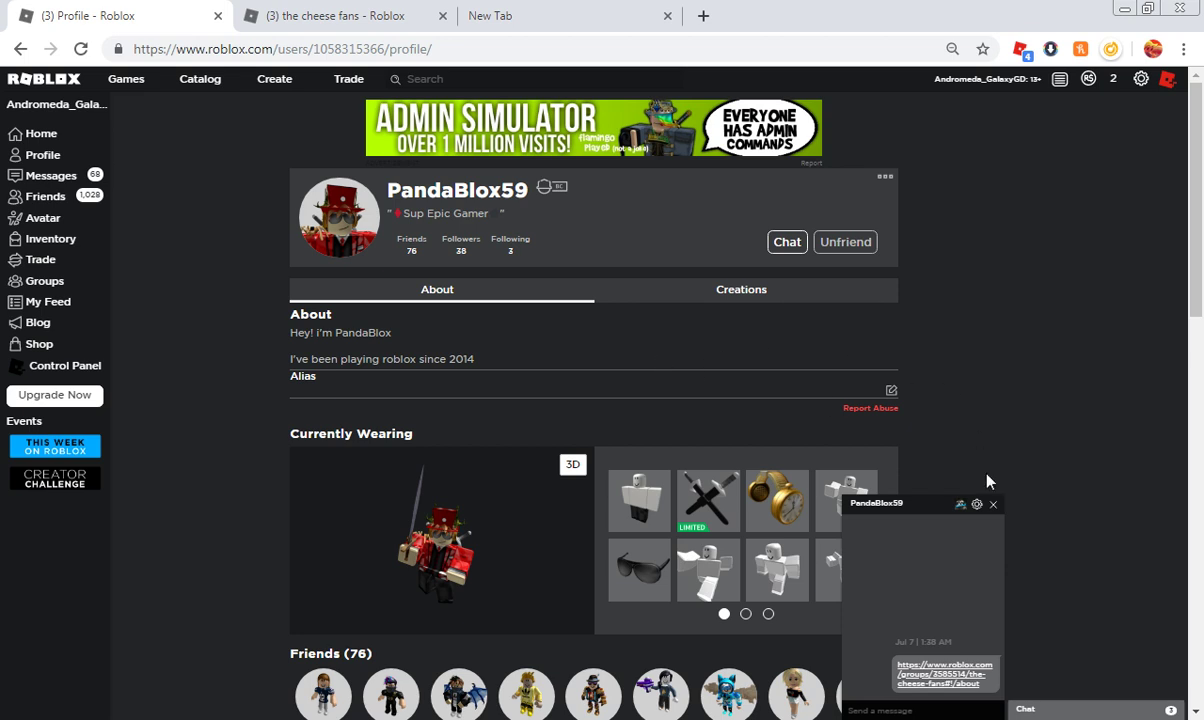
mouse_move(963, 452)
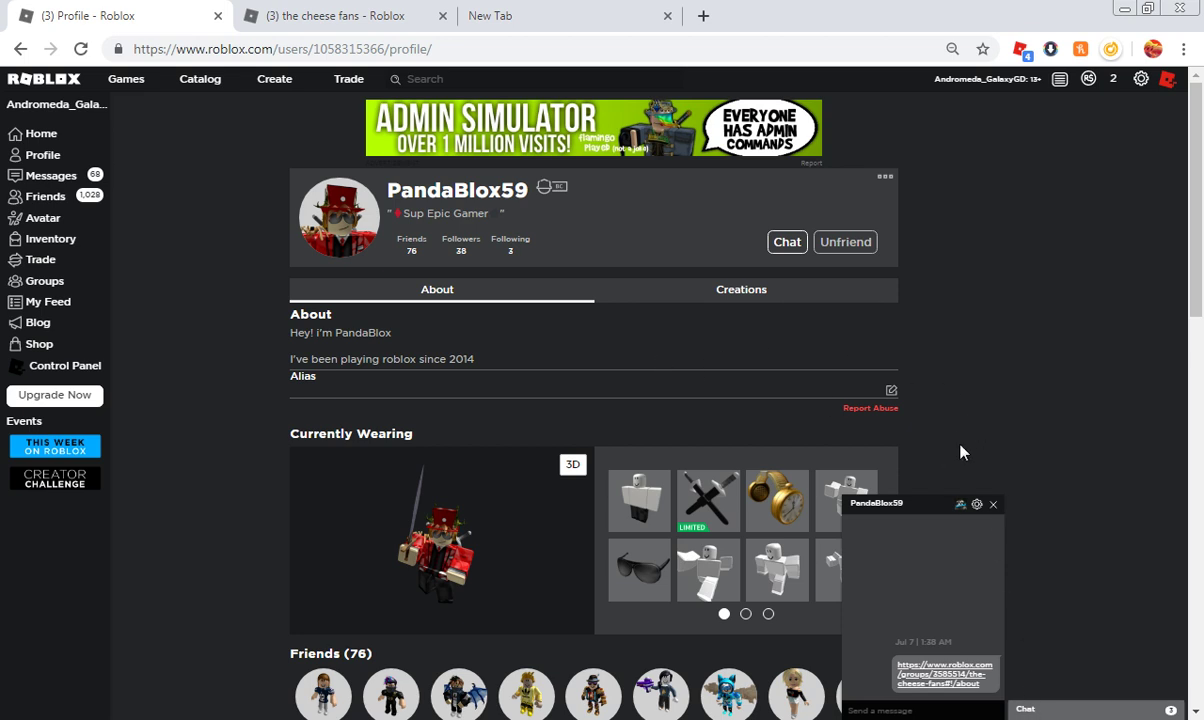
mouse_move(366, 207)
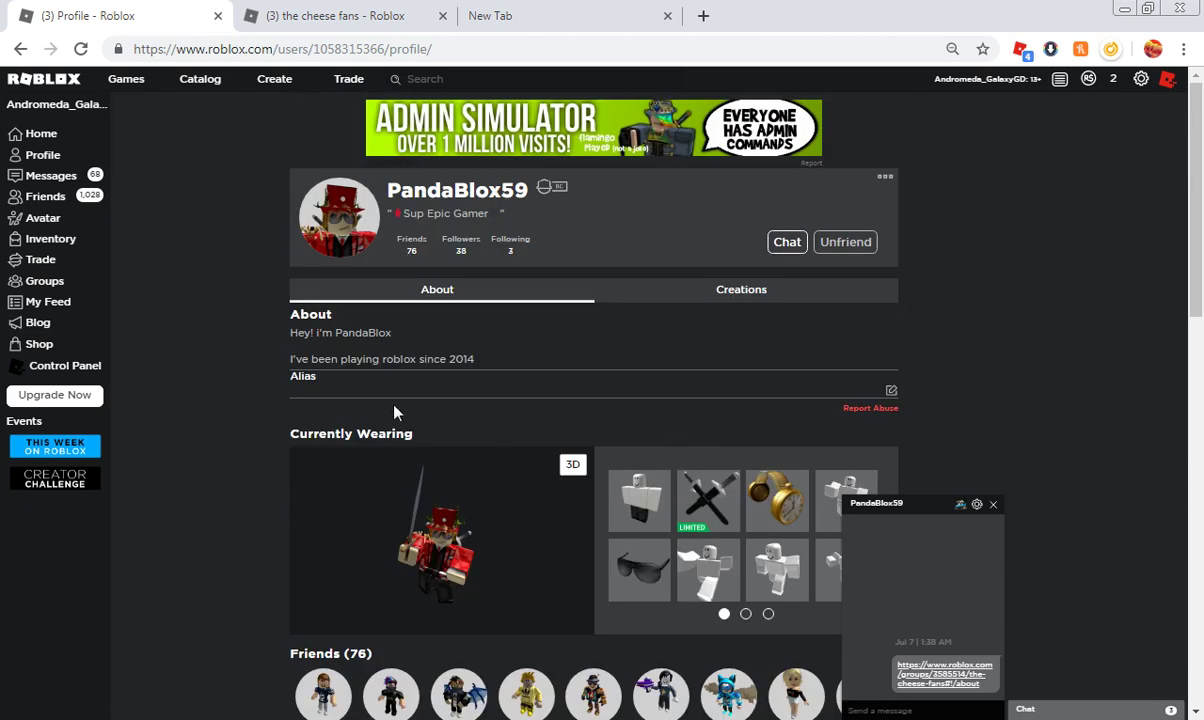
mouse_move(961, 499)
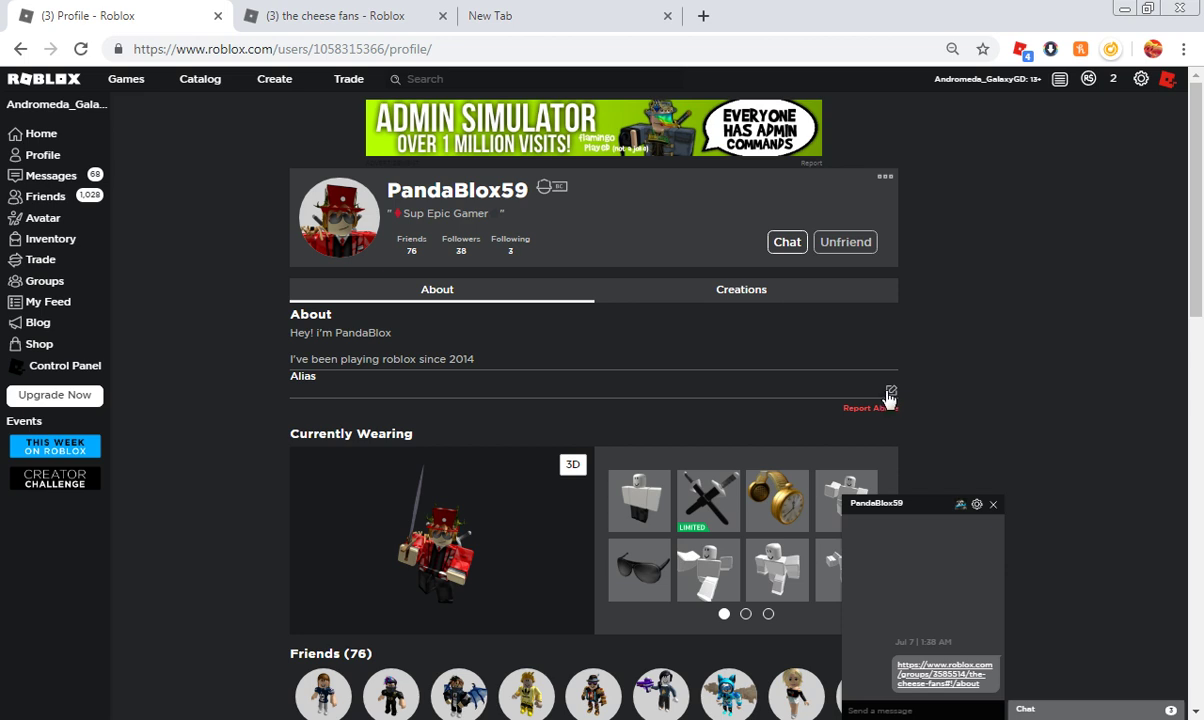
click(888, 395)
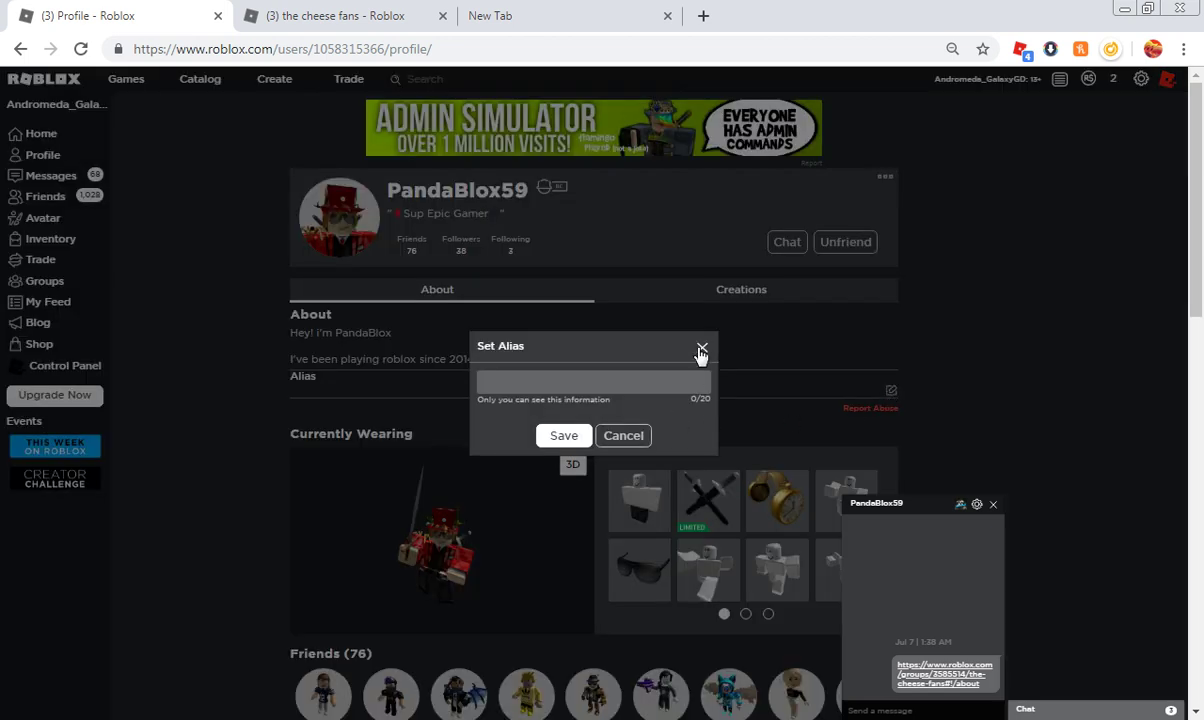
click(702, 349)
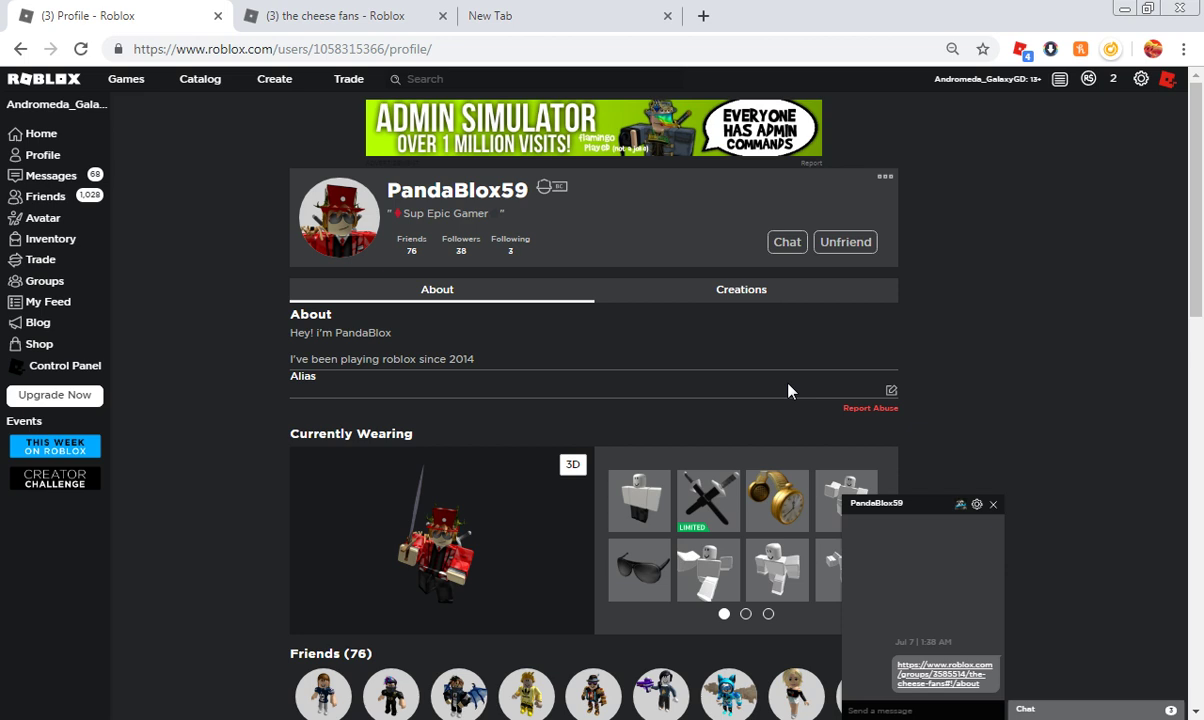
mouse_move(686, 339)
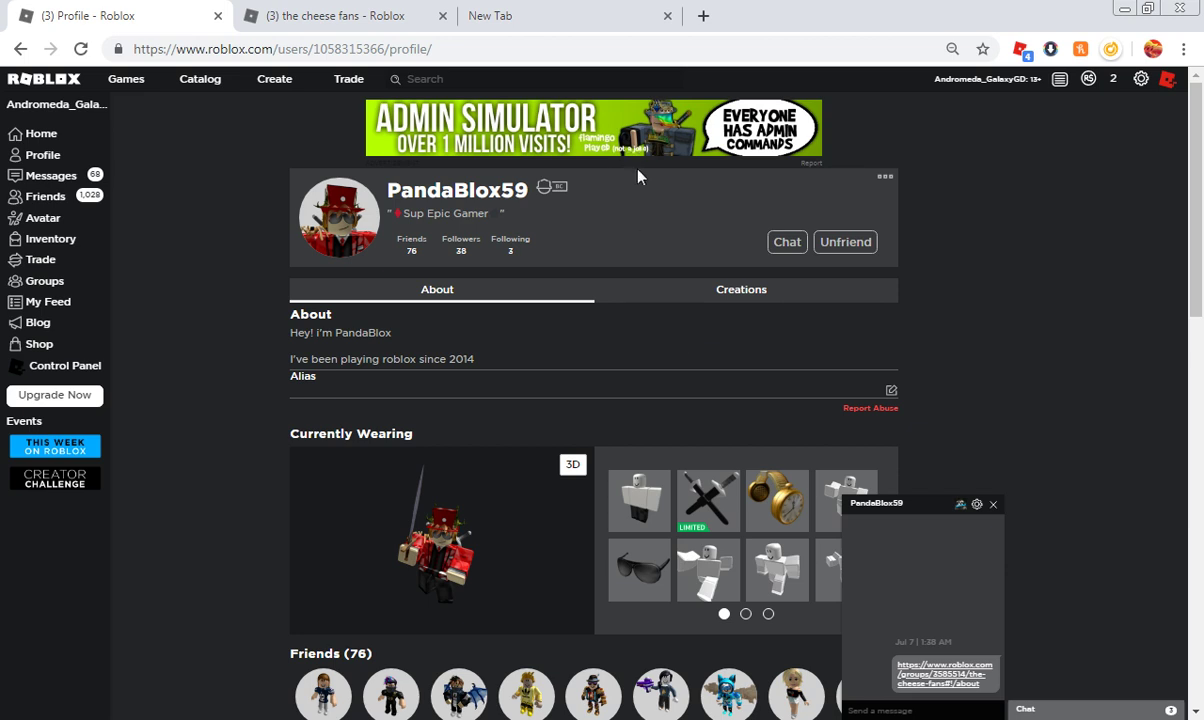
mouse_move(926, 168)
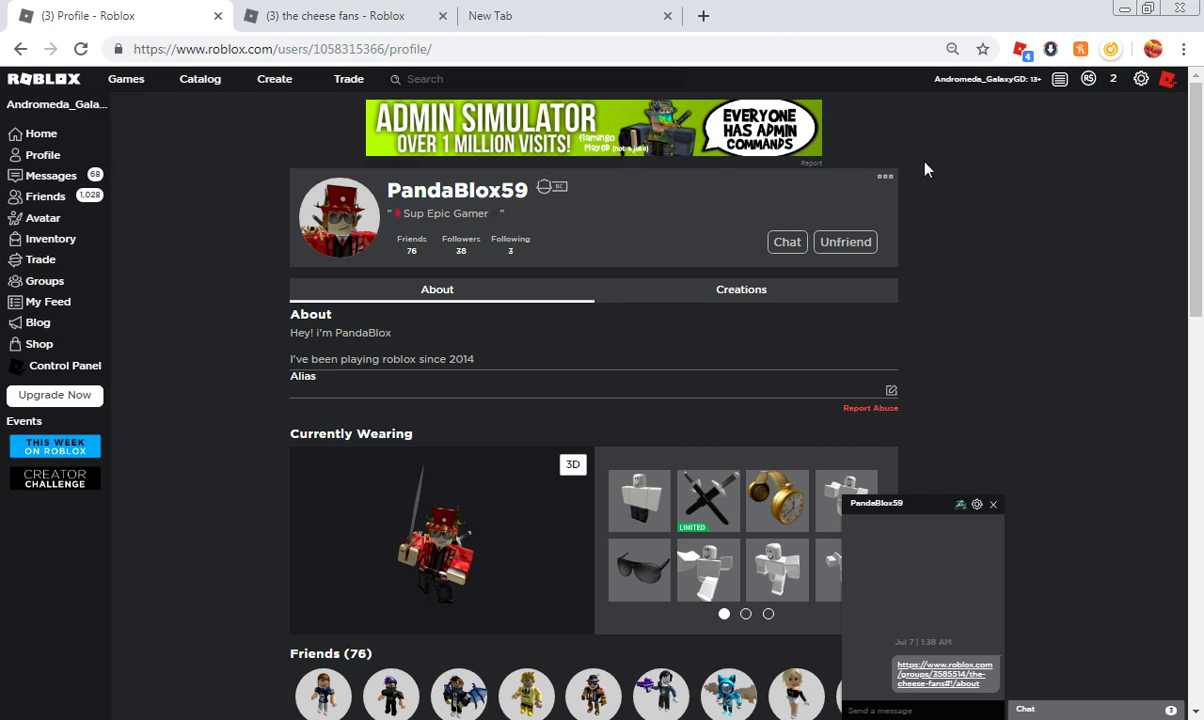
mouse_move(884, 157)
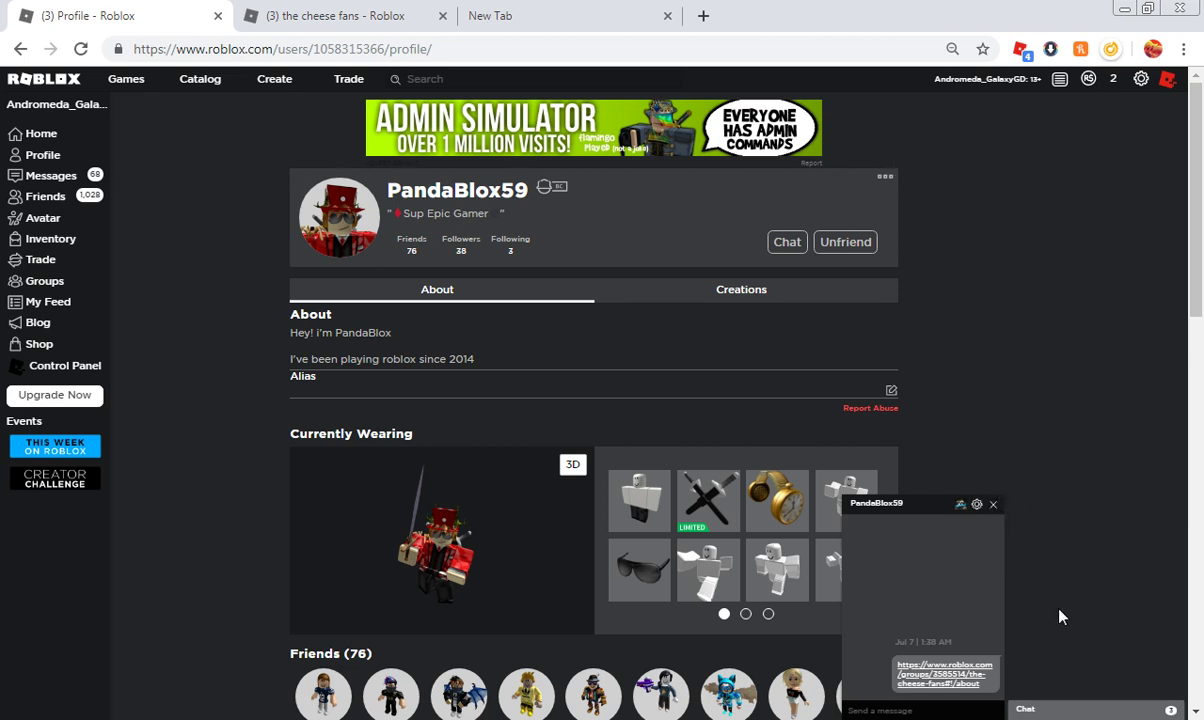
mouse_move(1145, 709)
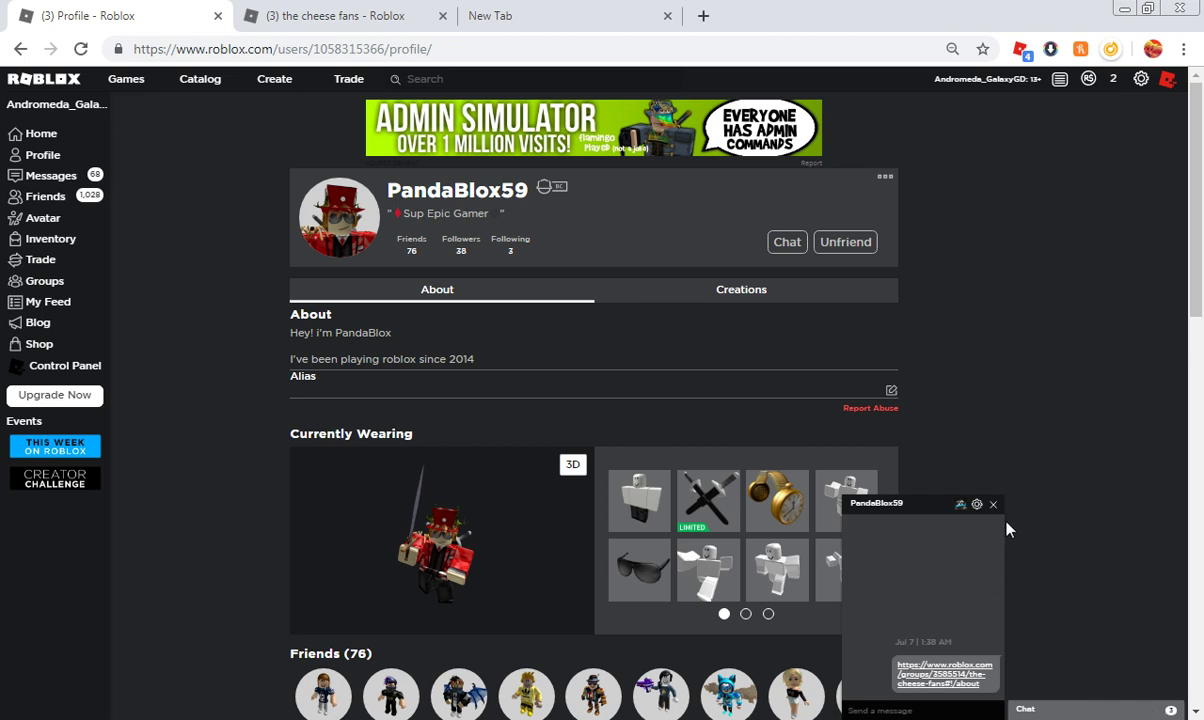
mouse_move(995, 505)
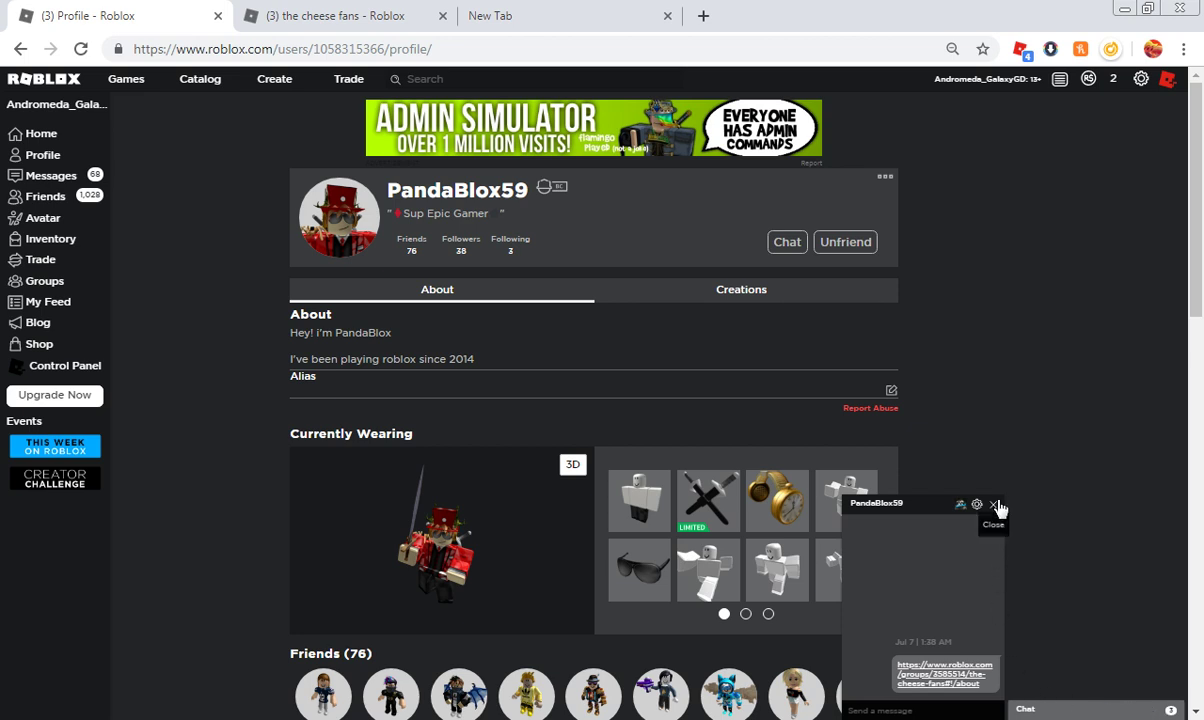
mouse_move(997, 505)
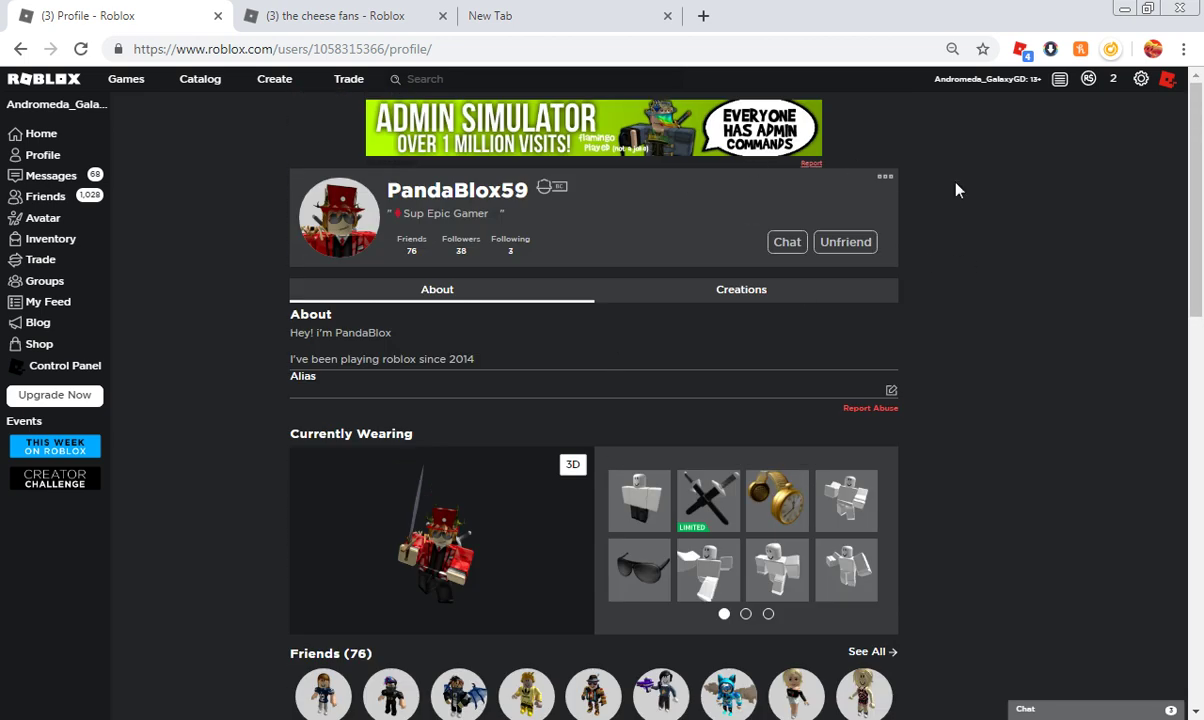
mouse_move(613, 190)
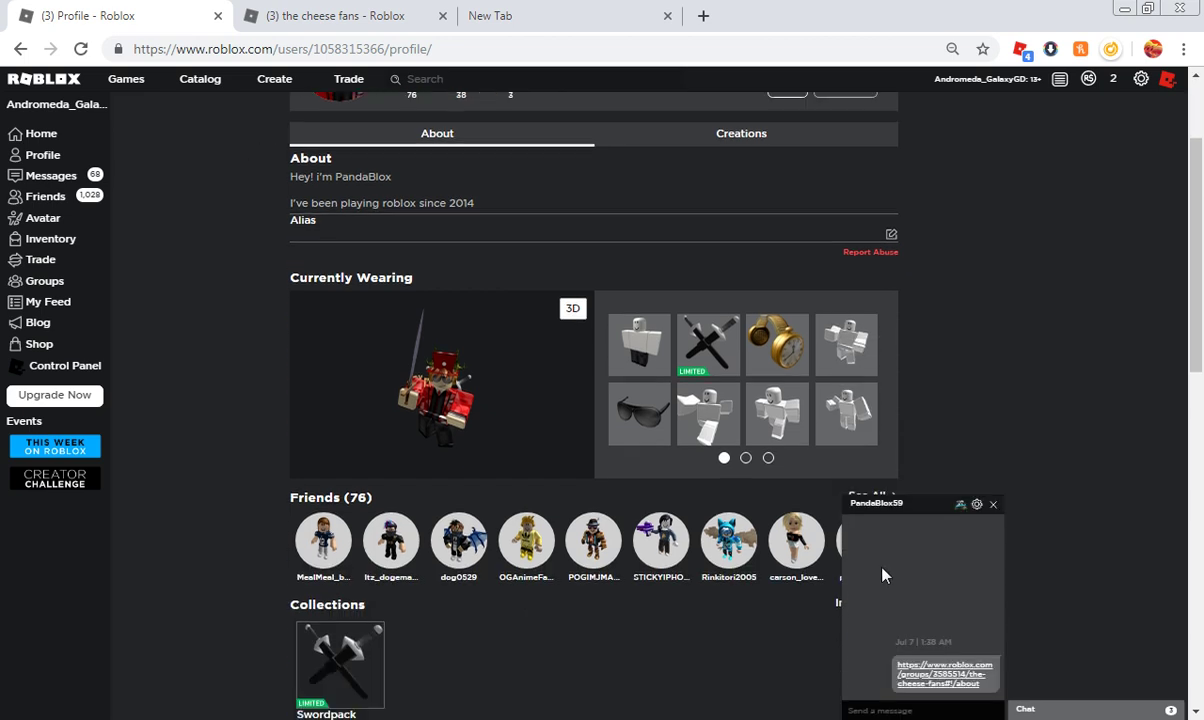
click(548, 15)
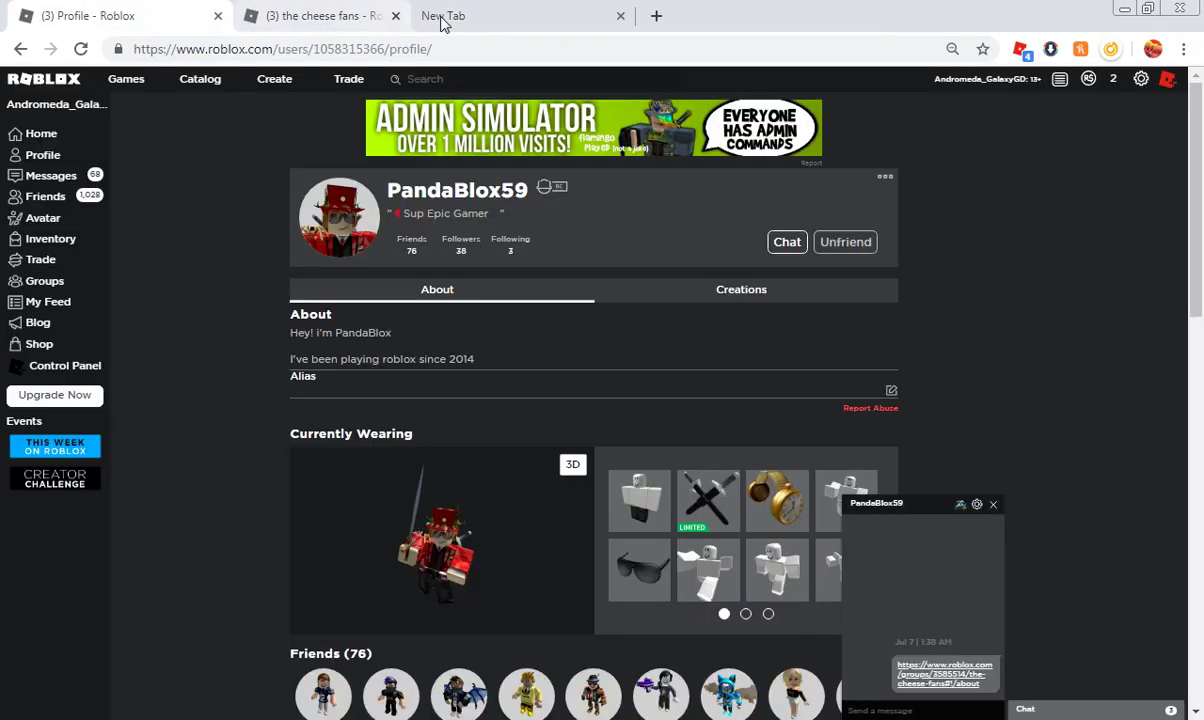
click(620, 15)
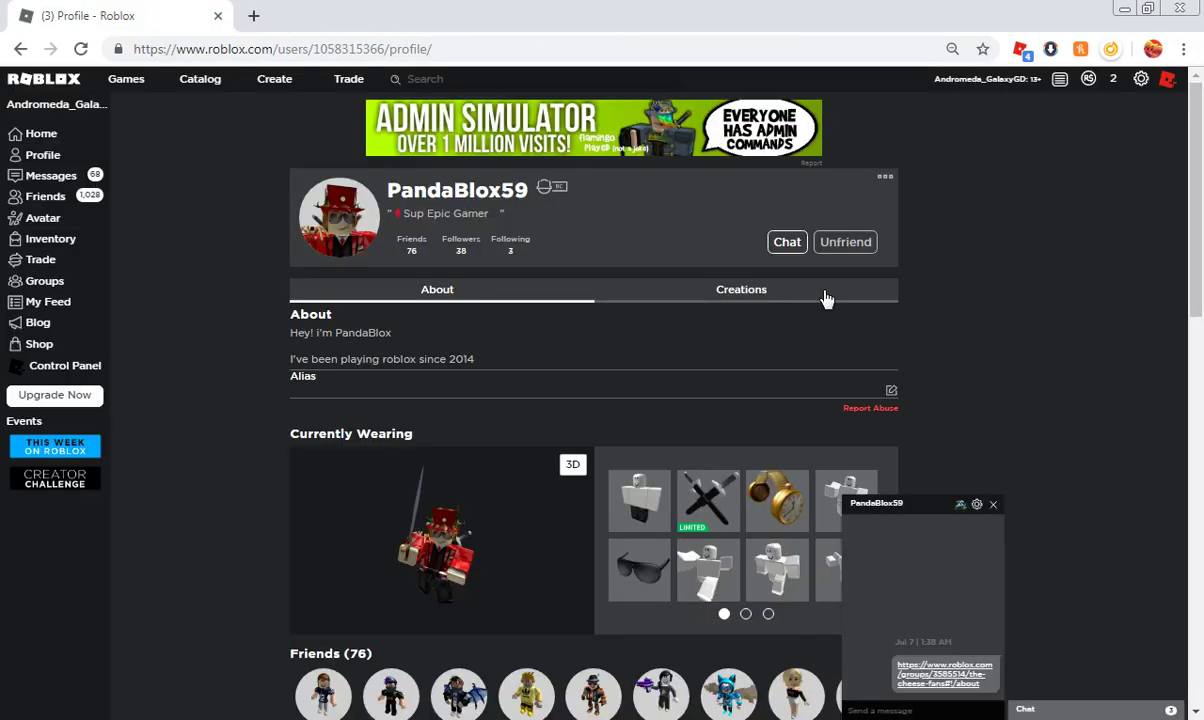
scroll(down, 3)
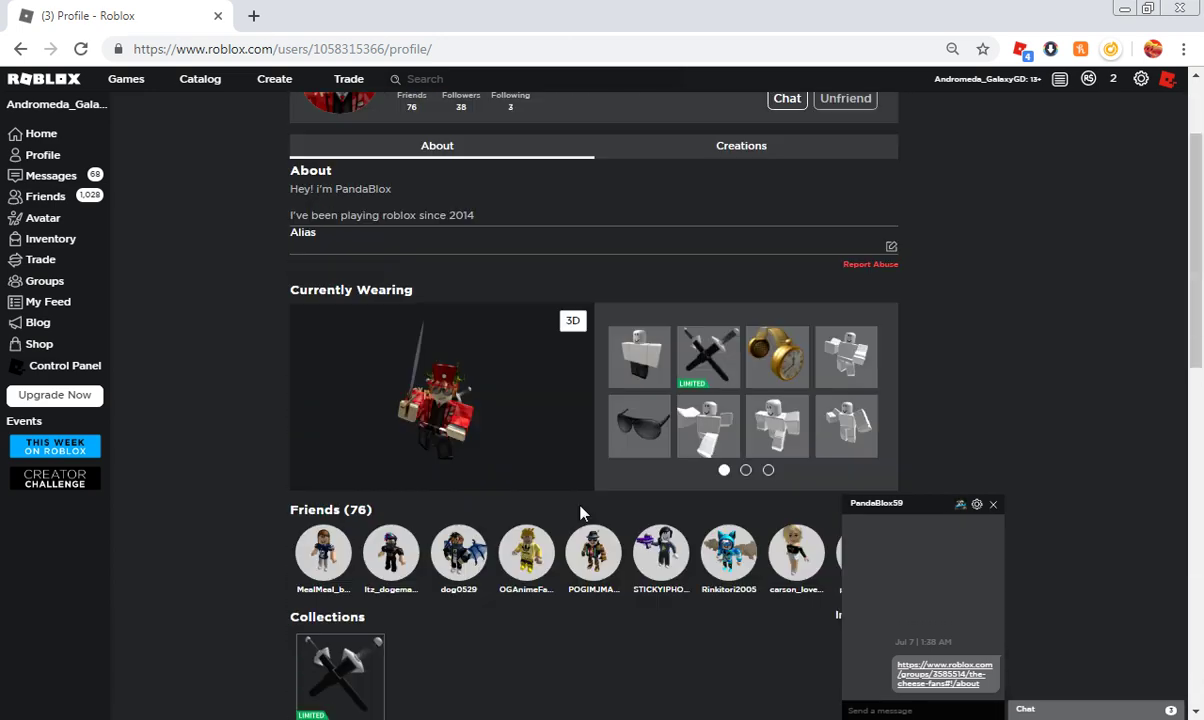
scroll(down, 3)
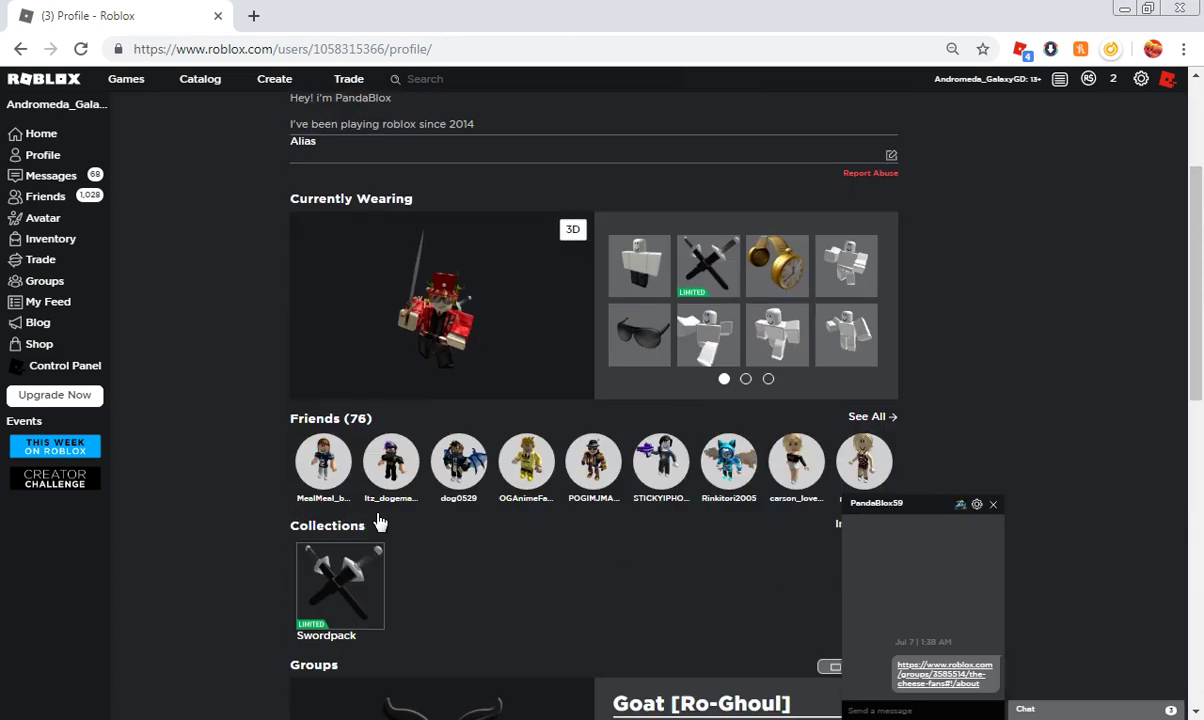
scroll(up, 3)
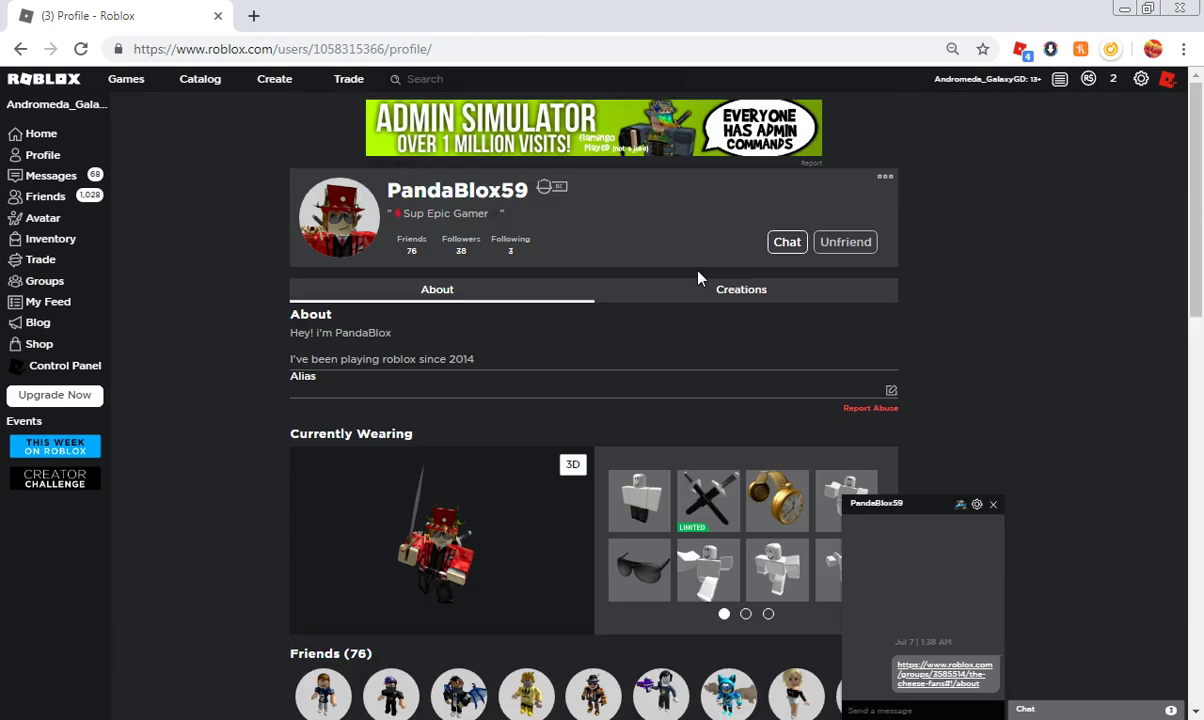
scroll(down, 3)
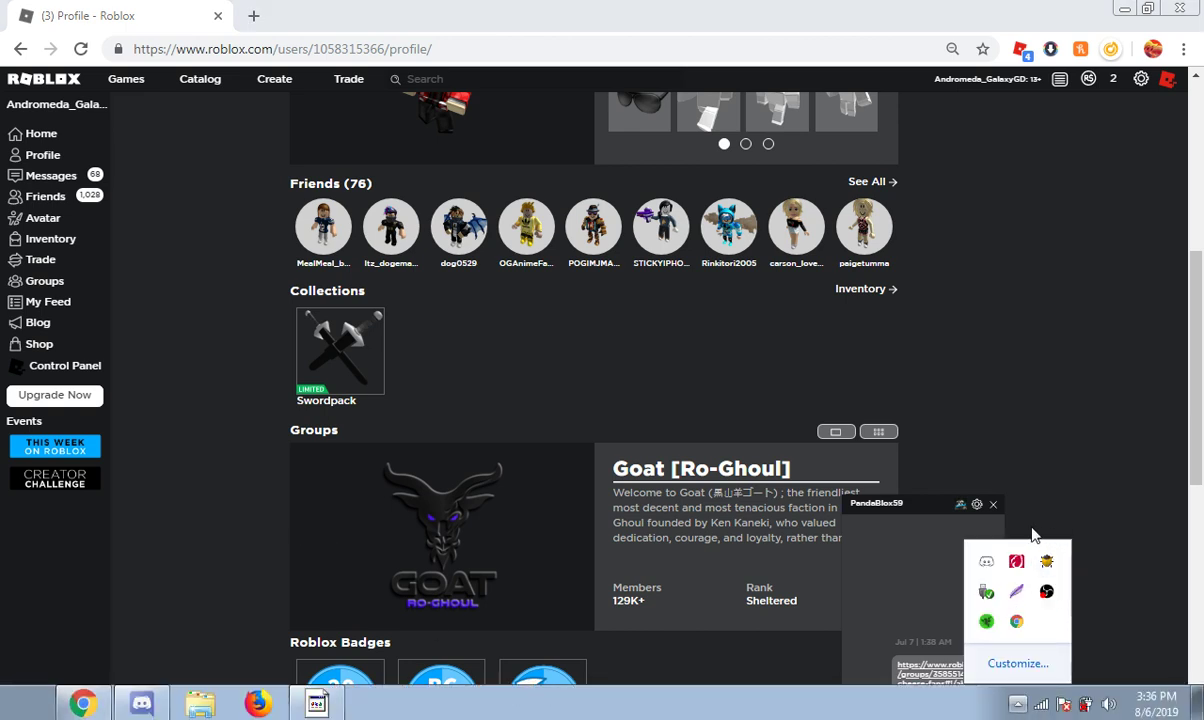
mouse_move(993, 588)
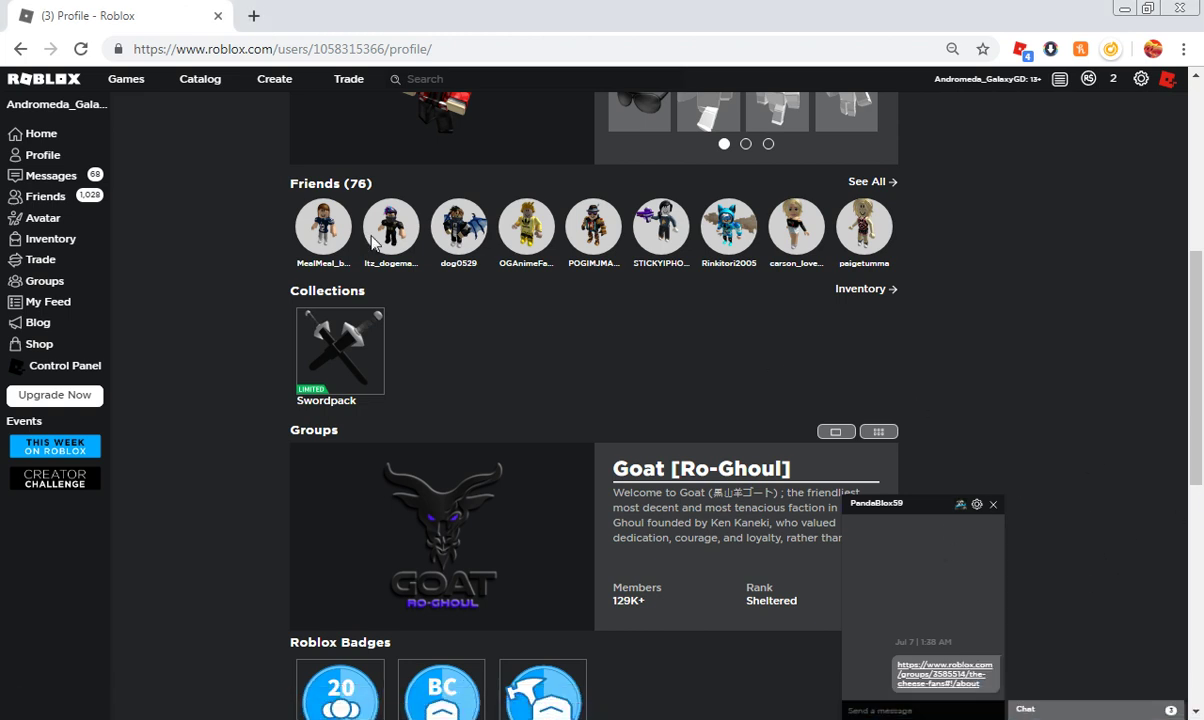
mouse_move(44, 197)
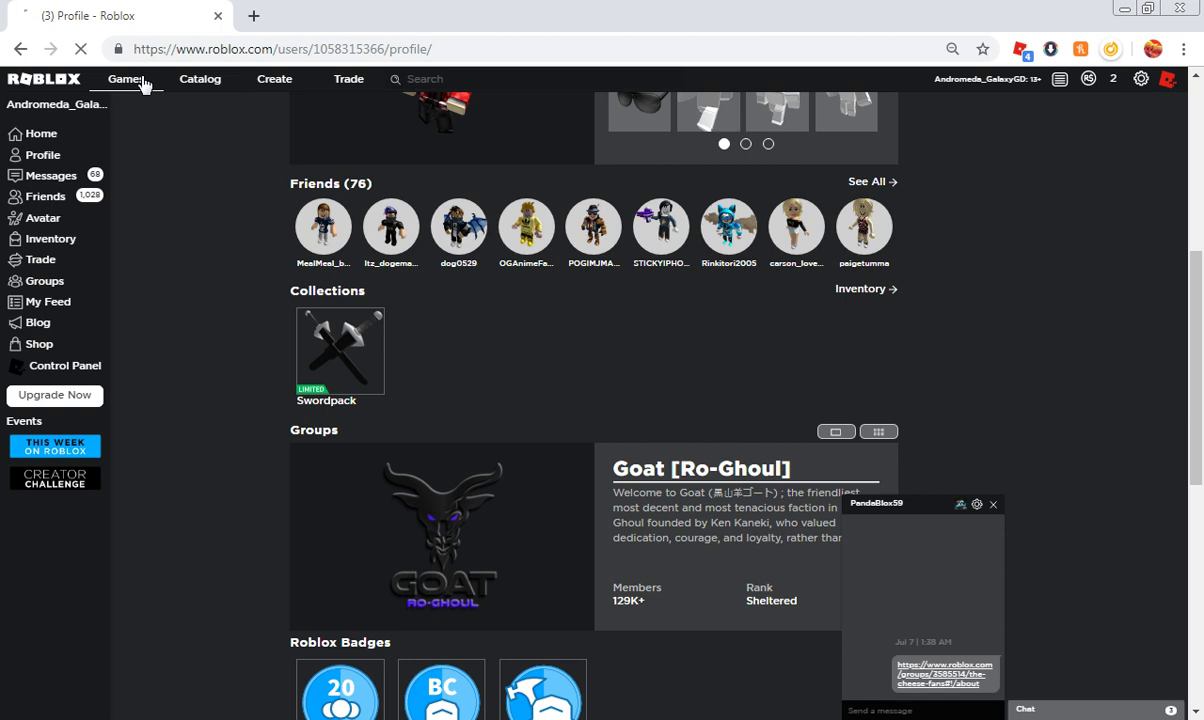
Step: Open the Roblox Games catalogue from the top bar
click(127, 79)
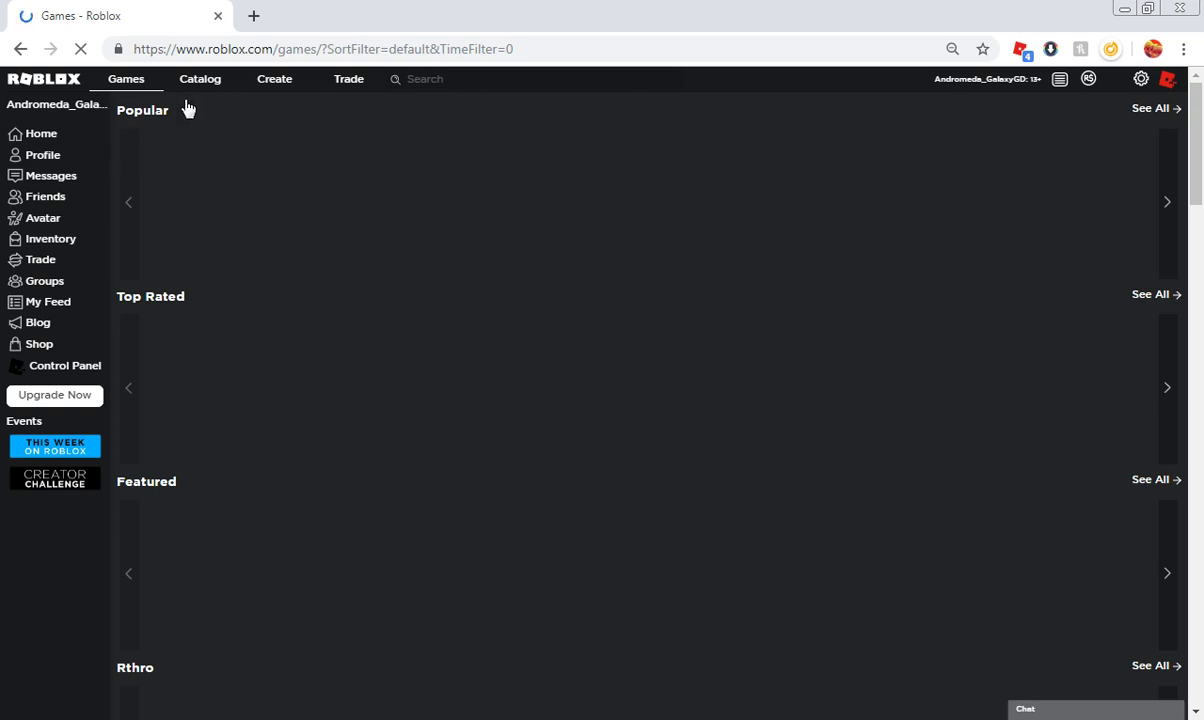
mouse_move(46, 204)
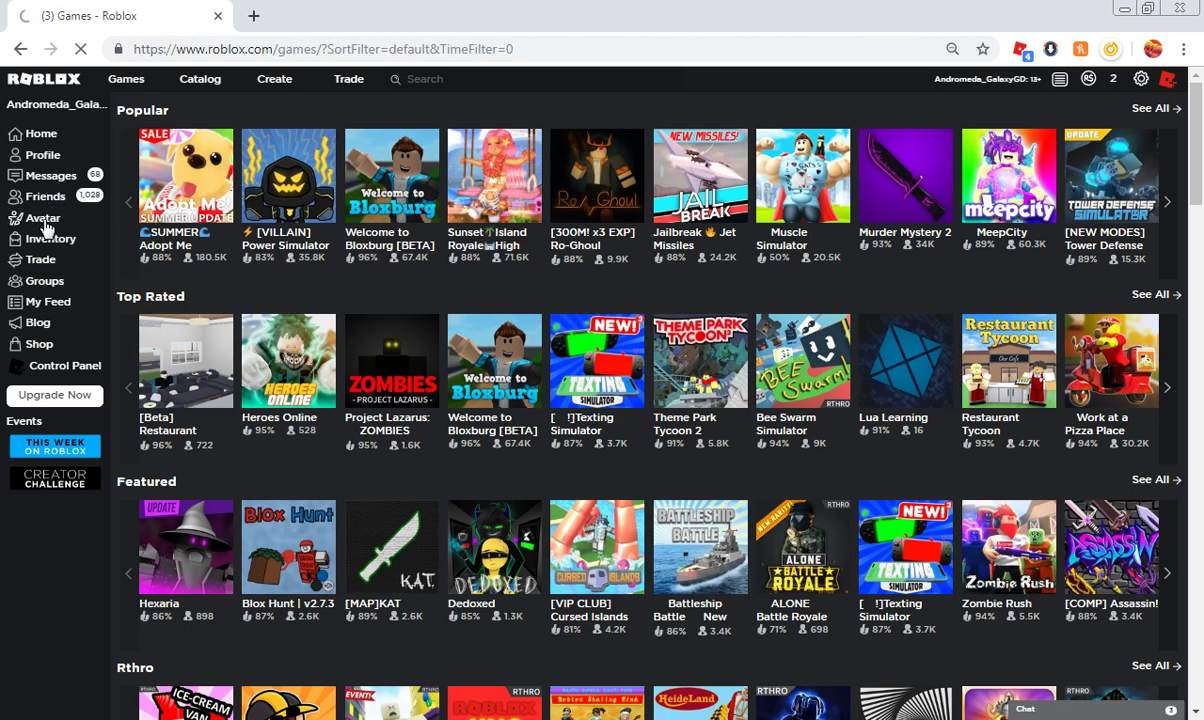
mouse_move(227, 125)
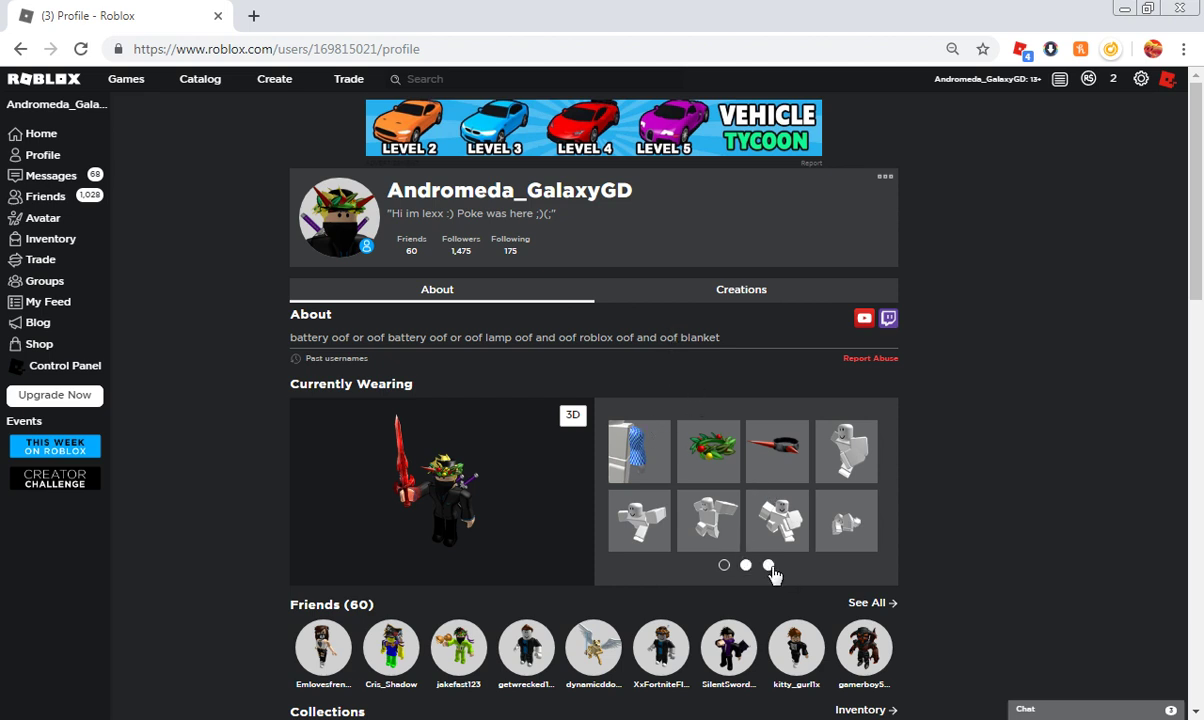
scroll(down, 3)
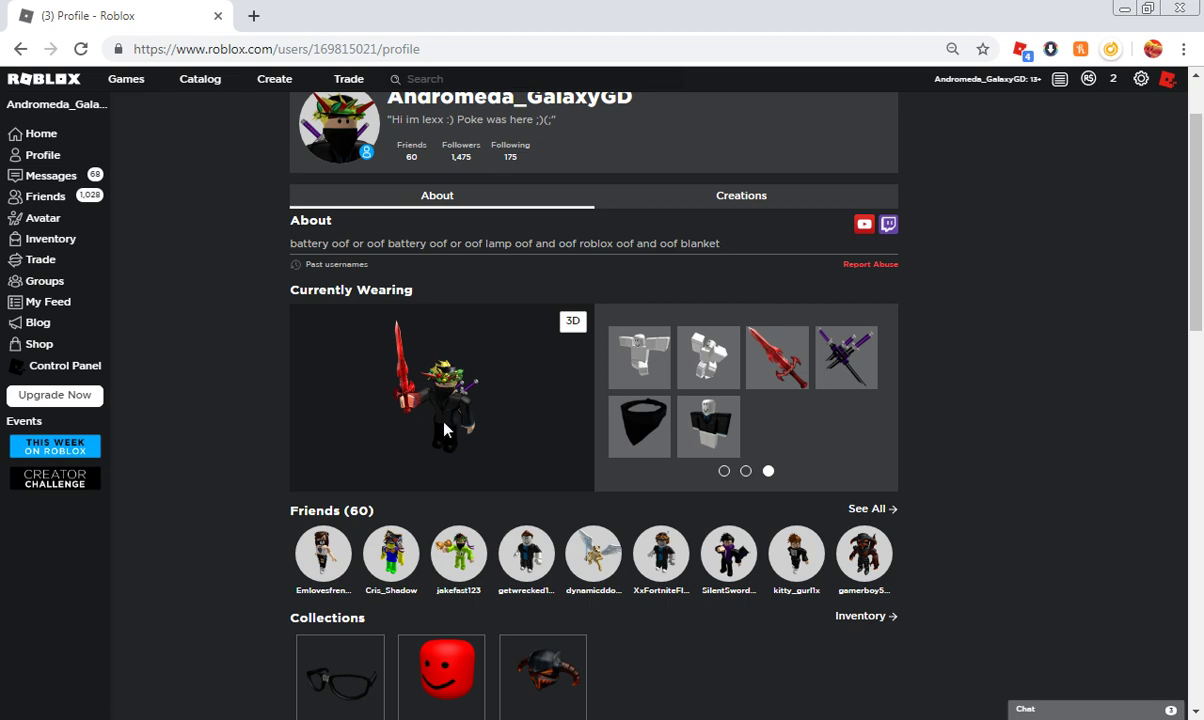
mouse_move(537, 485)
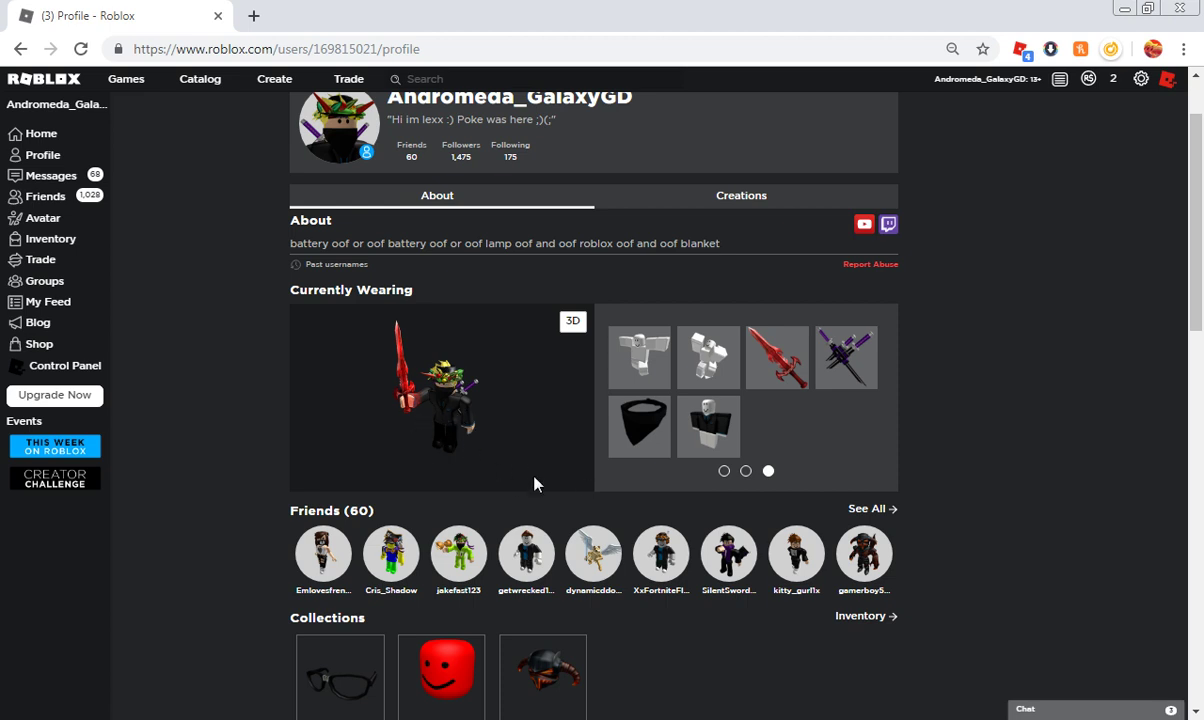
mouse_move(770, 439)
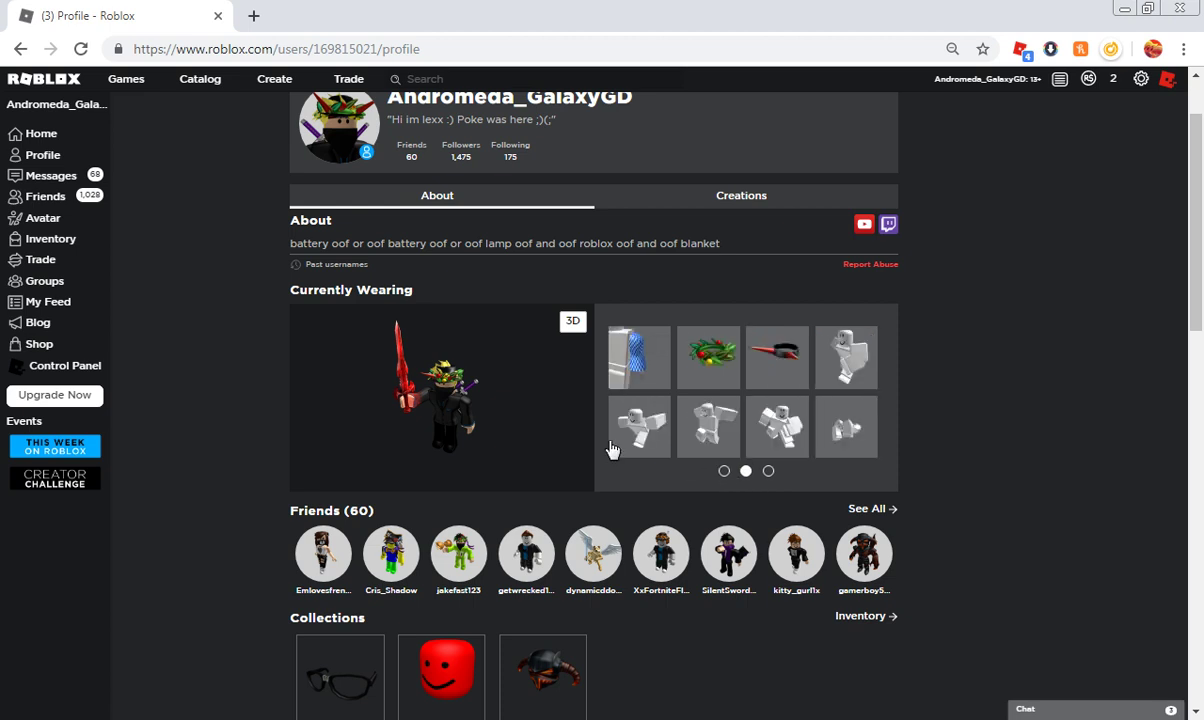
mouse_move(800, 374)
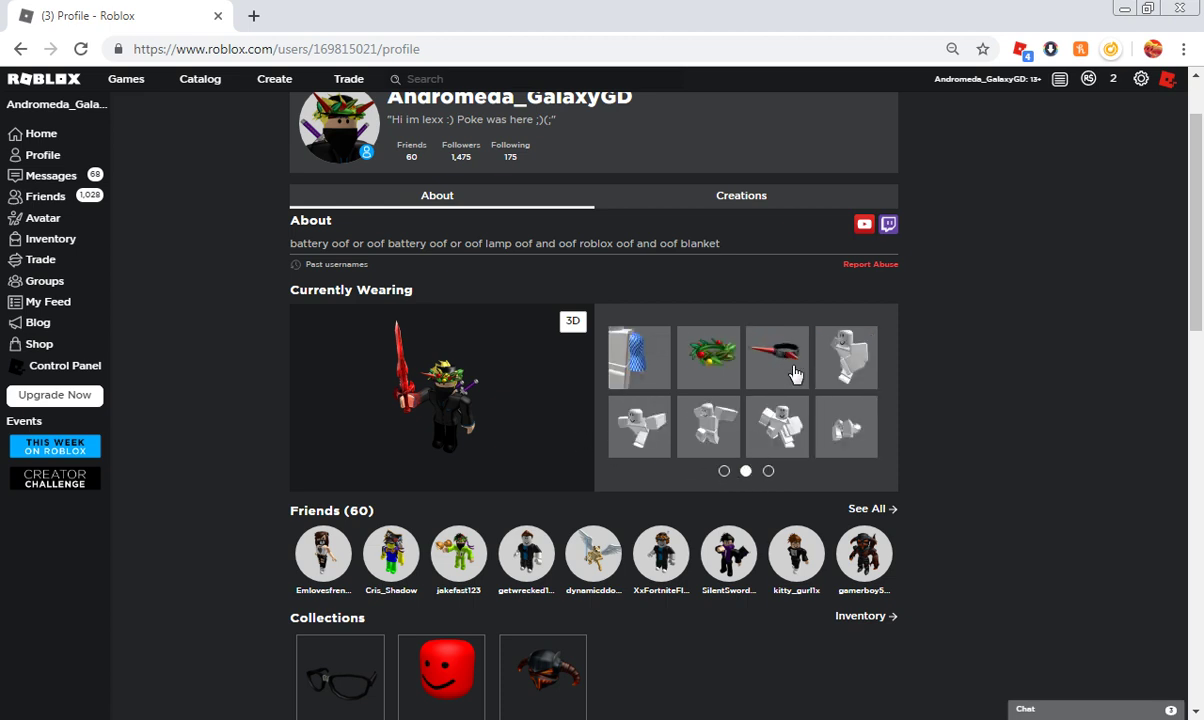
mouse_move(777, 365)
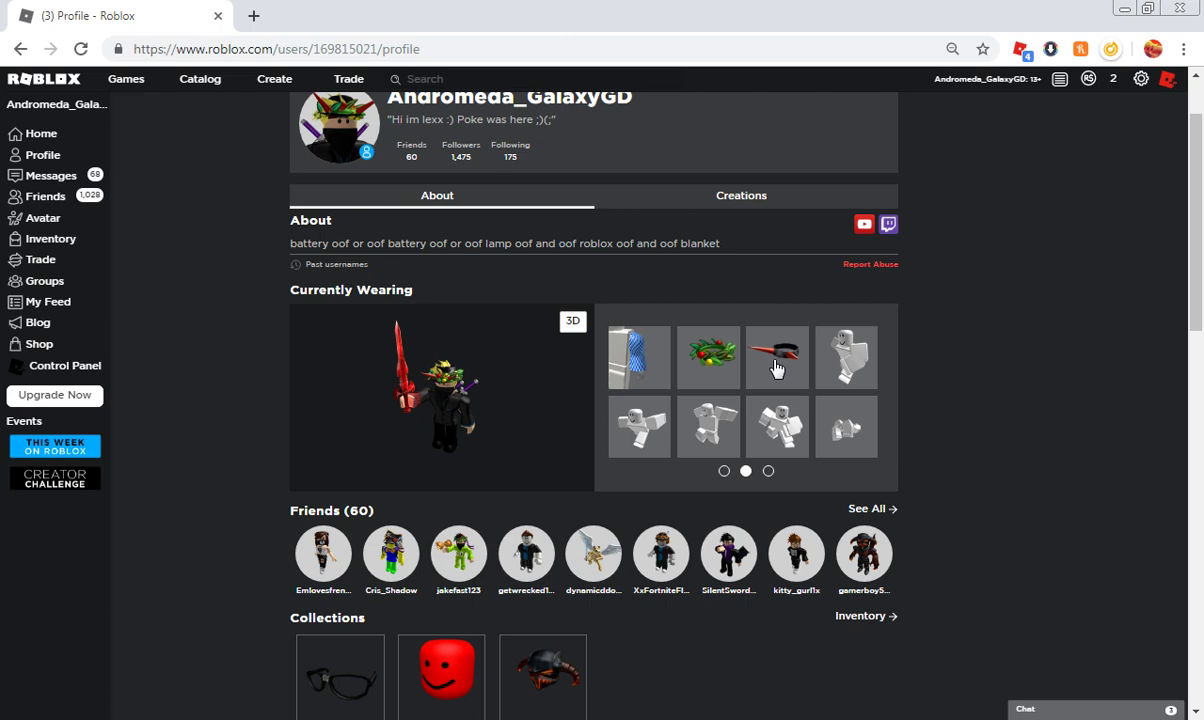
mouse_move(786, 381)
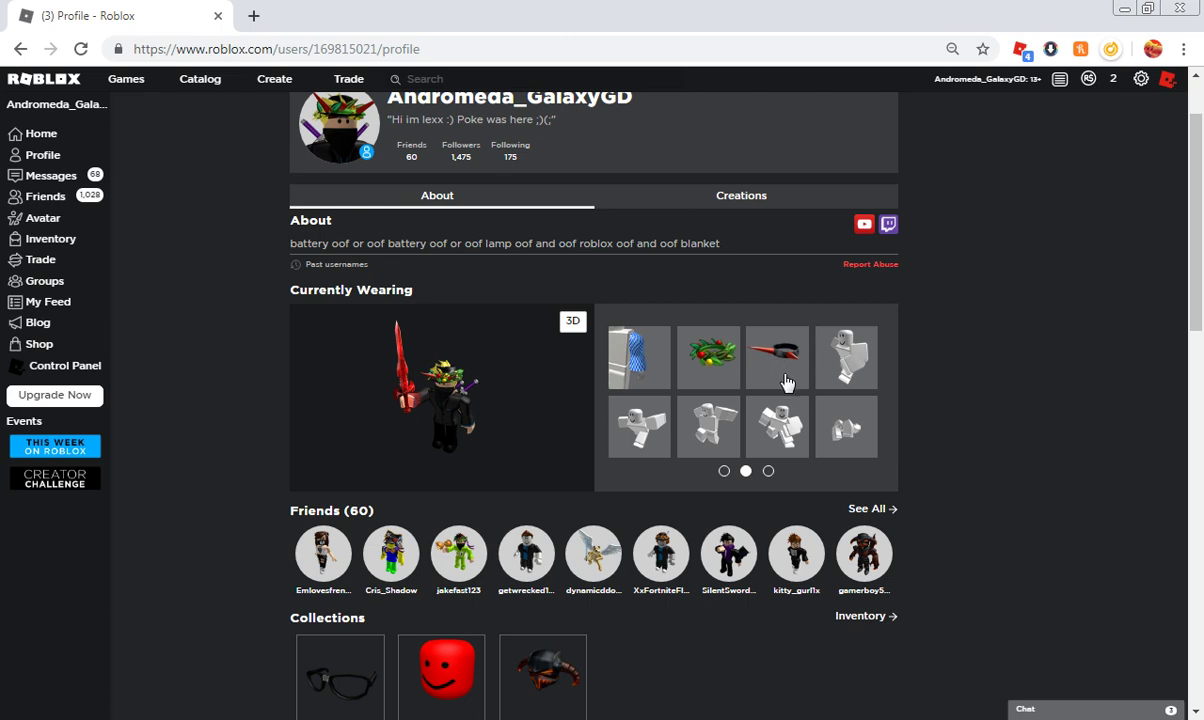
mouse_move(751, 368)
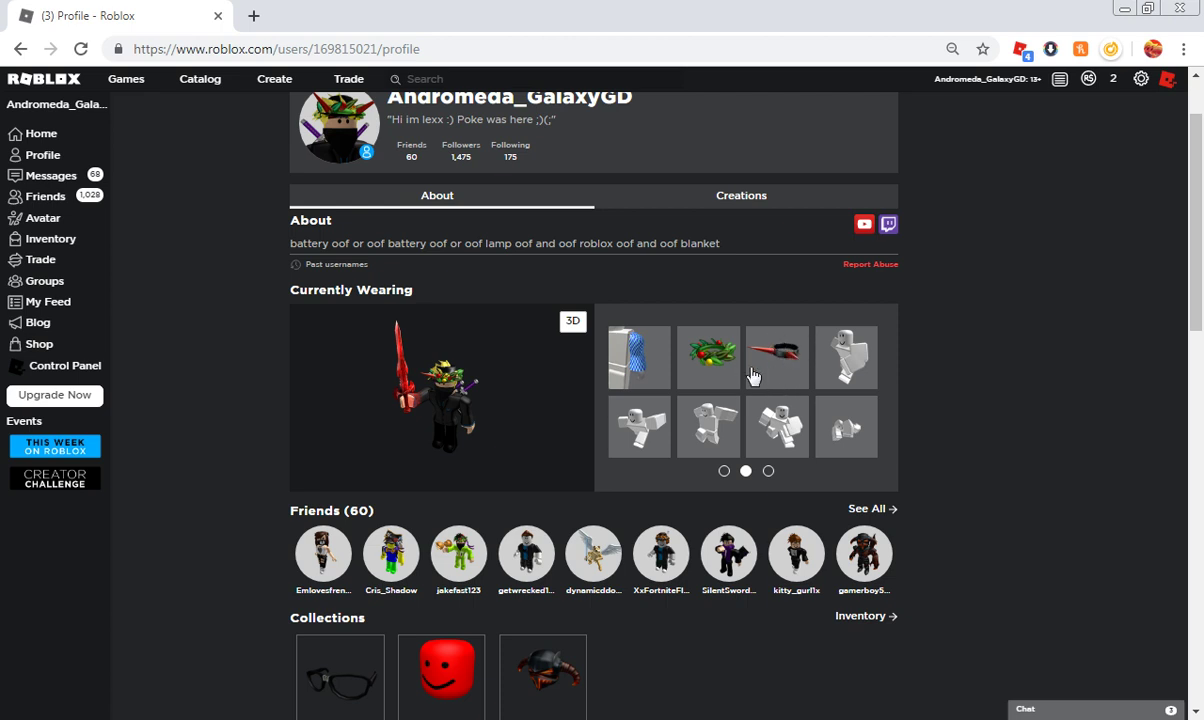
mouse_move(675, 468)
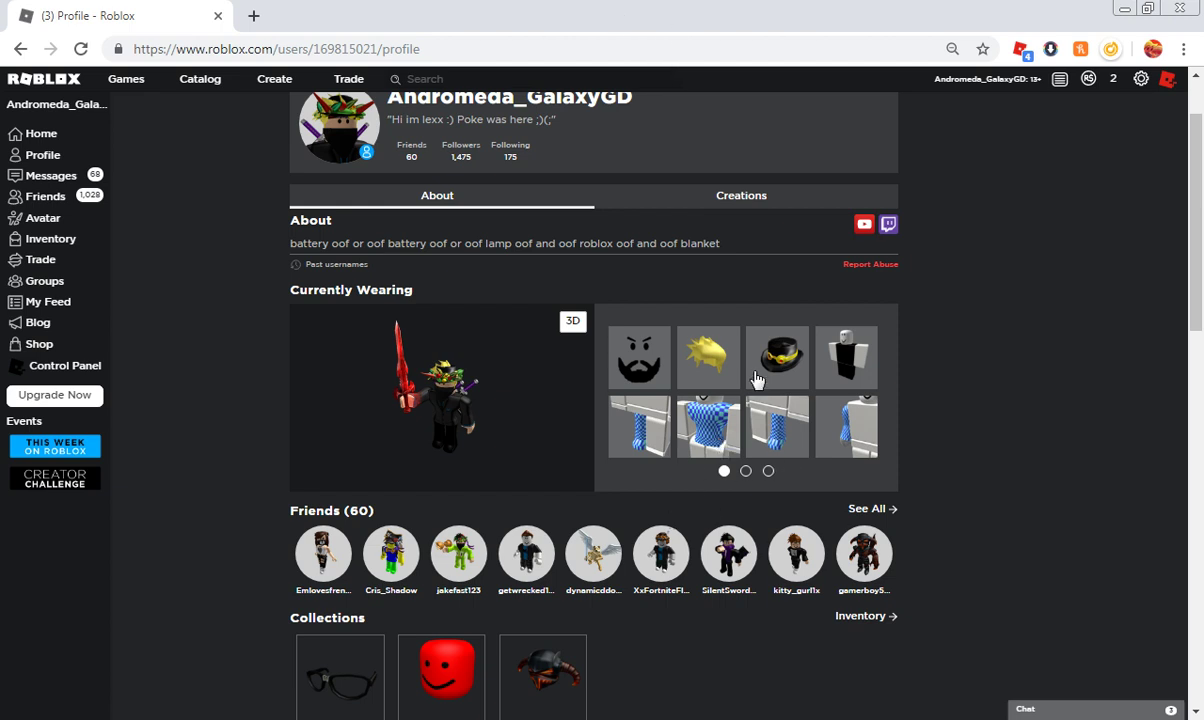
click(745, 471)
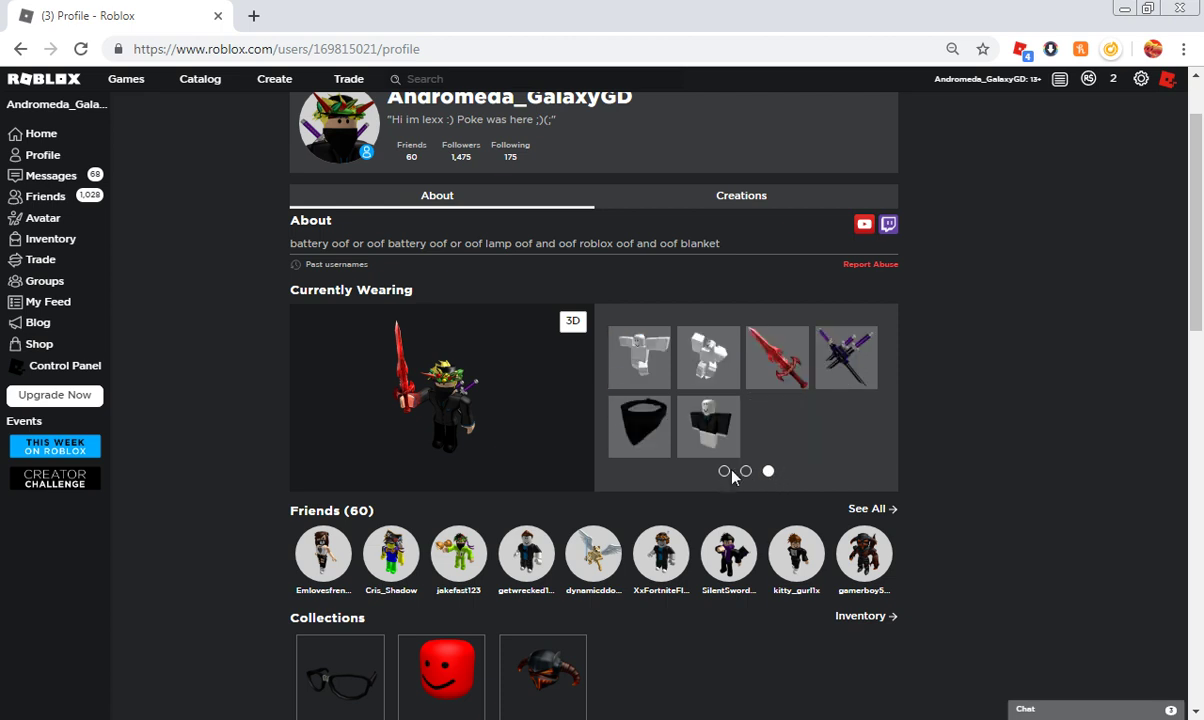
click(724, 471)
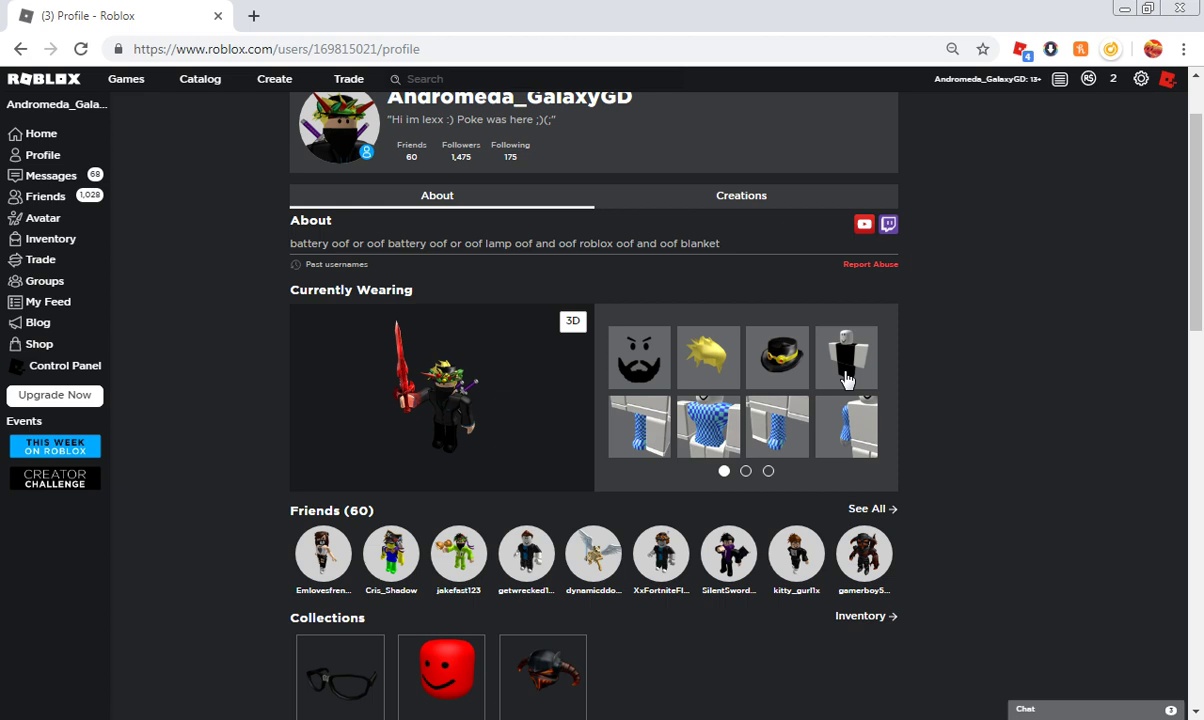
mouse_move(705, 364)
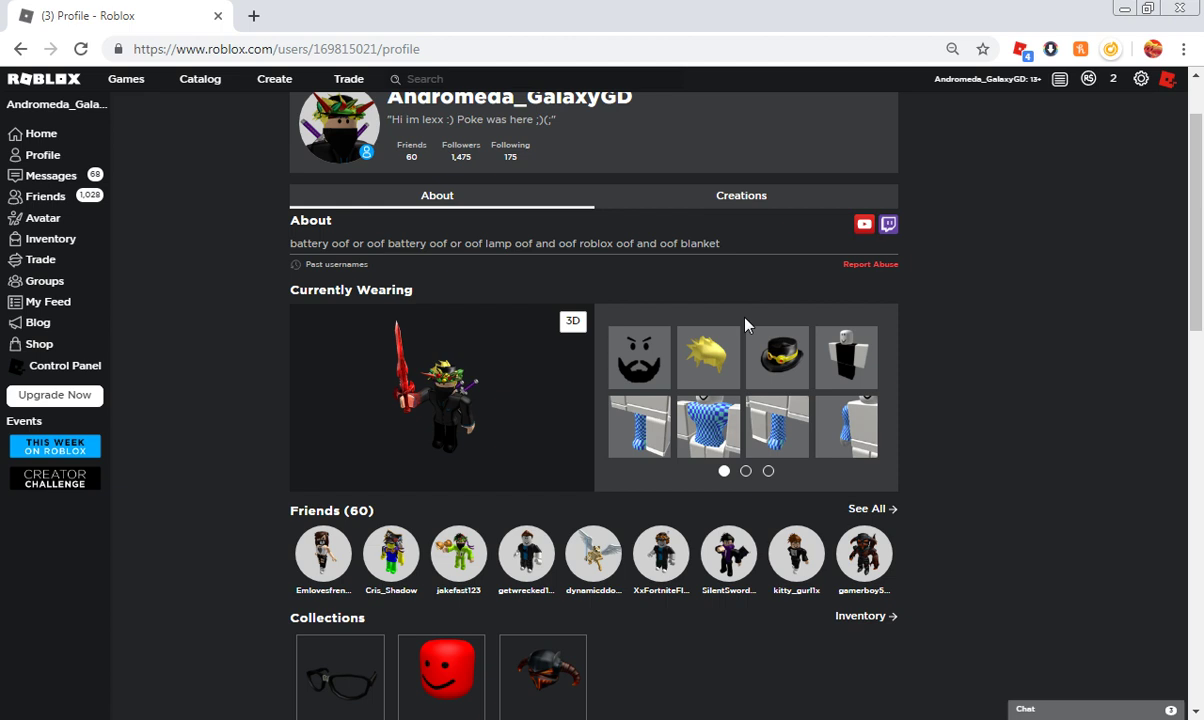
mouse_move(918, 320)
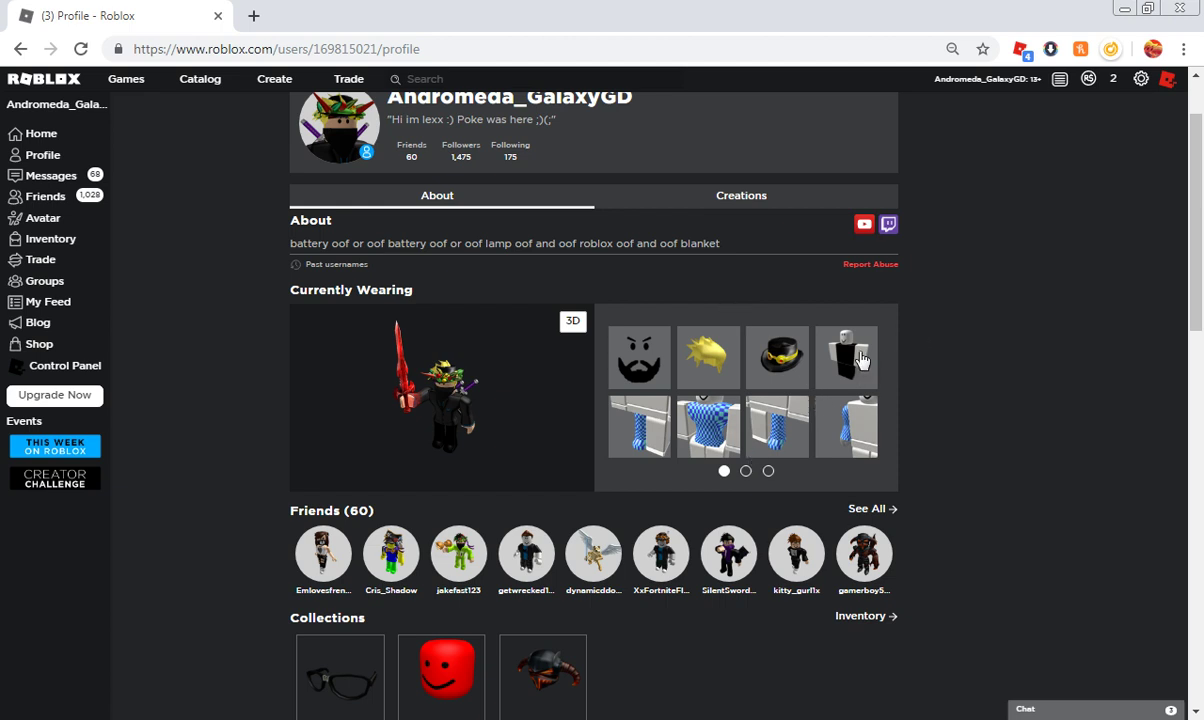
mouse_move(851, 367)
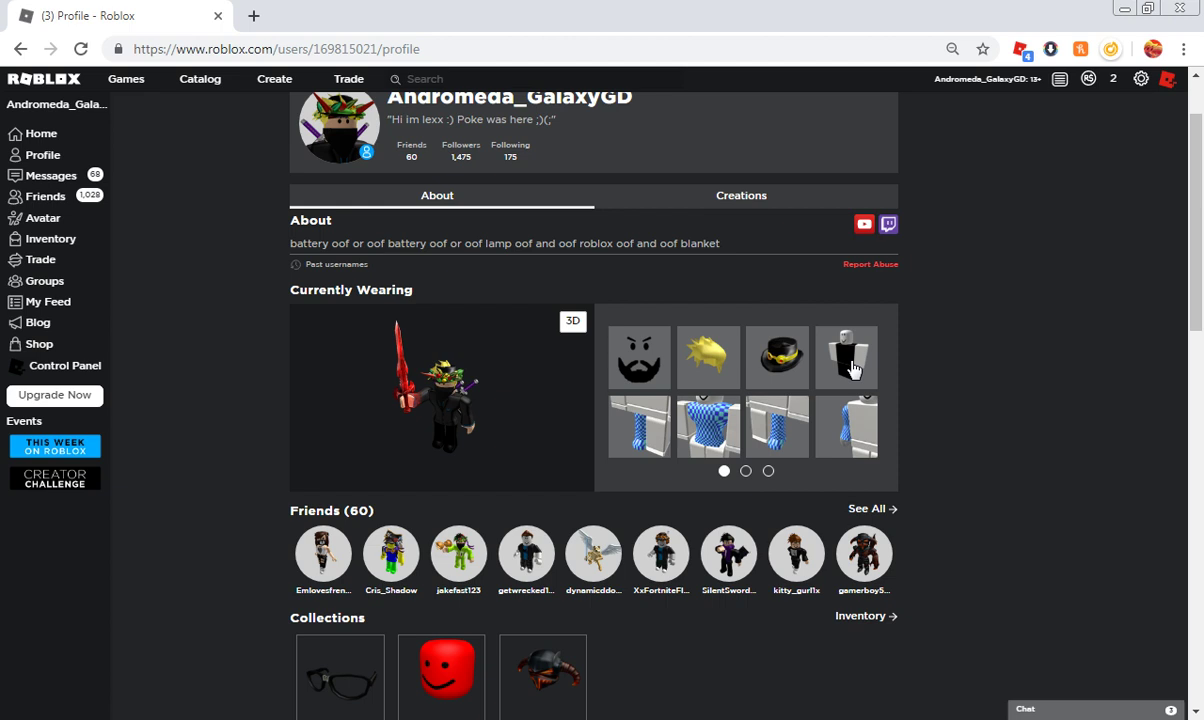
mouse_move(477, 455)
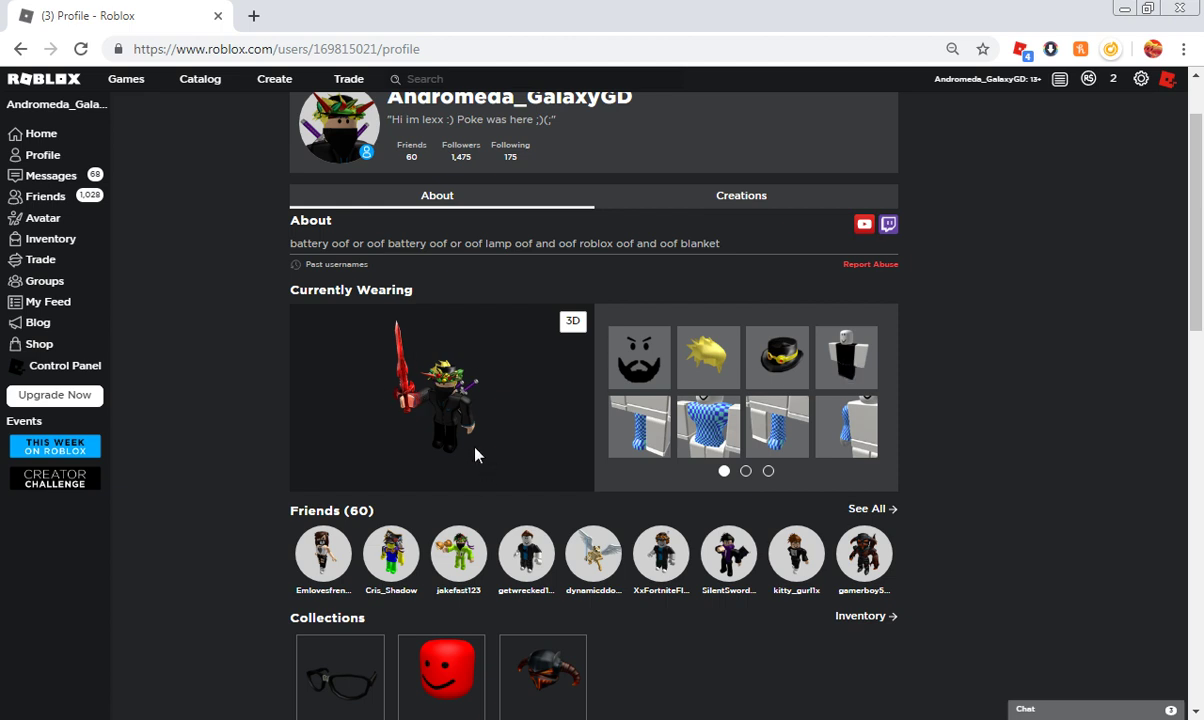
mouse_move(1112, 88)
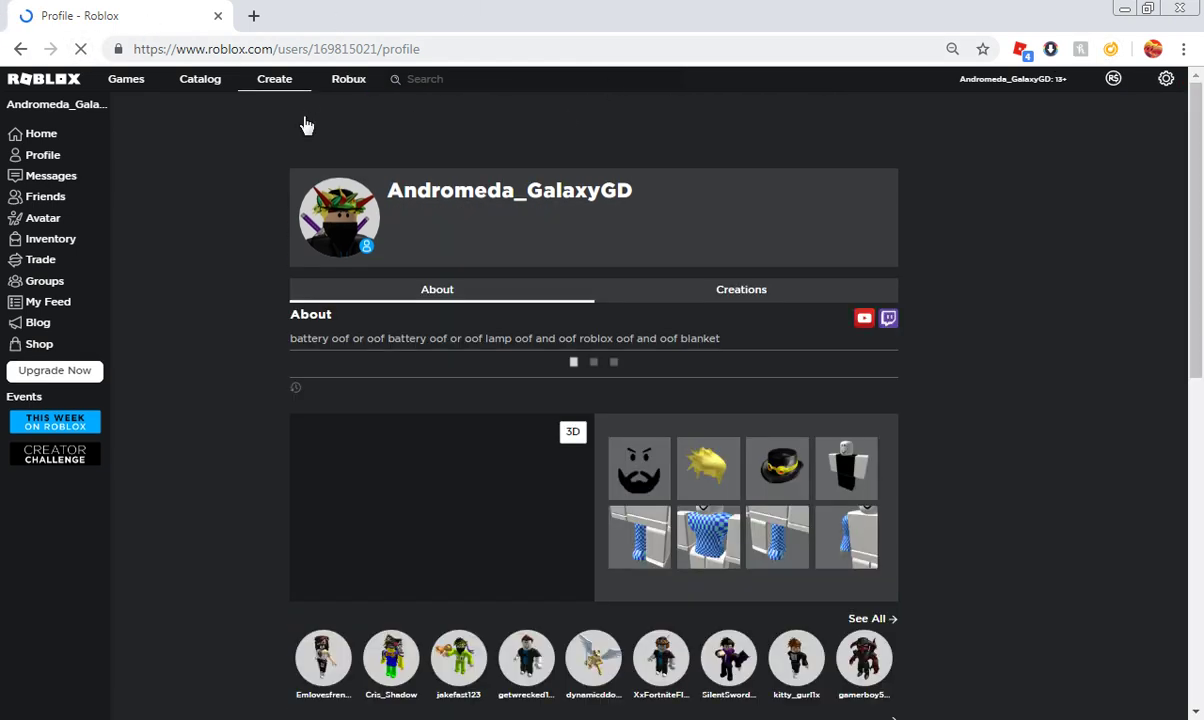
Step: Scroll your profile down to the Groups, Favorite Games and Roblox Badges sections
scroll(down, 3)
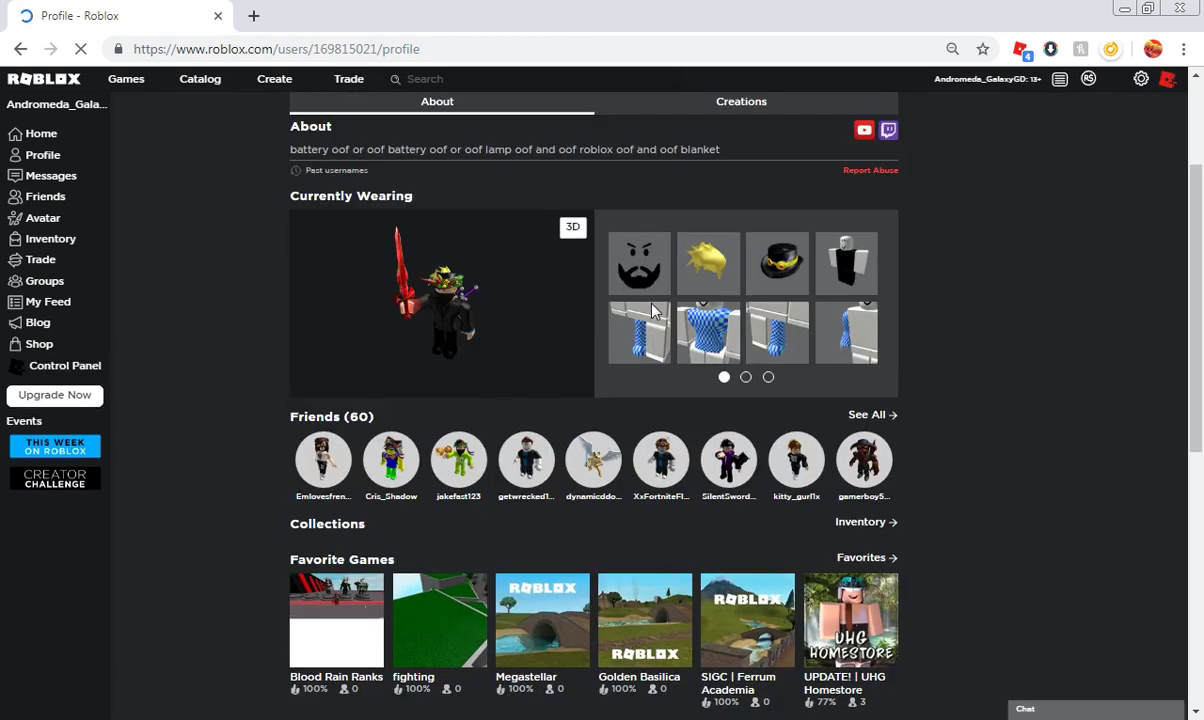
scroll(down, 3)
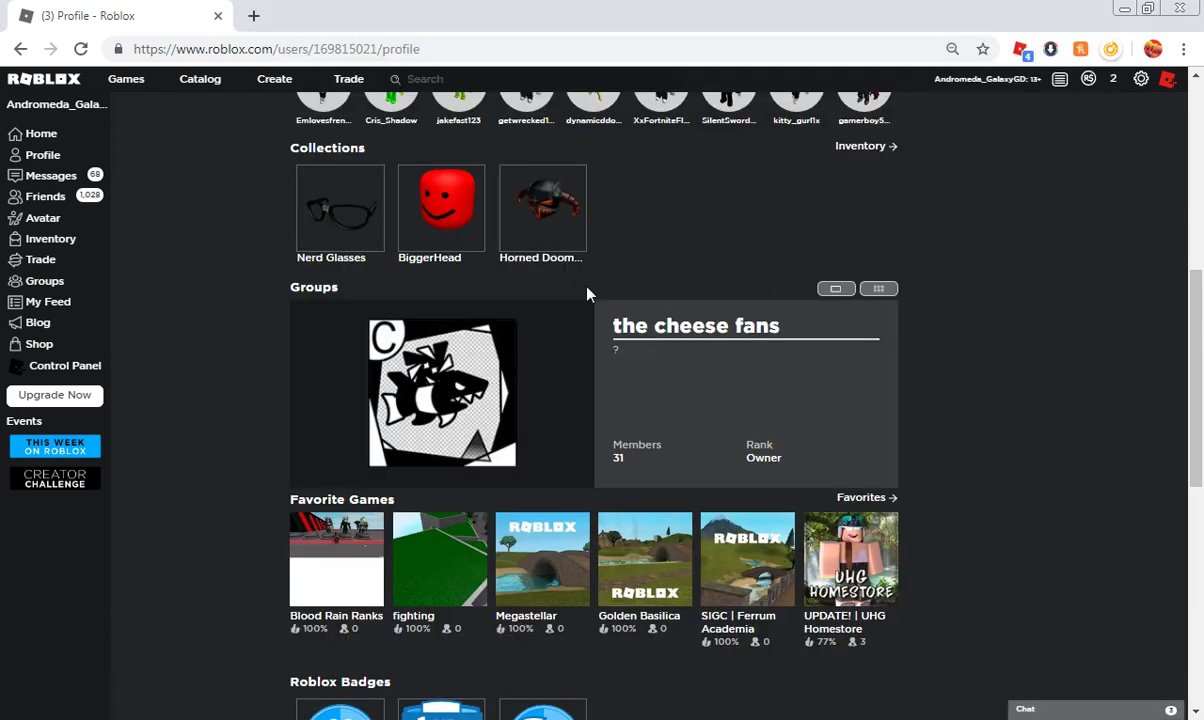
scroll(down, 3)
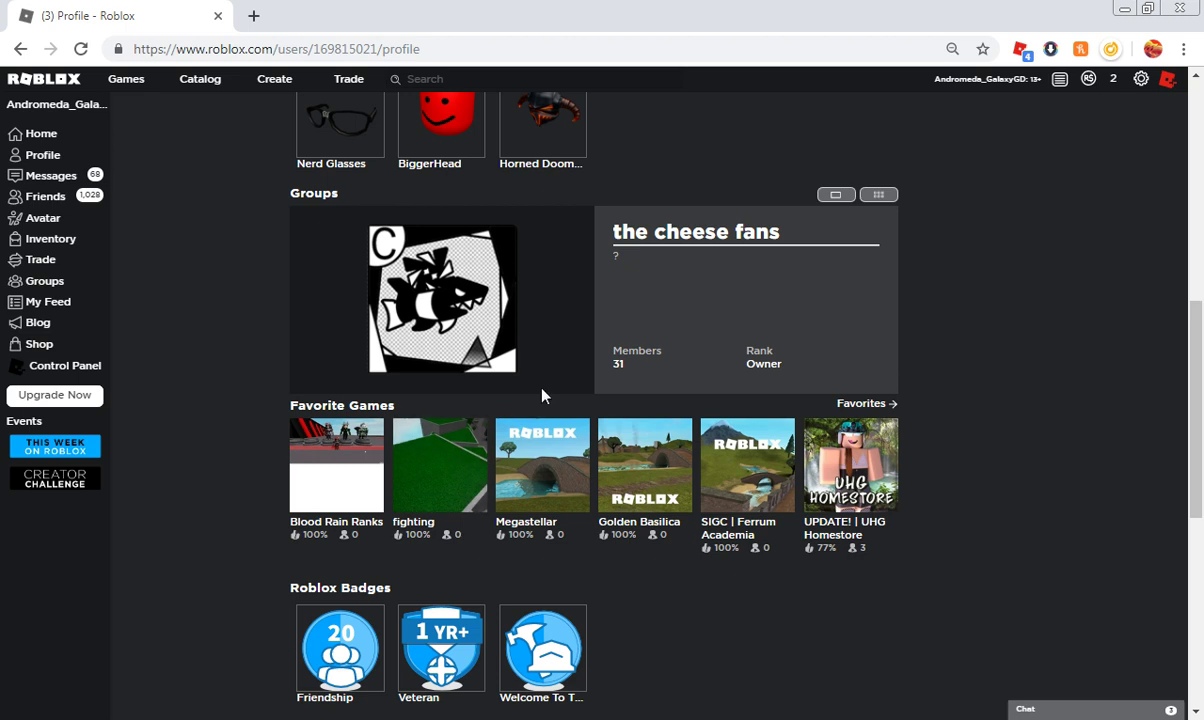
mouse_move(559, 295)
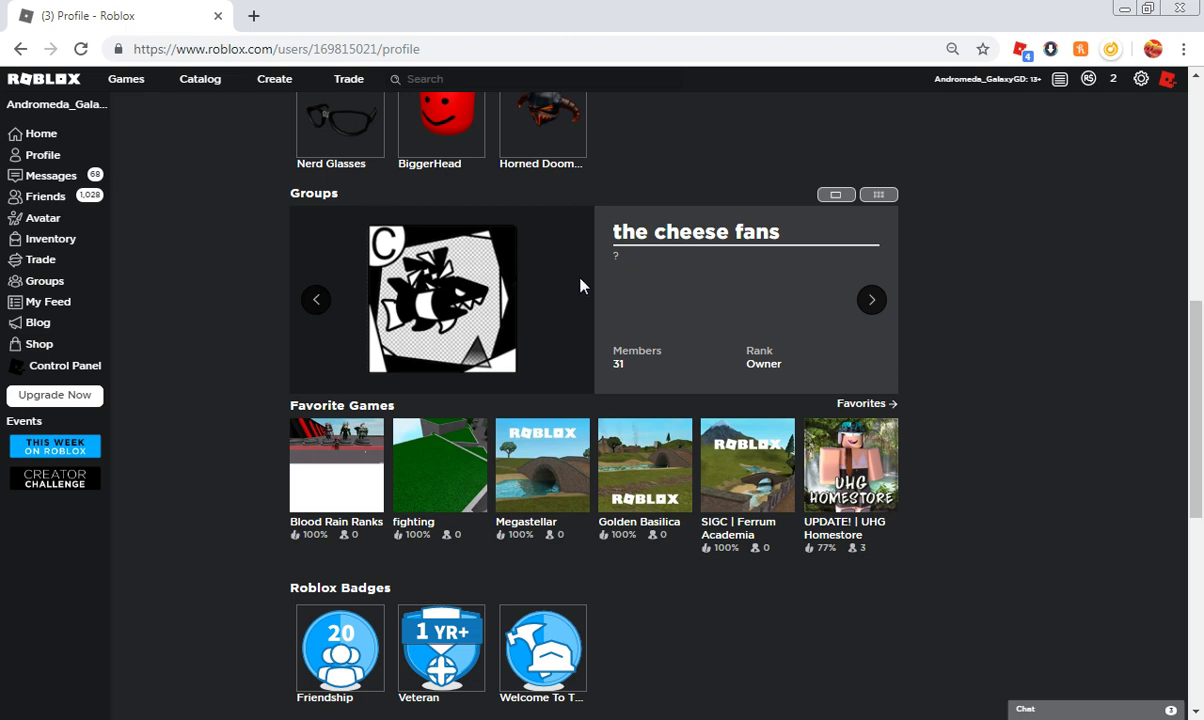
mouse_move(343, 487)
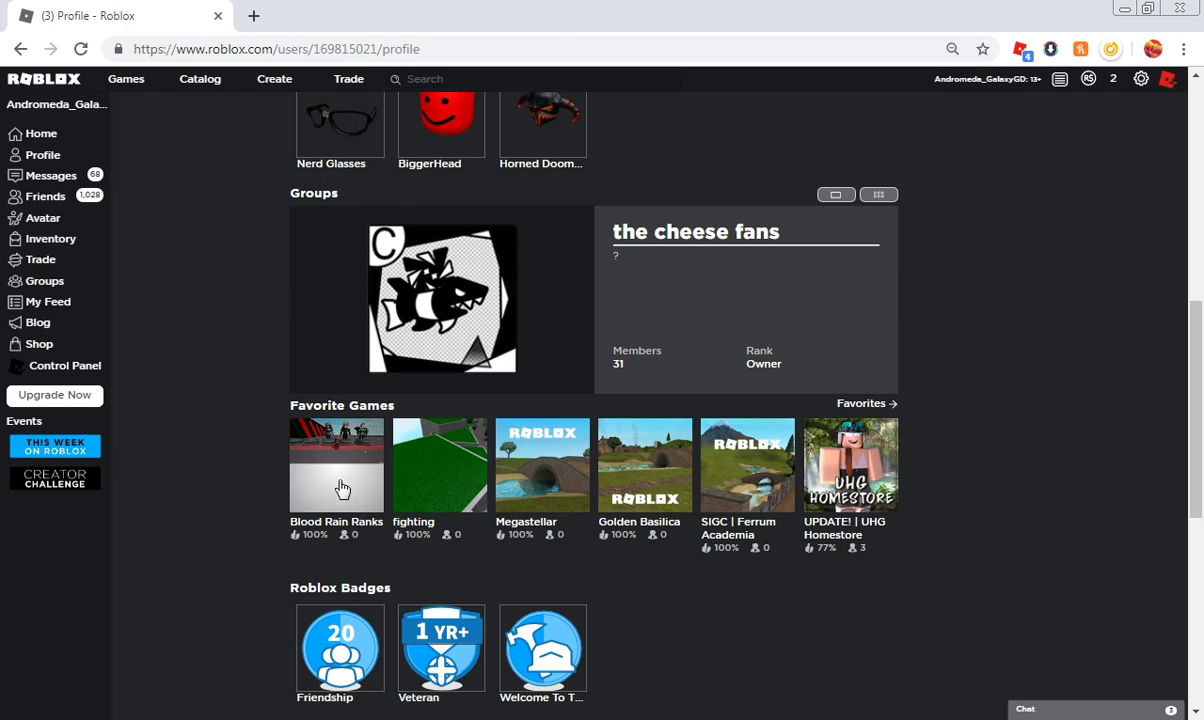
Step: Open the Blood Rain Ranks page from Favorite Games and press Play
click(336, 465)
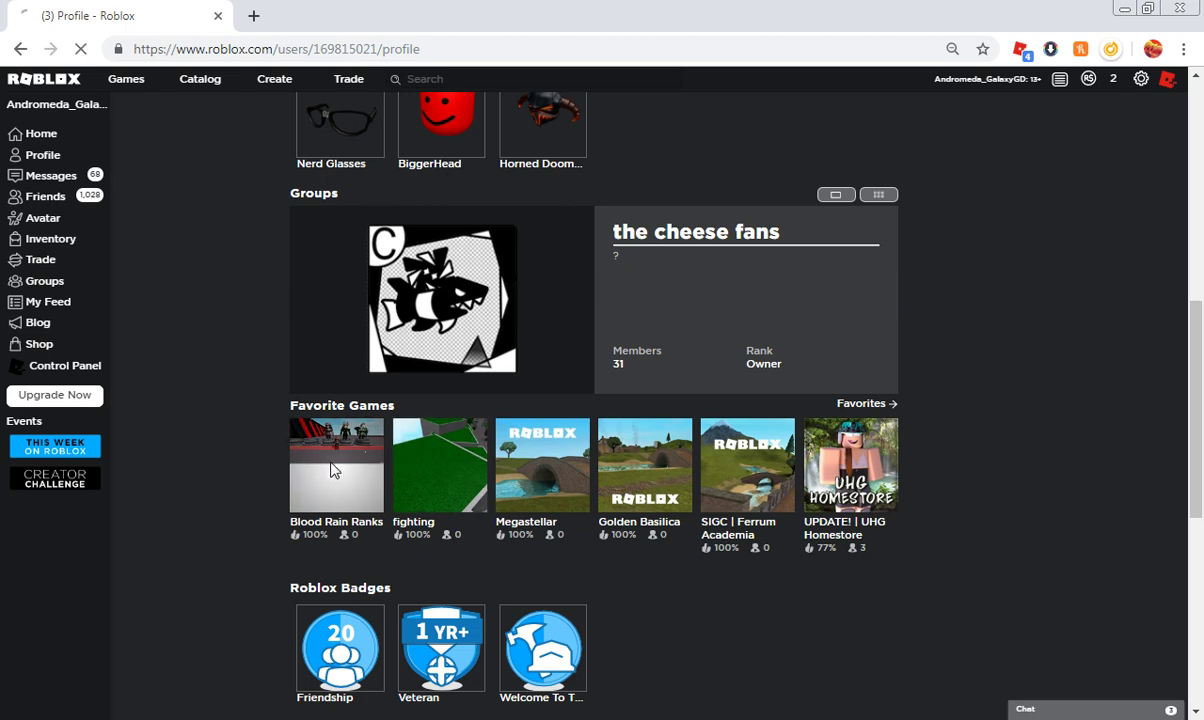
click(336, 465)
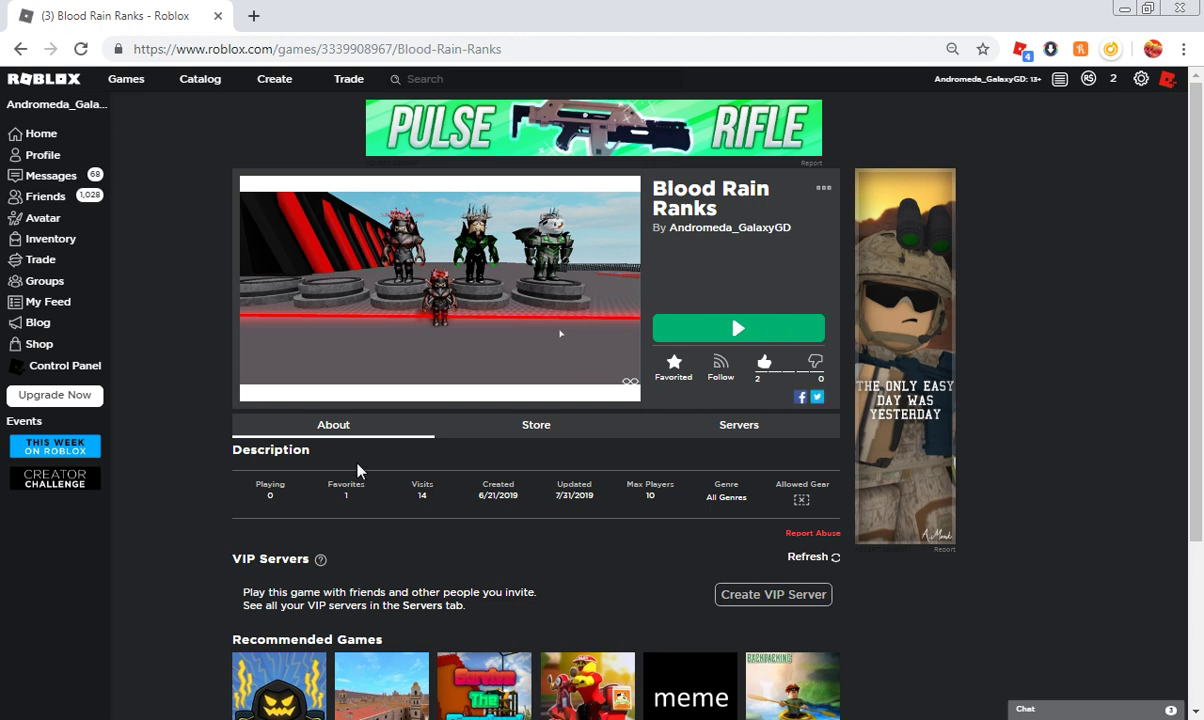
click(737, 328)
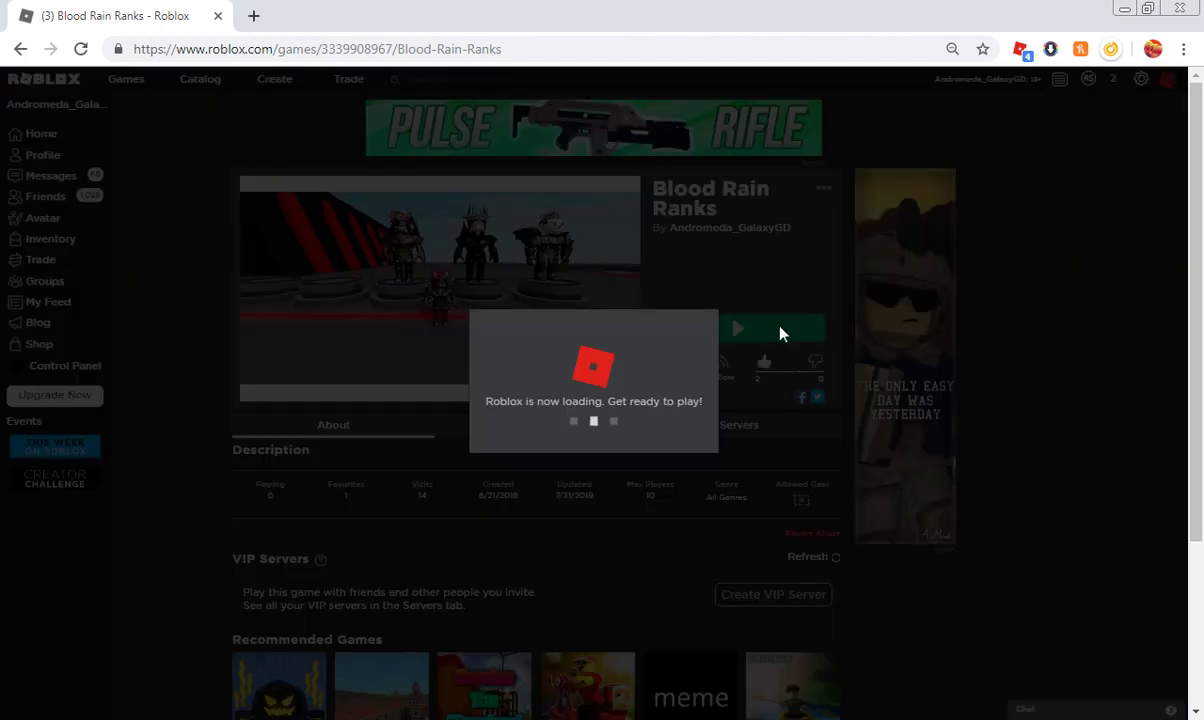
click(736, 328)
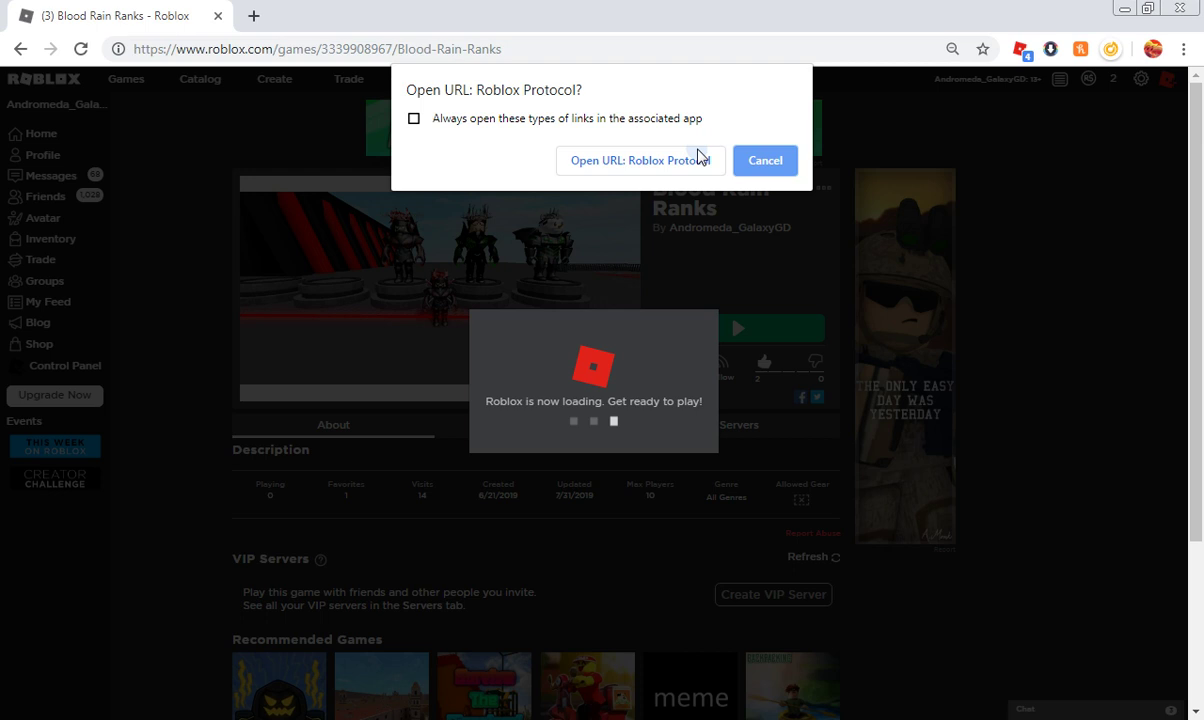
Step: Allow the Roblox protocol link, dismiss the install prompt, and retry Play
click(641, 160)
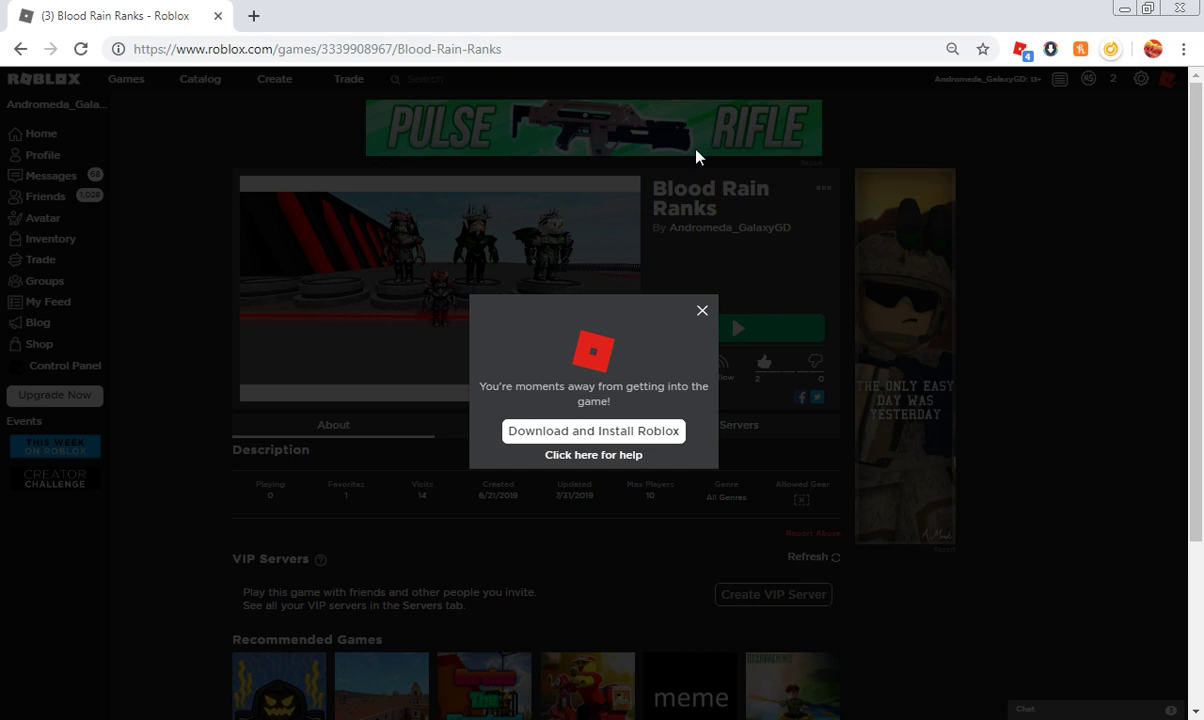
click(595, 431)
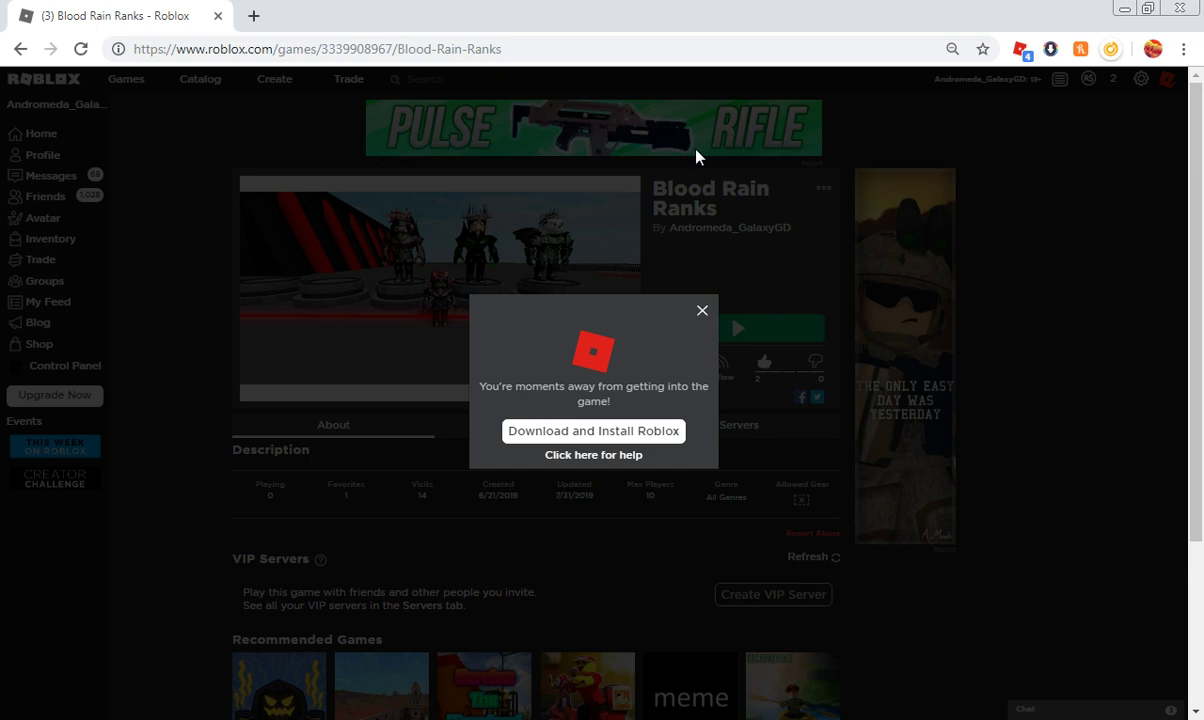
click(702, 309)
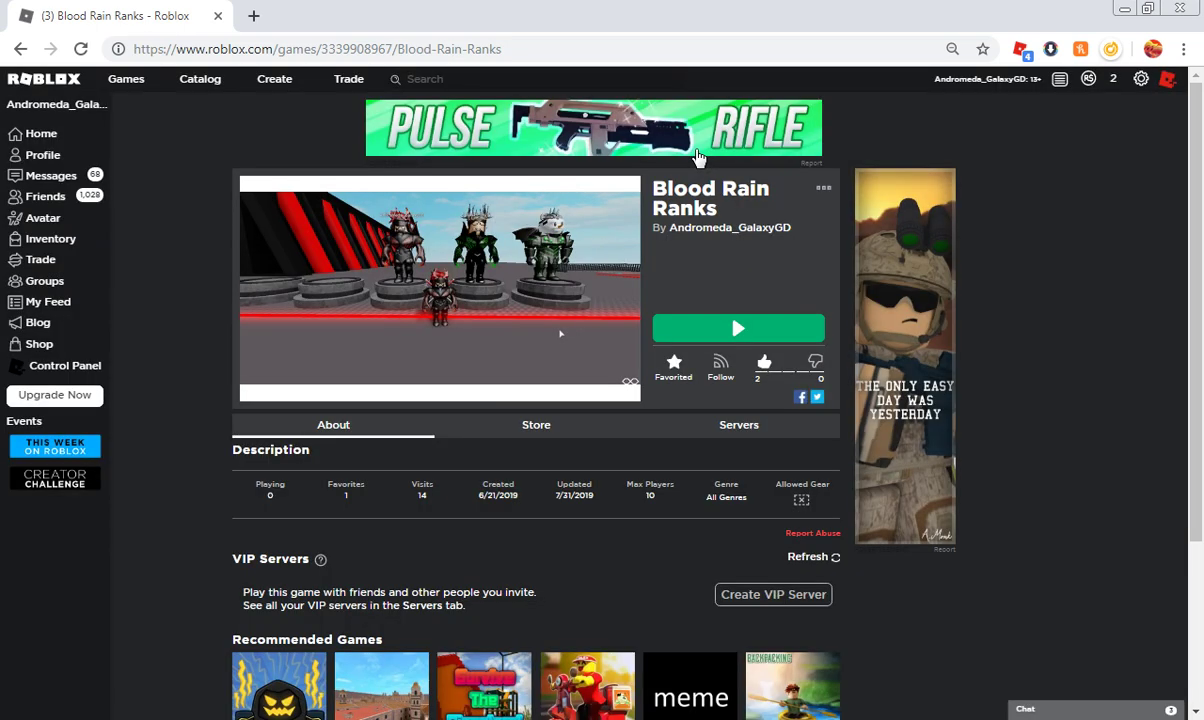
mouse_move(523, 338)
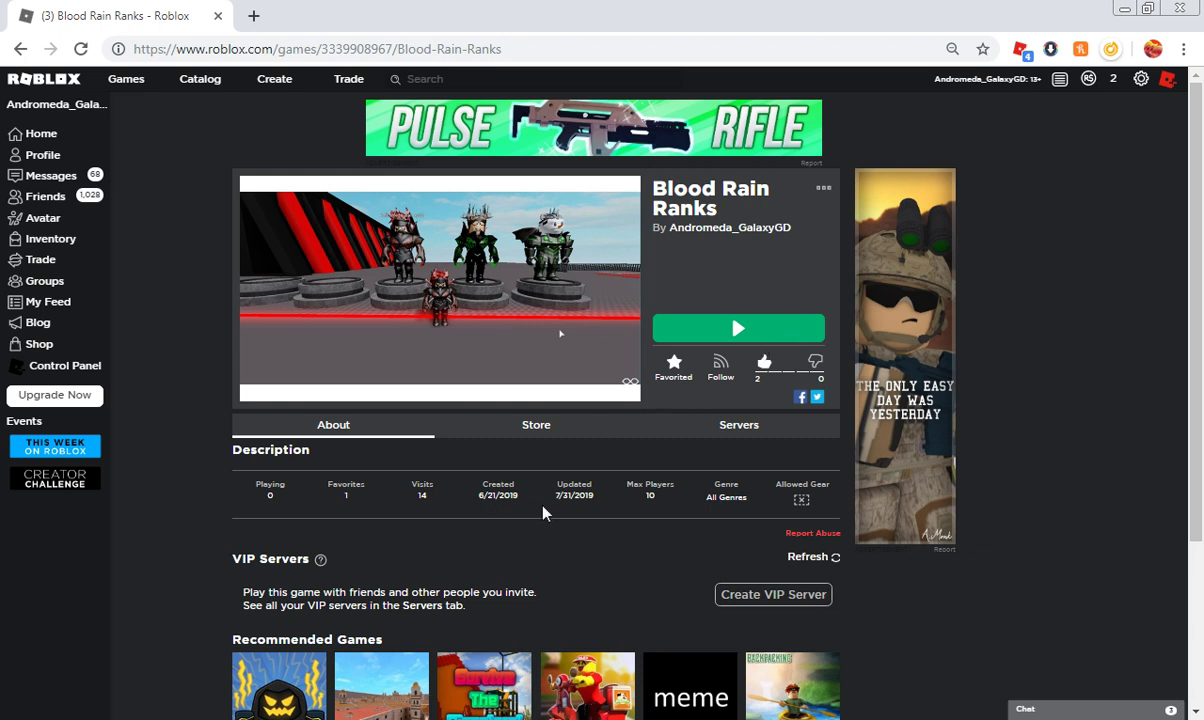
click(738, 328)
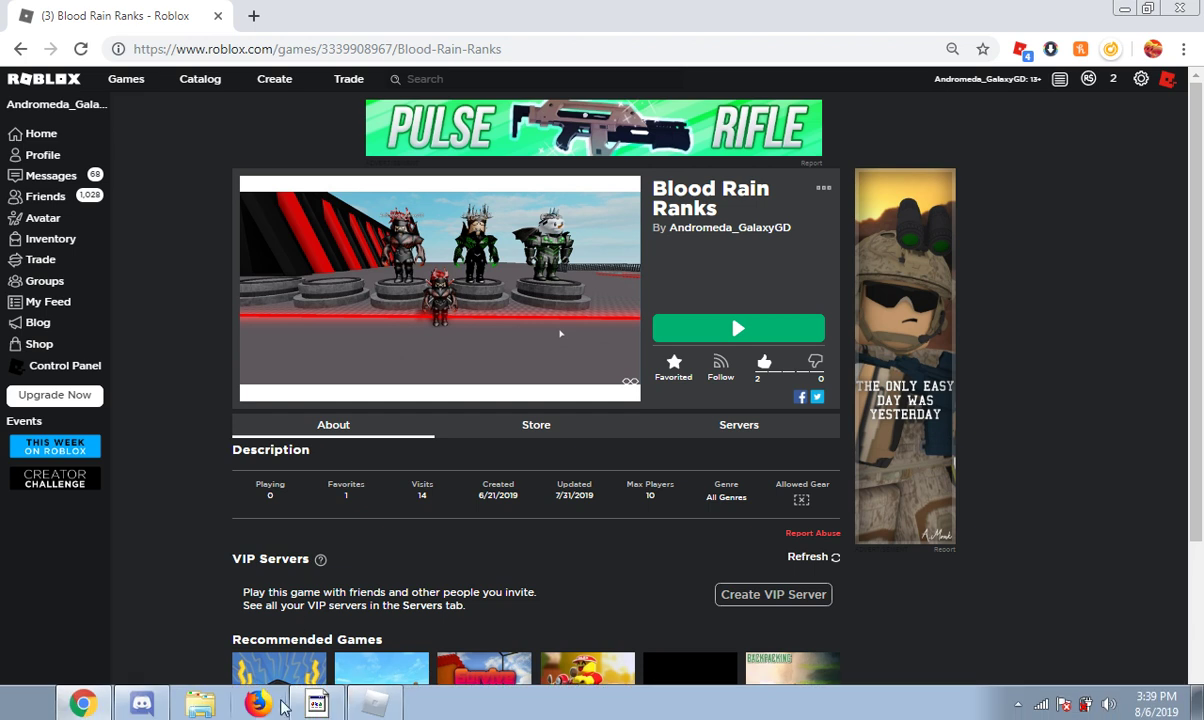
click(737, 328)
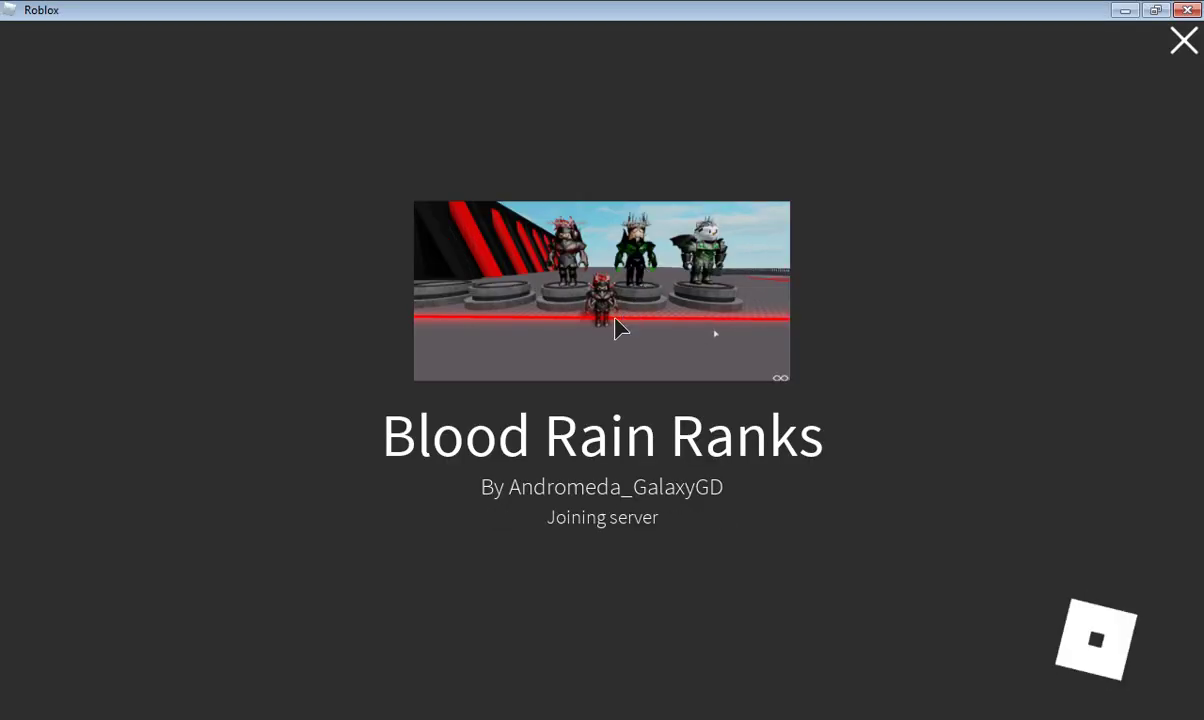
mouse_move(349, 232)
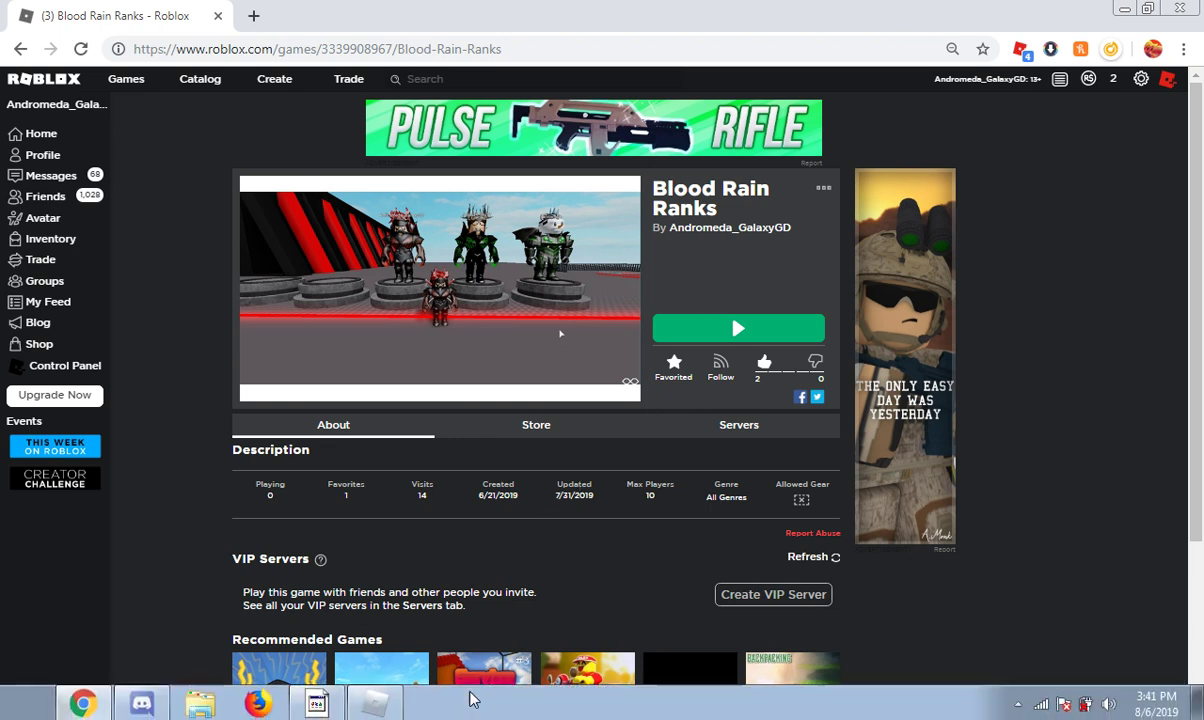
Step: Bring the Roblox Player window running Blood Rain Ranks back to the front
click(739, 328)
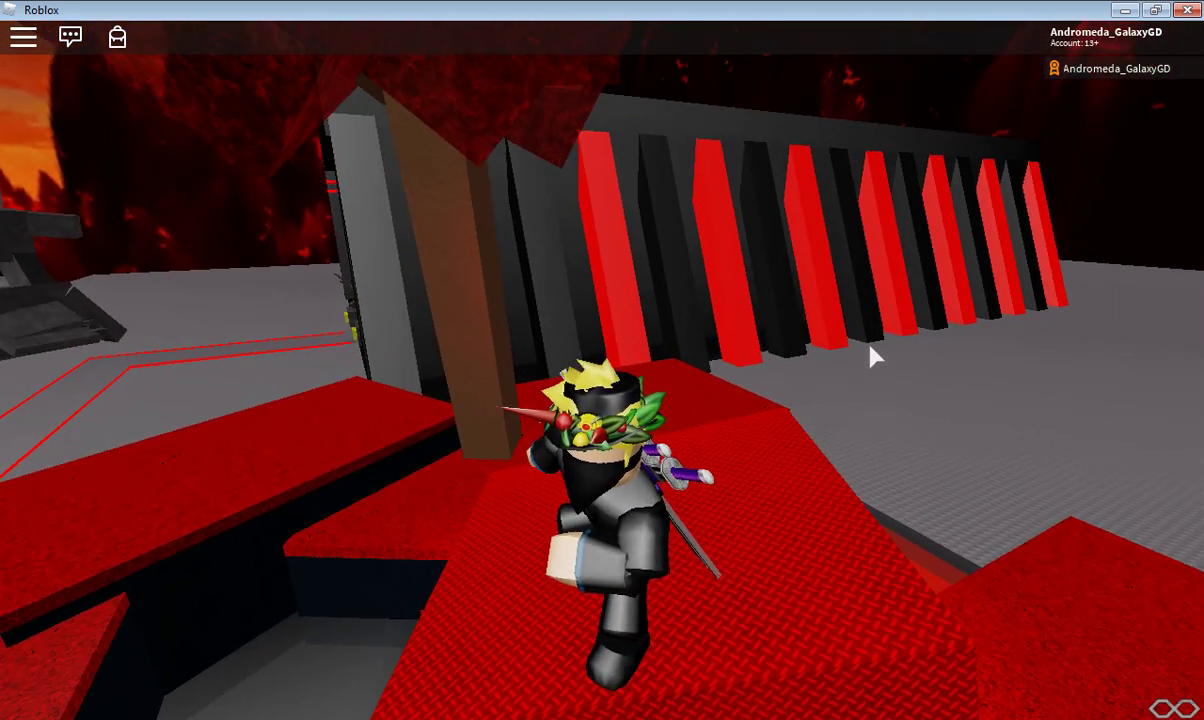
mouse_move(837, 373)
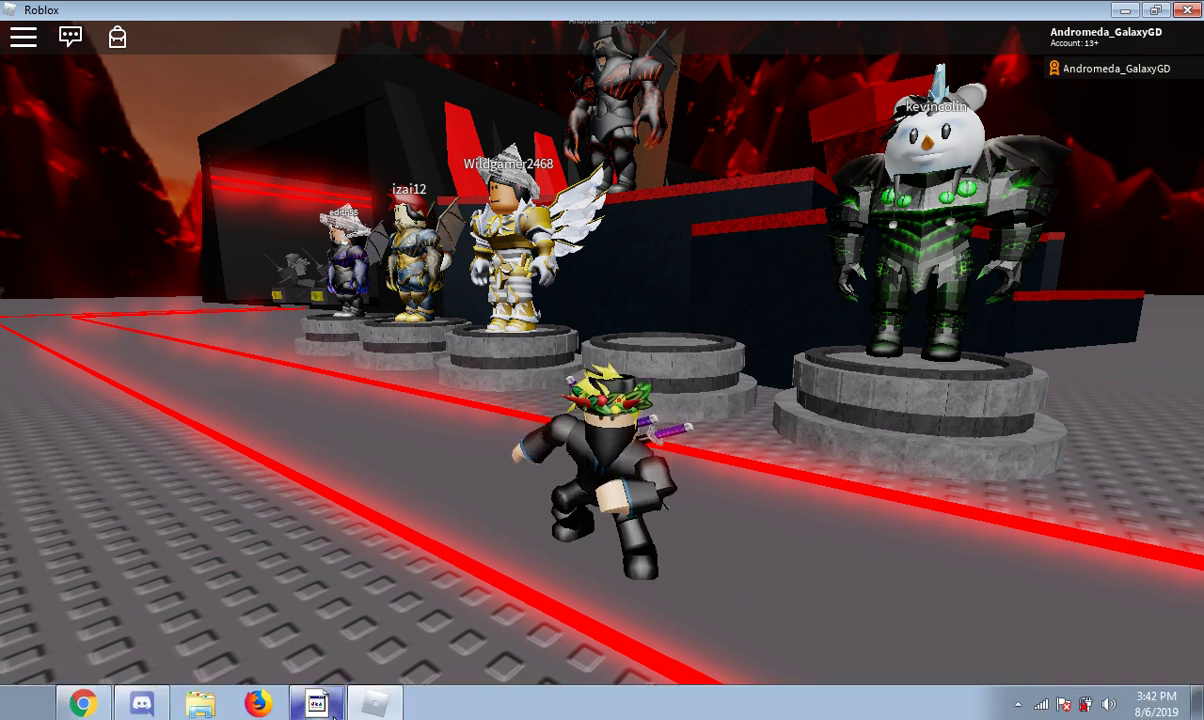
click(319, 702)
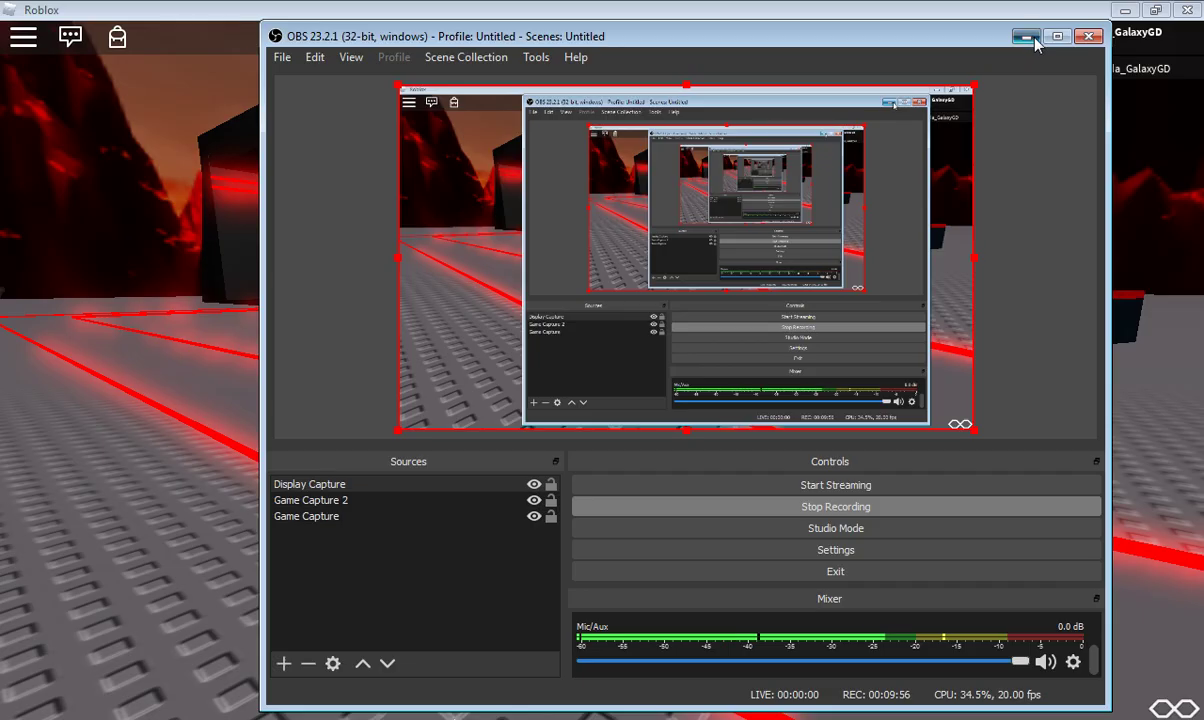
click(1024, 37)
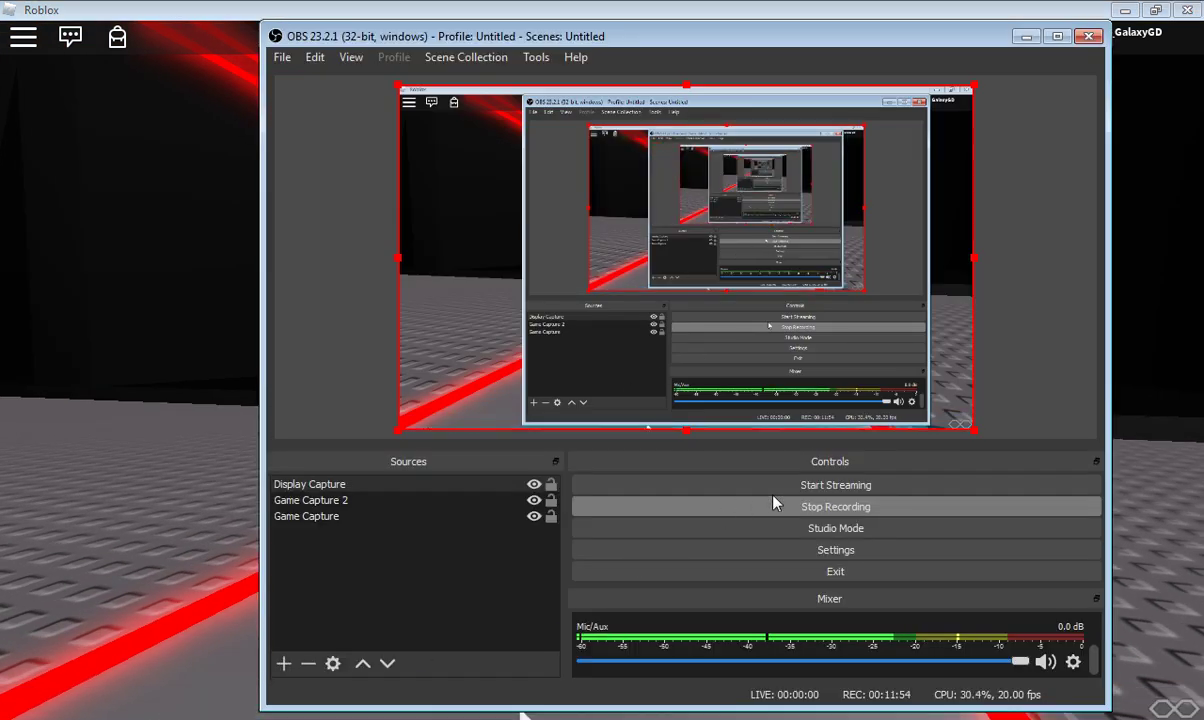
mouse_move(779, 511)
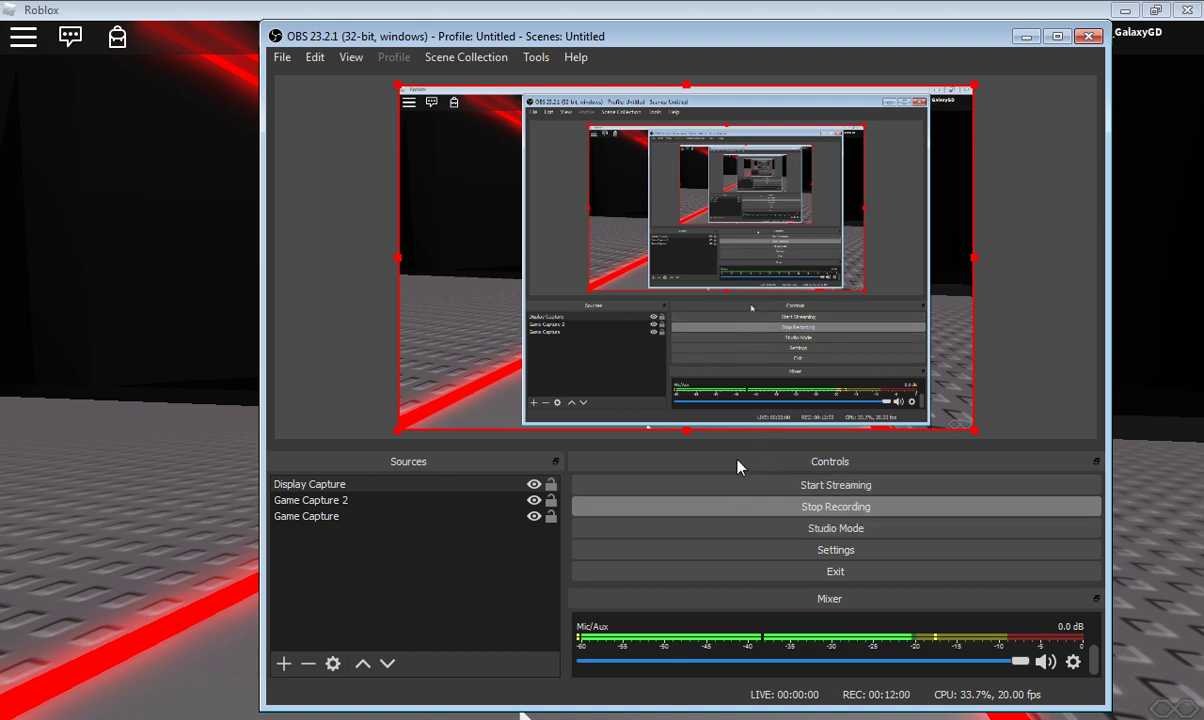
mouse_move(733, 448)
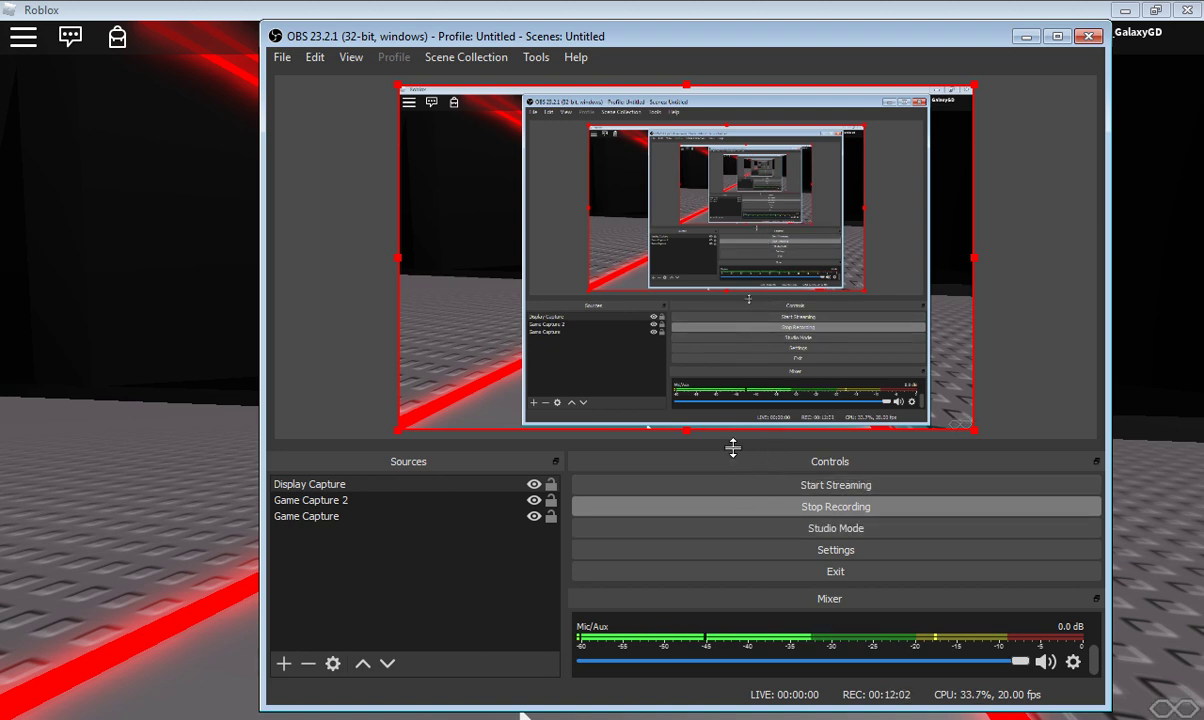
mouse_move(802, 508)
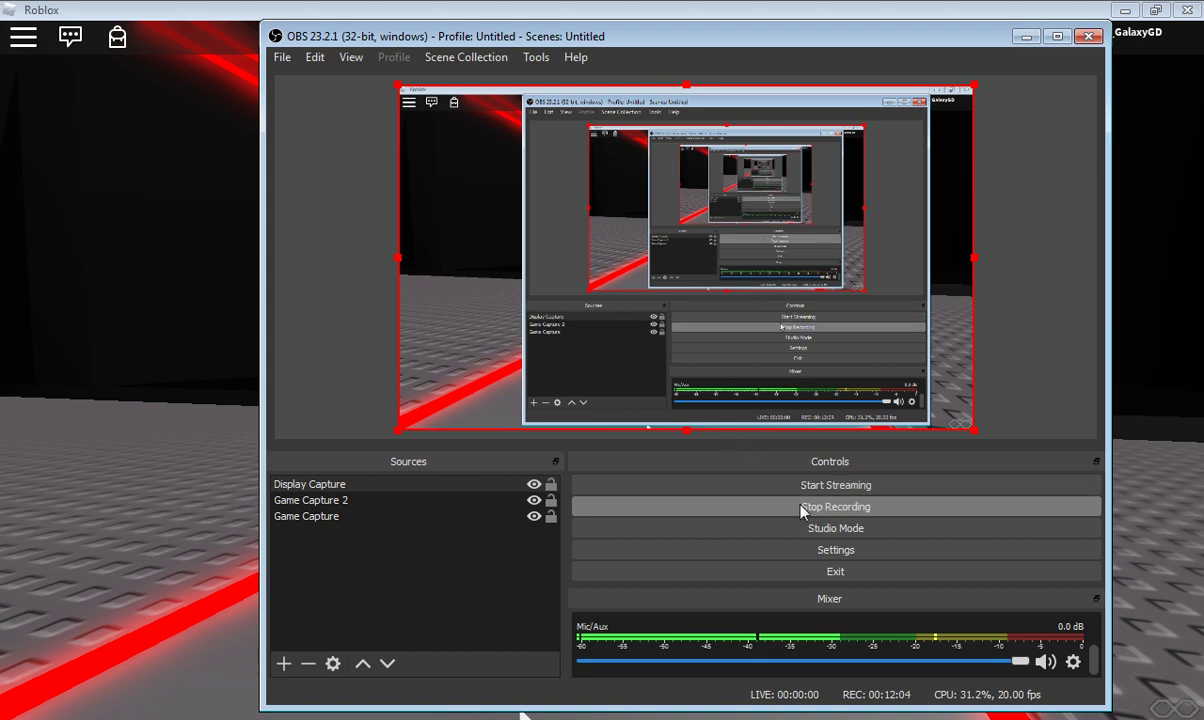
mouse_move(838, 500)
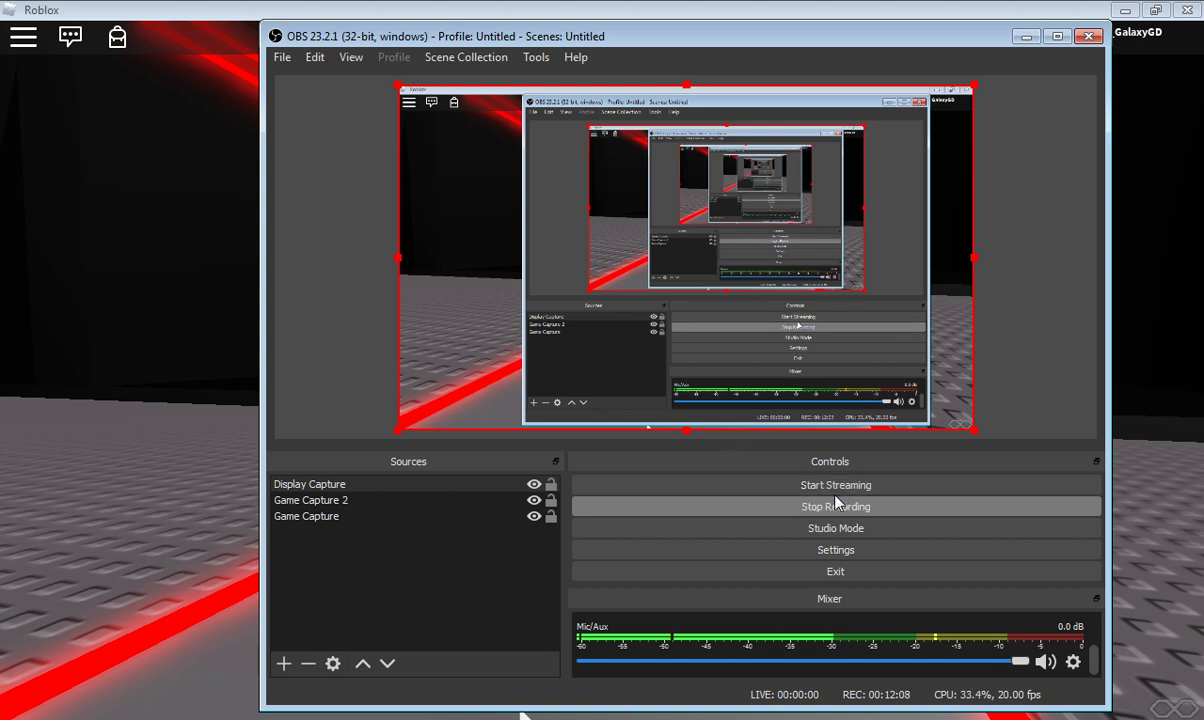
mouse_move(870, 524)
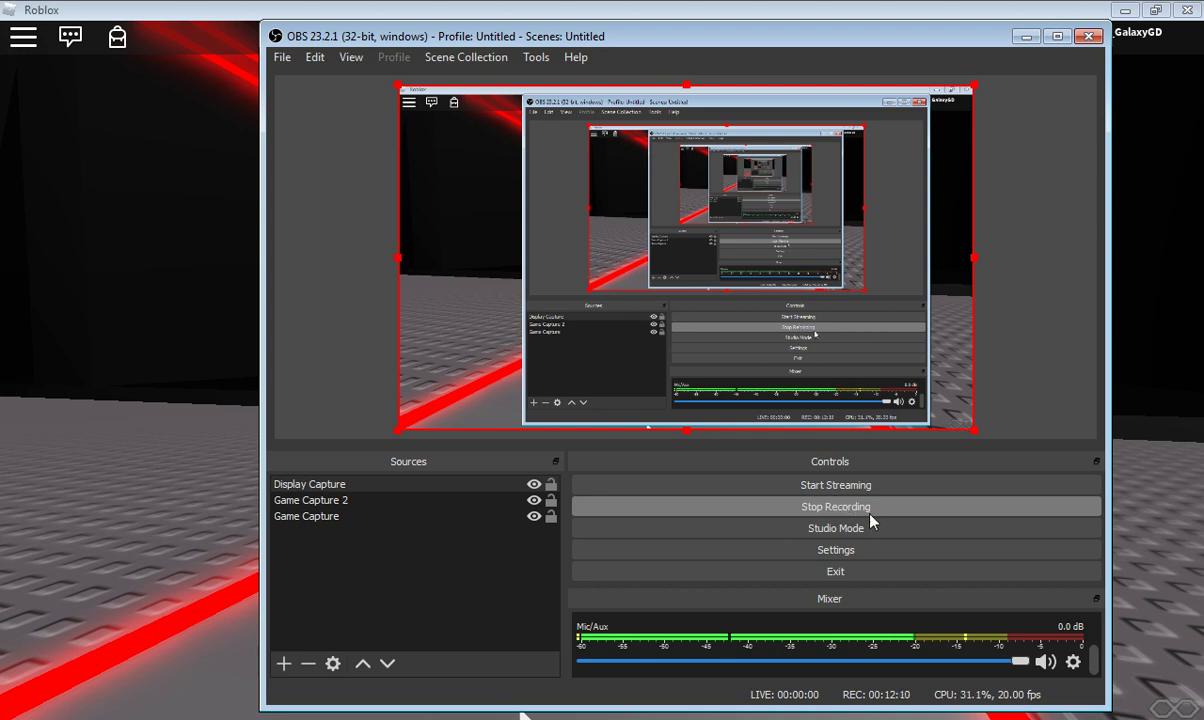